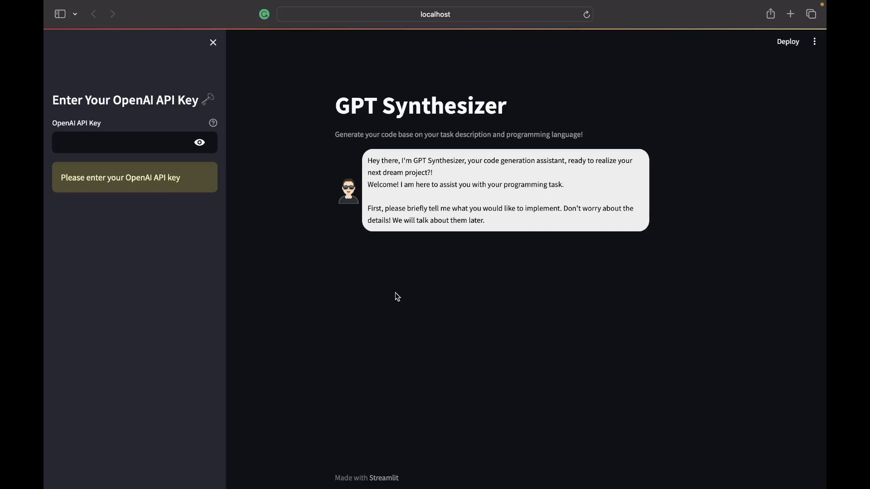
mouse_move(175, 167)
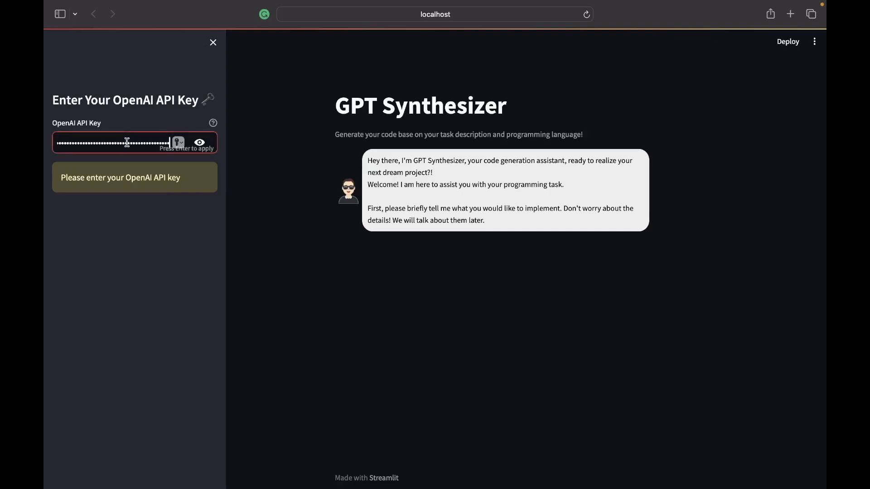
Step: Apply the entered OpenAI API key, keeping GPT-3.5 as the model
key("Return")
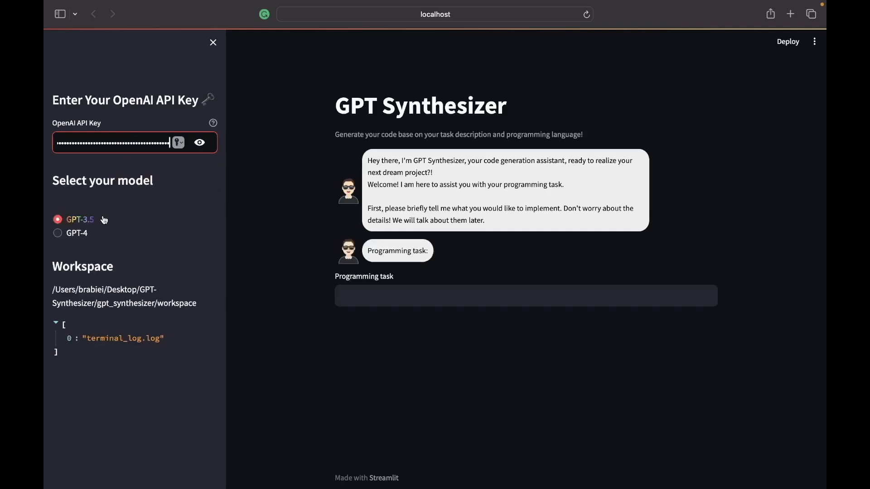
mouse_move(83, 233)
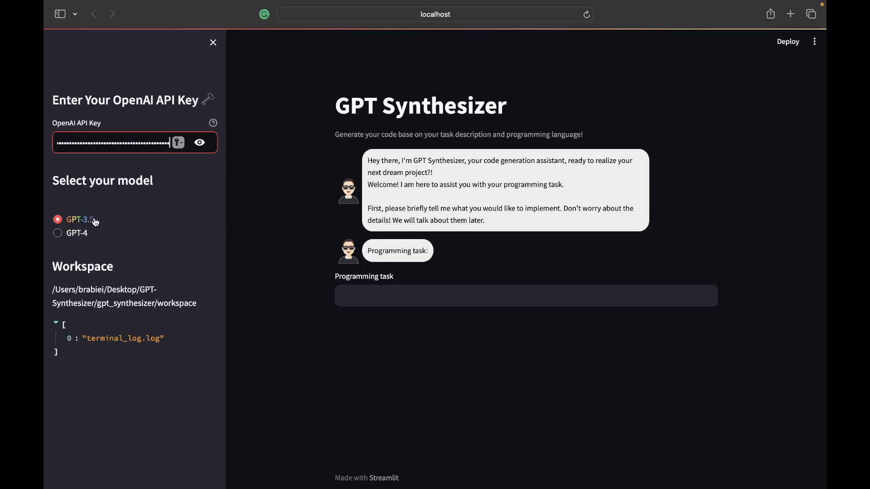
mouse_move(97, 236)
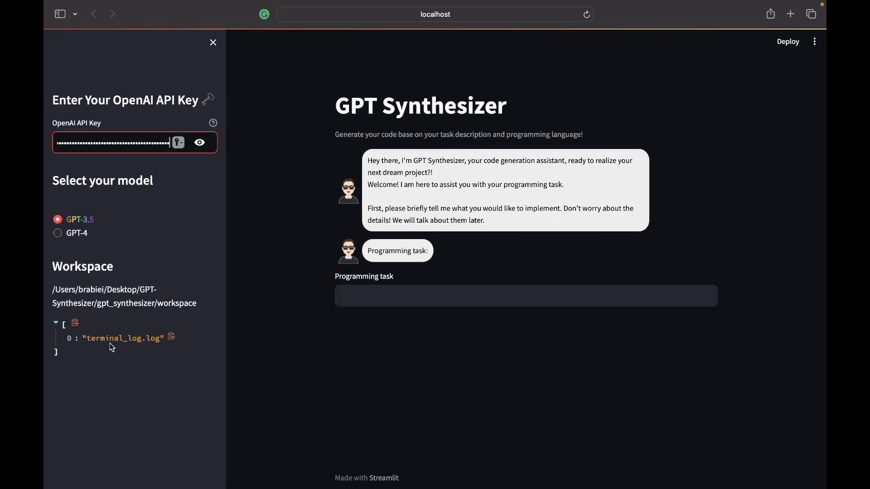
mouse_move(144, 352)
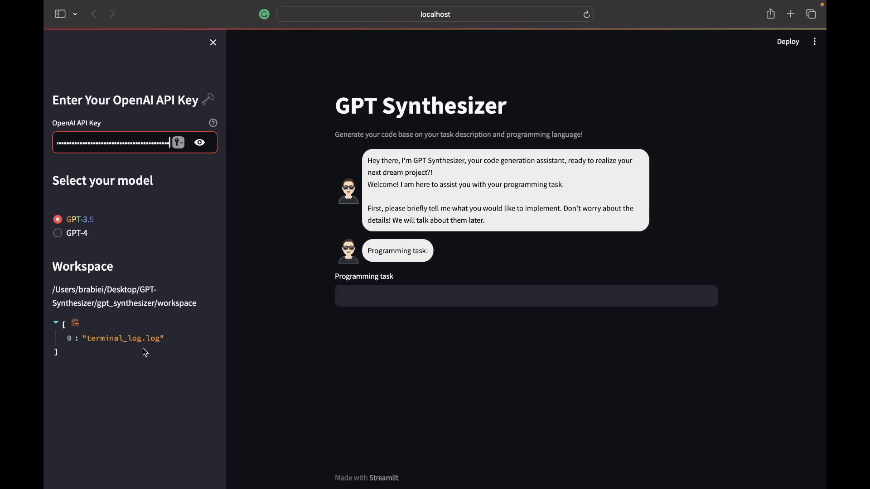
mouse_move(62, 298)
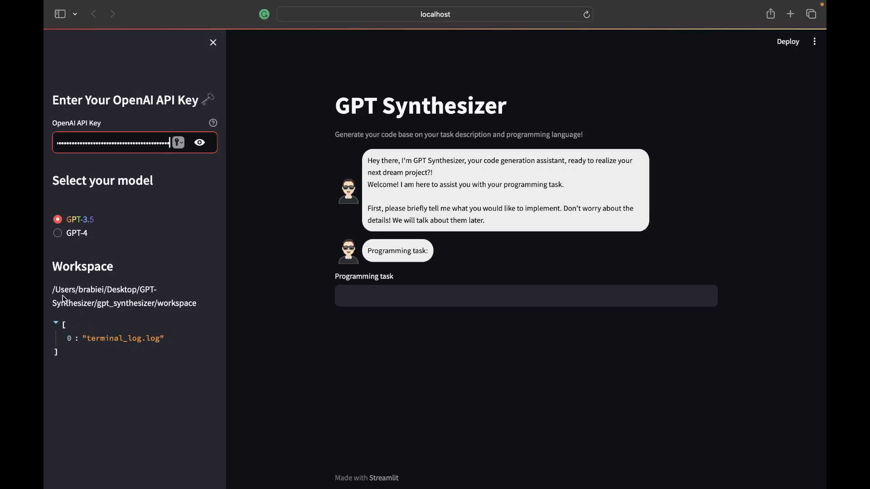
mouse_move(377, 323)
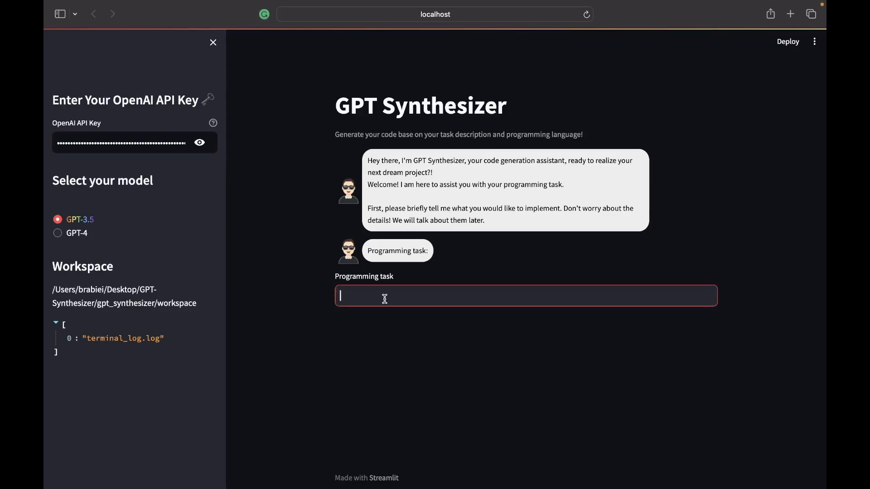
Step: Submit the task "implement a calculator with a gui" and choose Python as the language
type("imple")
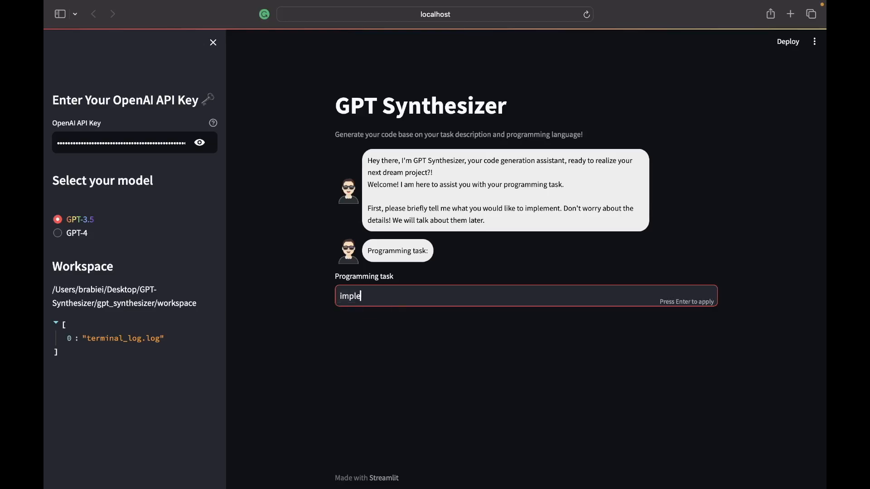
type("ment a c")
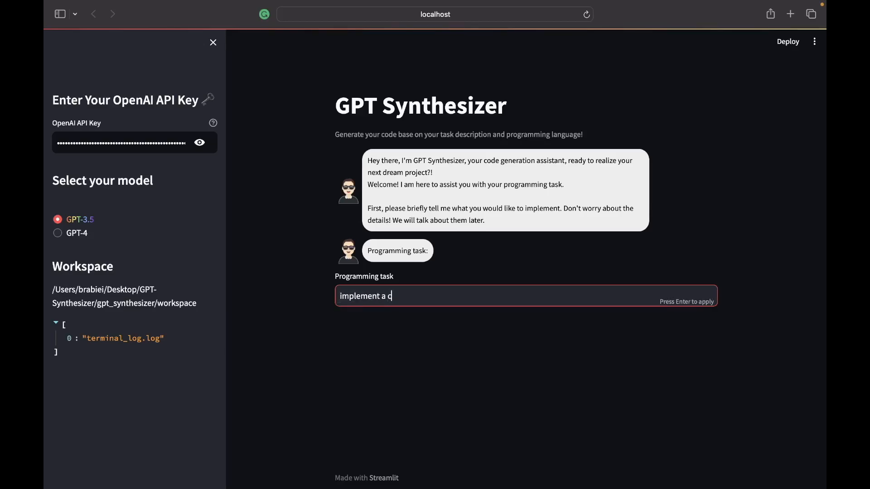
type("alculat")
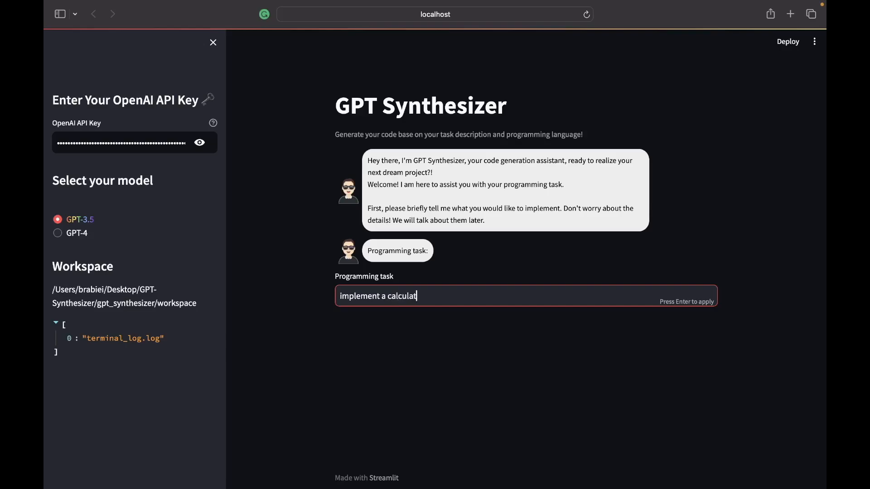
type("or with a")
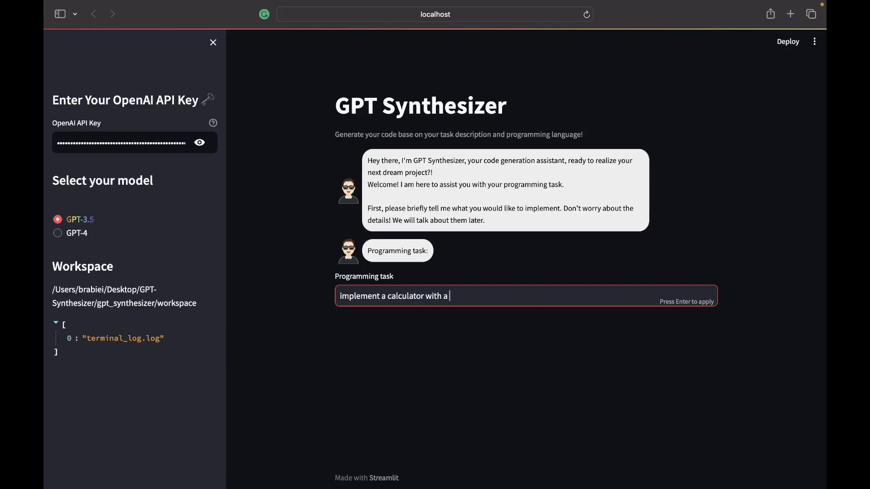
type("gui")
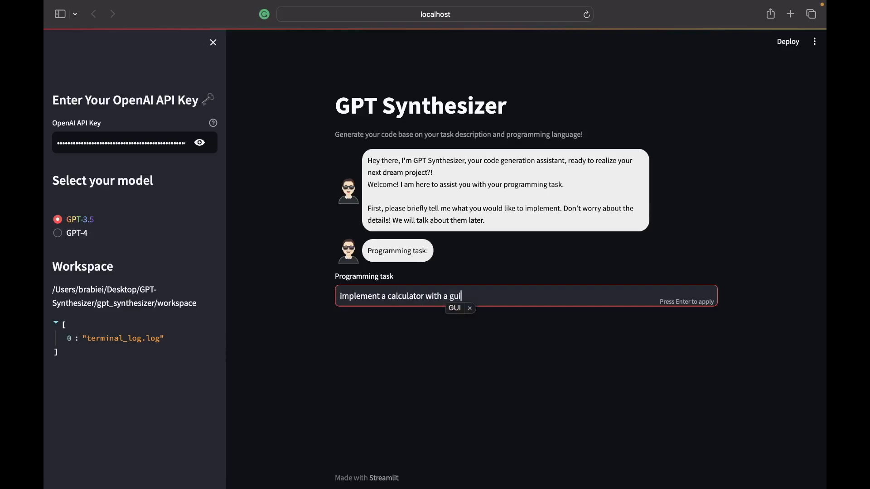
key("Return")
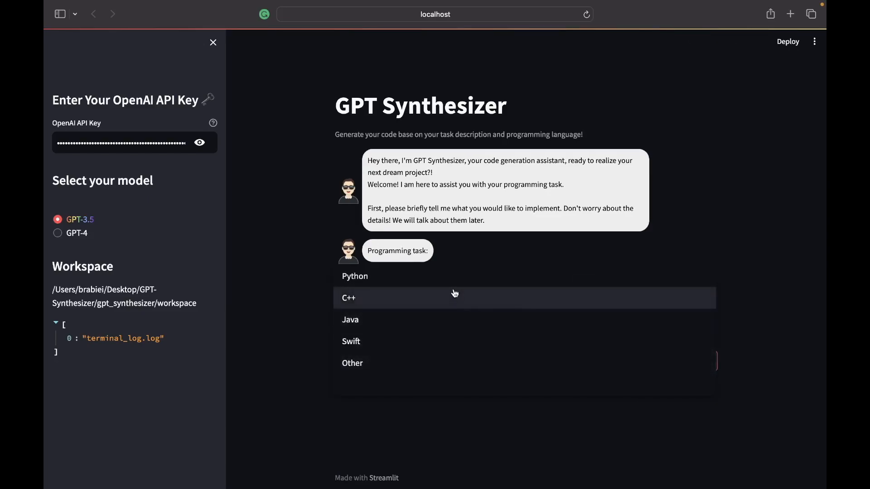
mouse_move(392, 278)
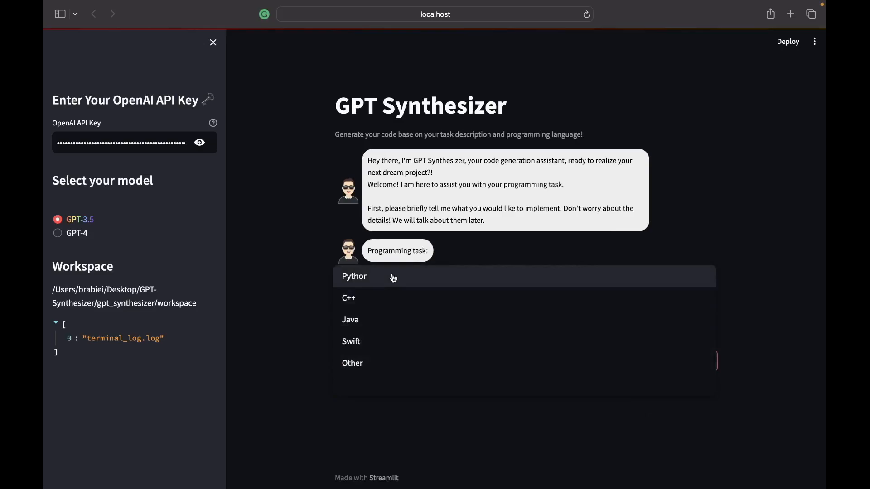
left_click(355, 276)
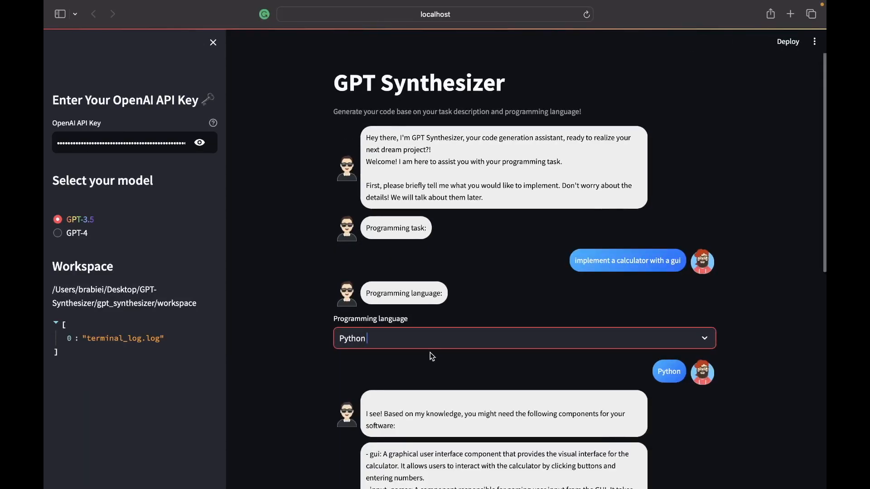
Step: Answer "none" so no extra components are added
scroll("down", 3)
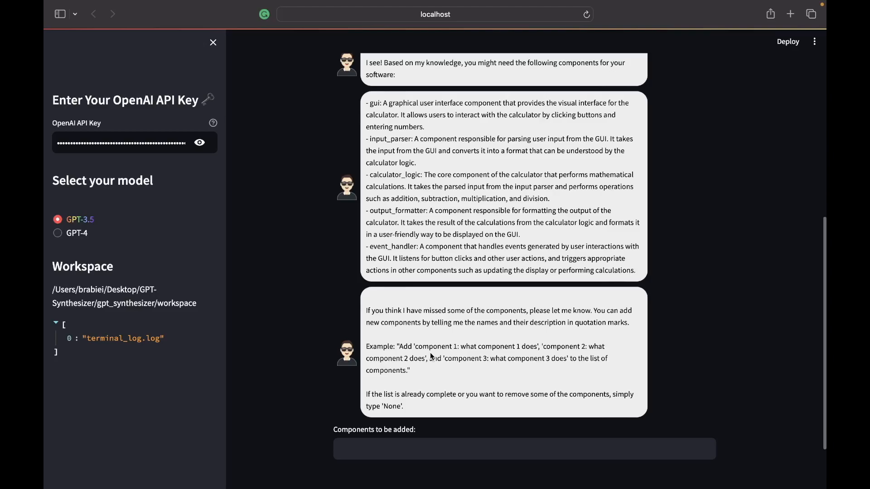
mouse_move(441, 475)
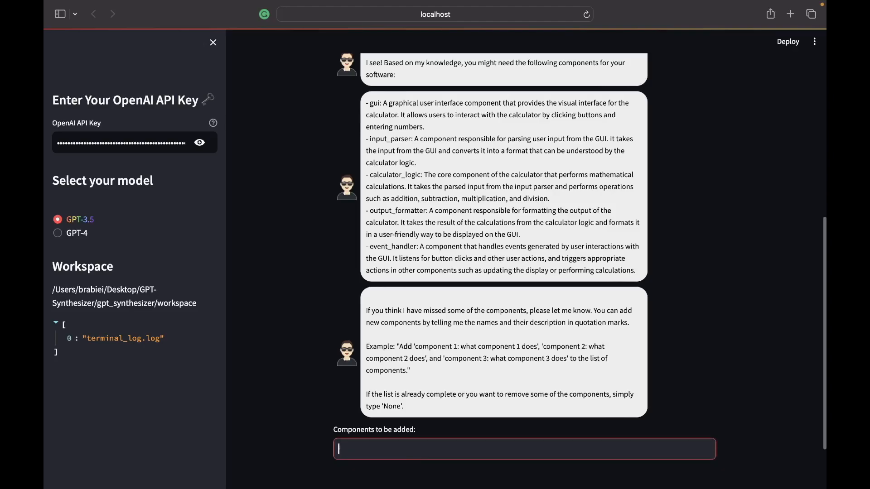
type("none")
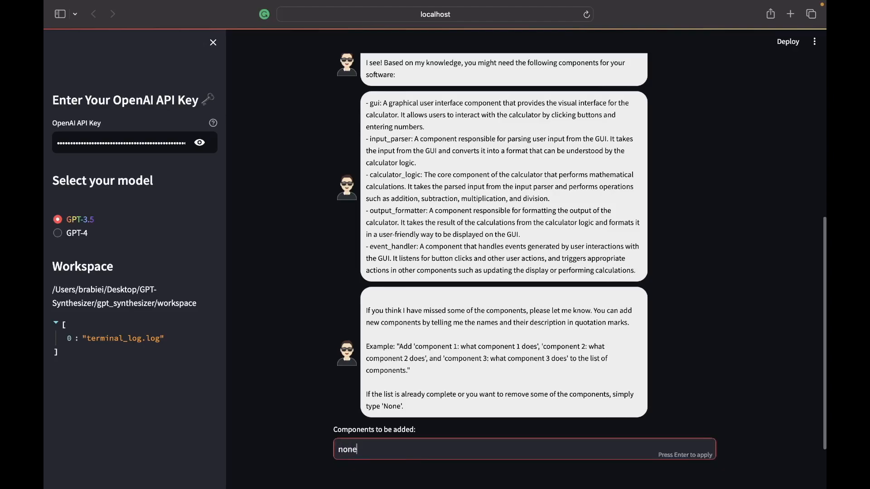
key("Return")
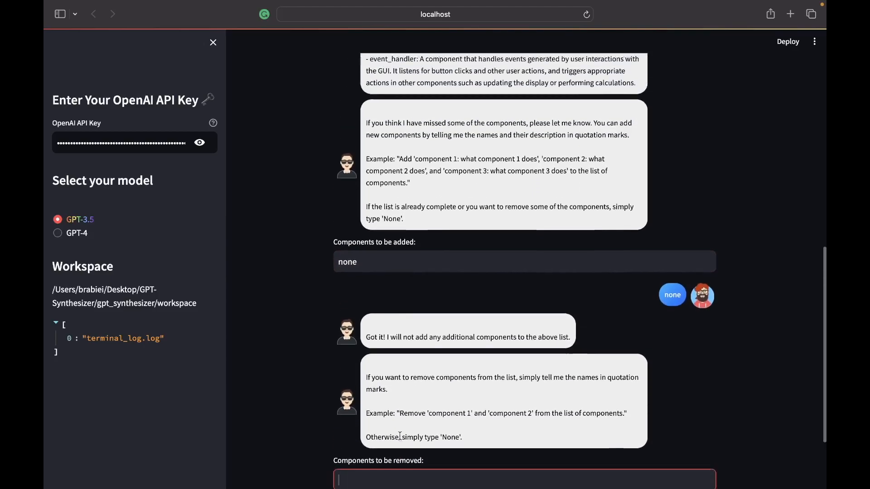
Step: Draft the removal names 'event_handler' and 'output_form' while reviewing the component list
scroll("up", 3)
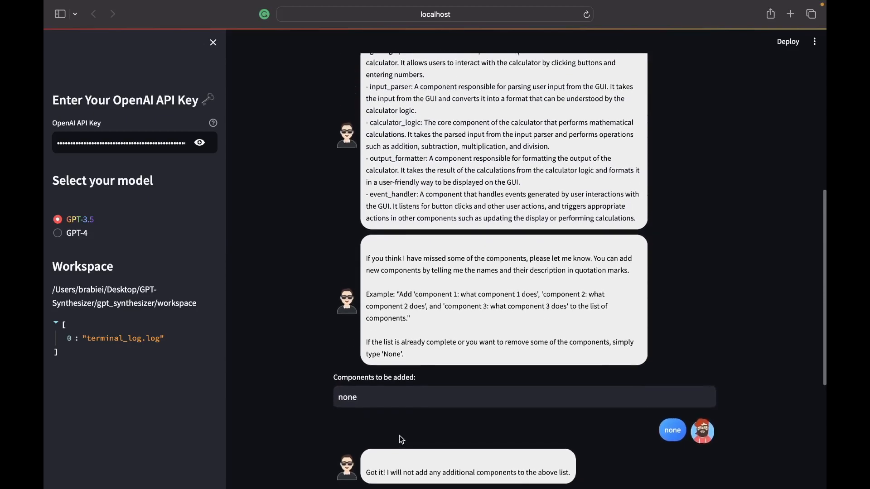
scroll("down", 3)
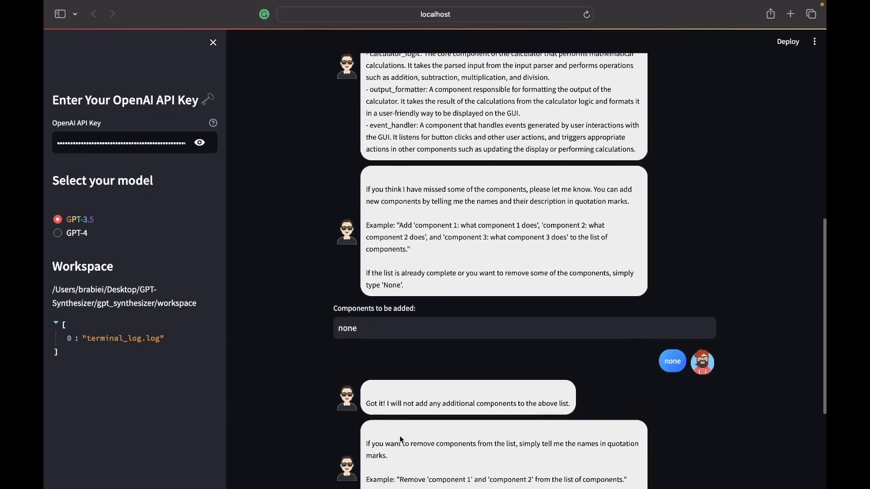
scroll("down", 3)
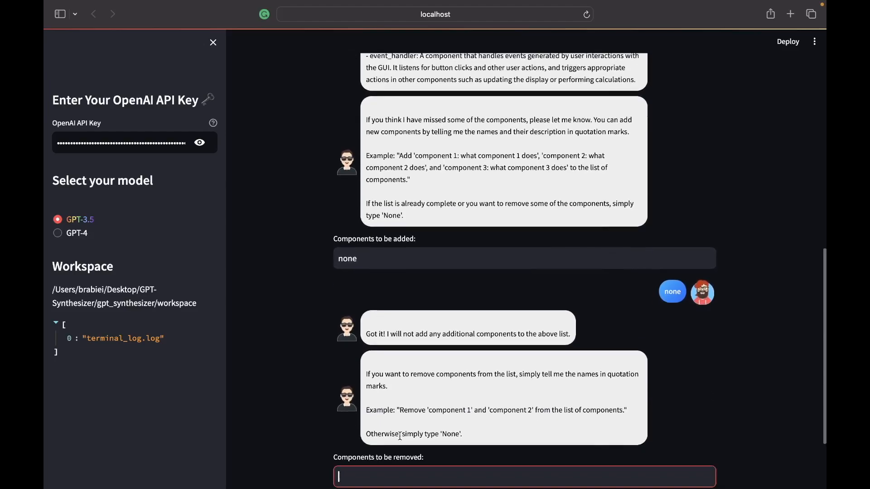
type("'eve")
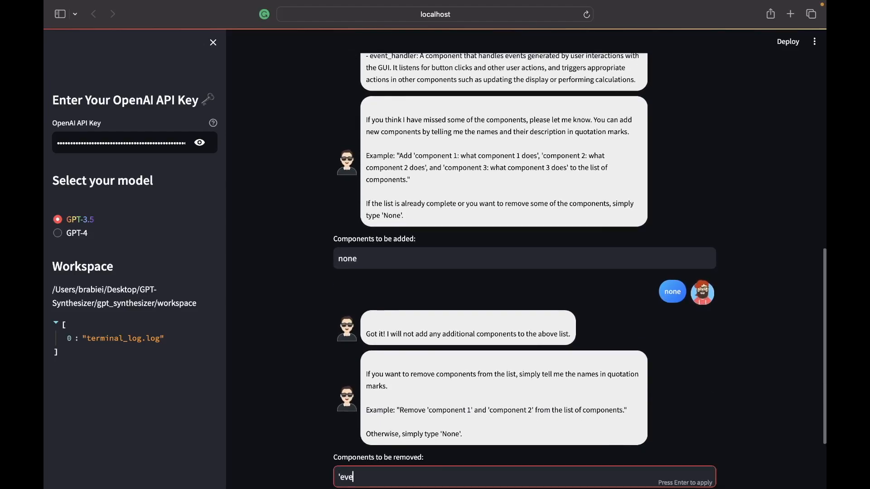
type("nt_")
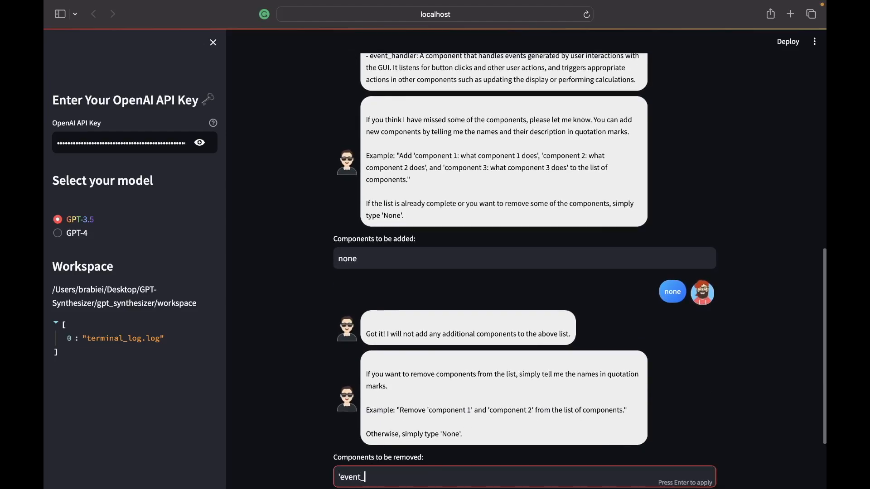
type("handler")
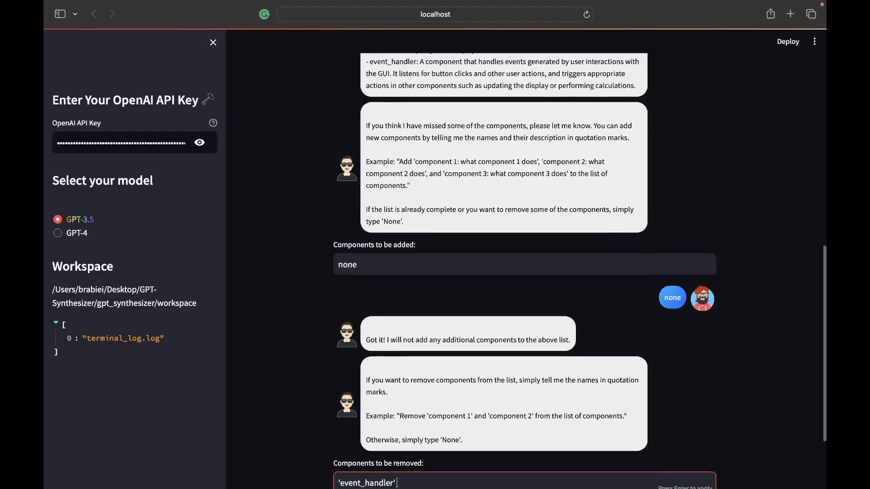
scroll("up", 3)
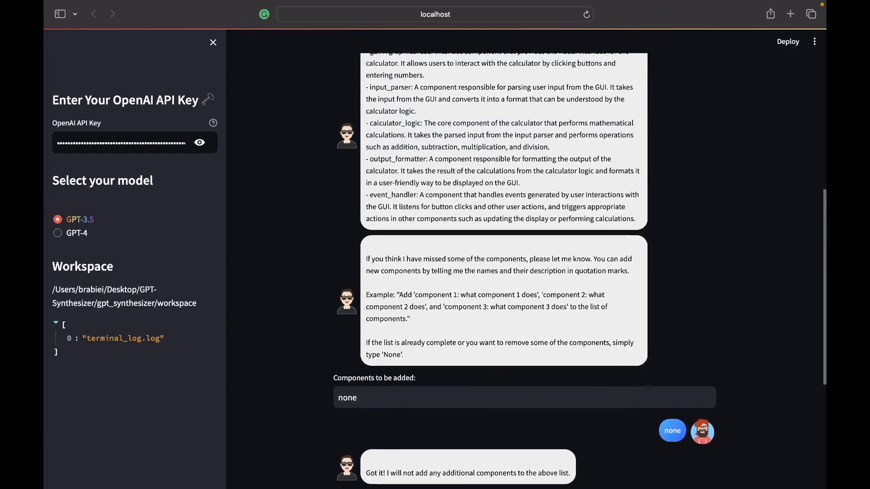
scroll("down", 3)
type("'event_handler")
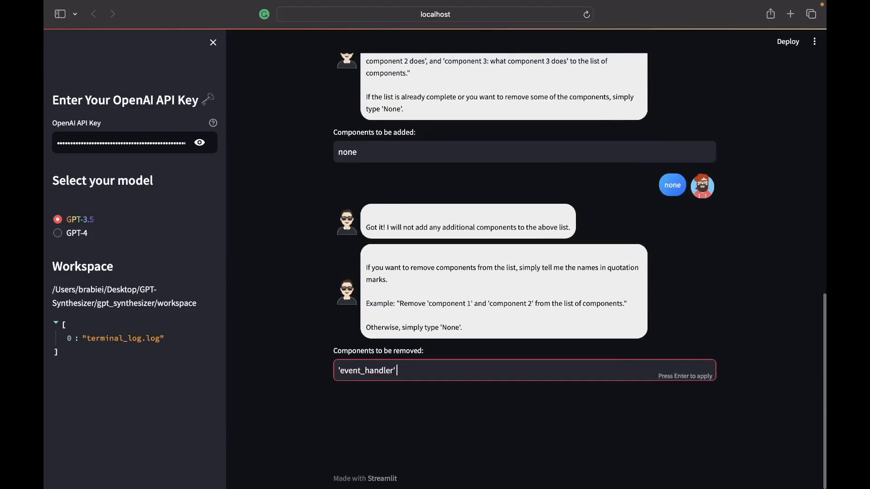
type("'ou")
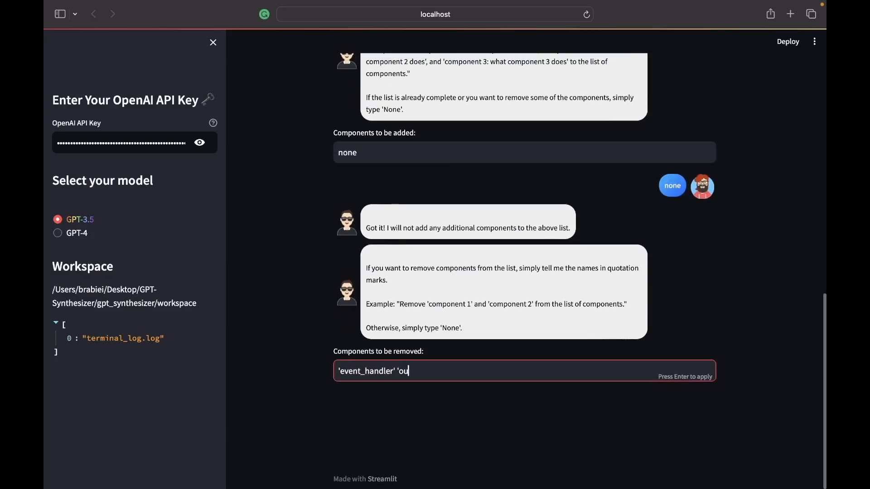
type("tput")
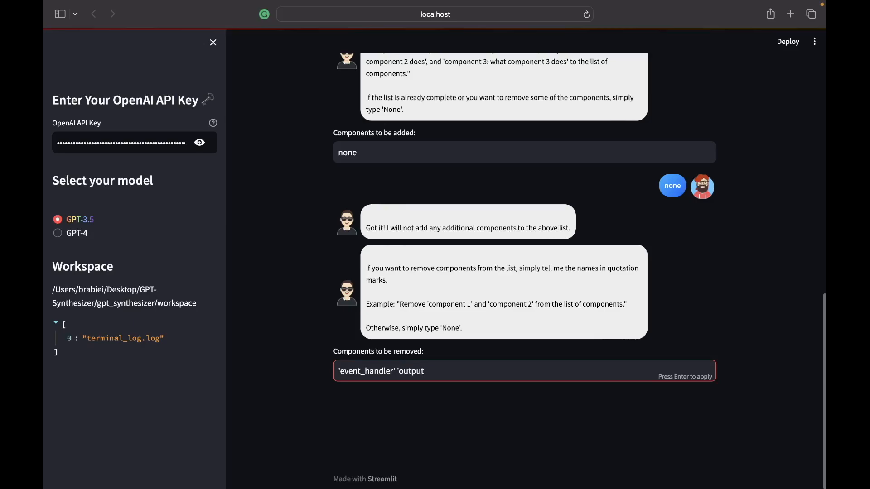
type("_form")
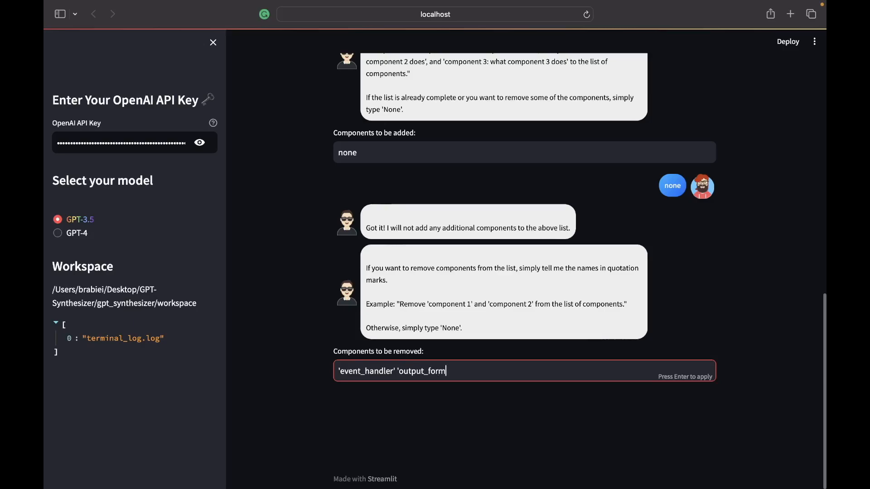
scroll("up", 3)
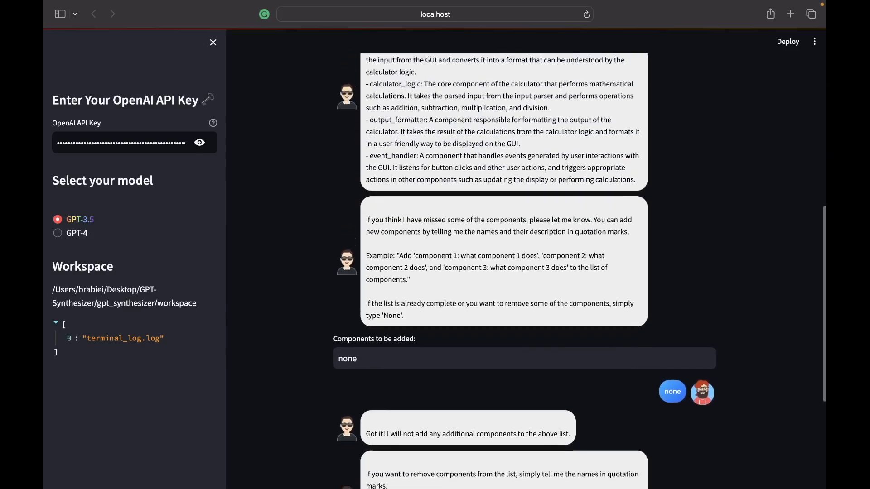
scroll("up", 3)
type("'event_handler' 'output_formatter' '")
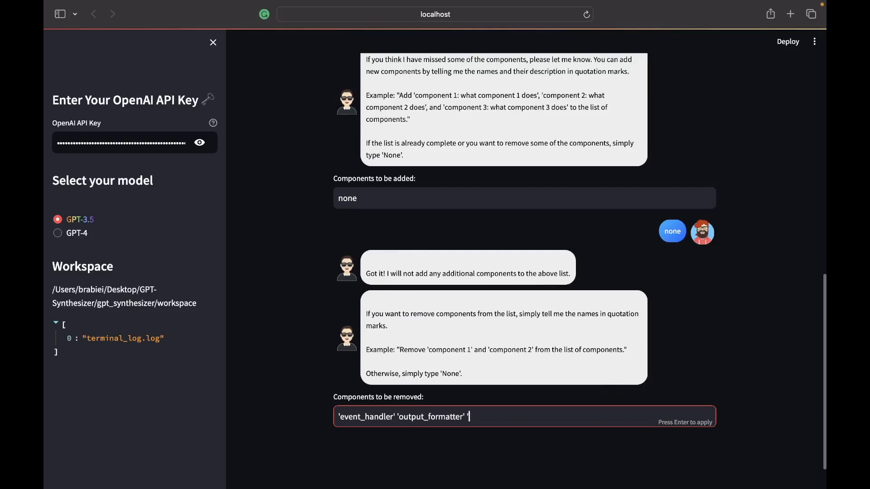
scroll("up", 3)
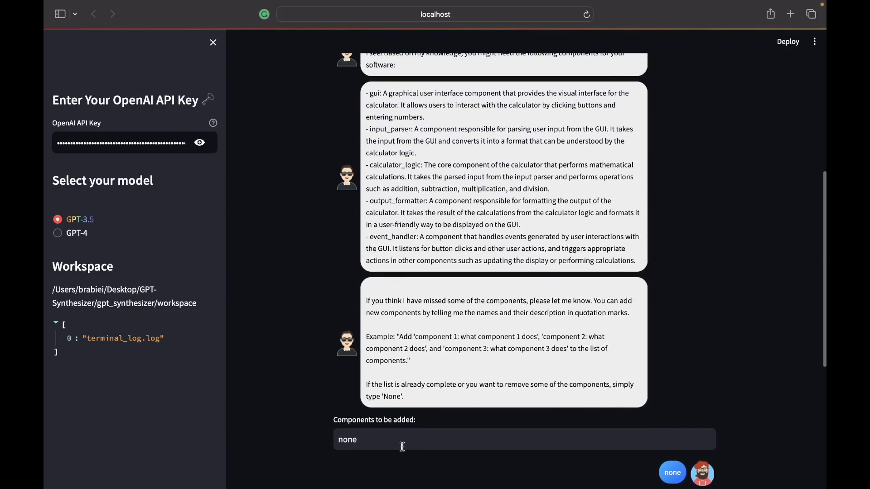
Step: Submit 'event_handler' 'output_formatter' 'input_parser' as the components to remove
left_click(671, 472)
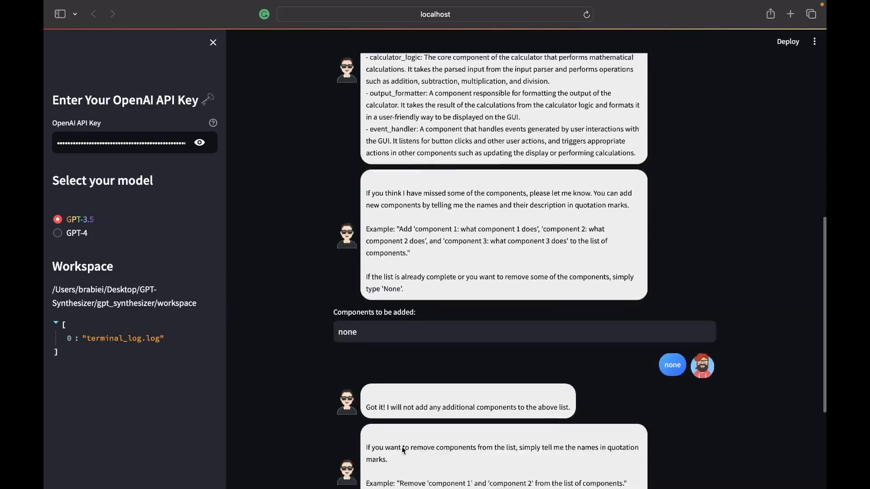
type("'event_handler' 'output_formatter' 'inpu")
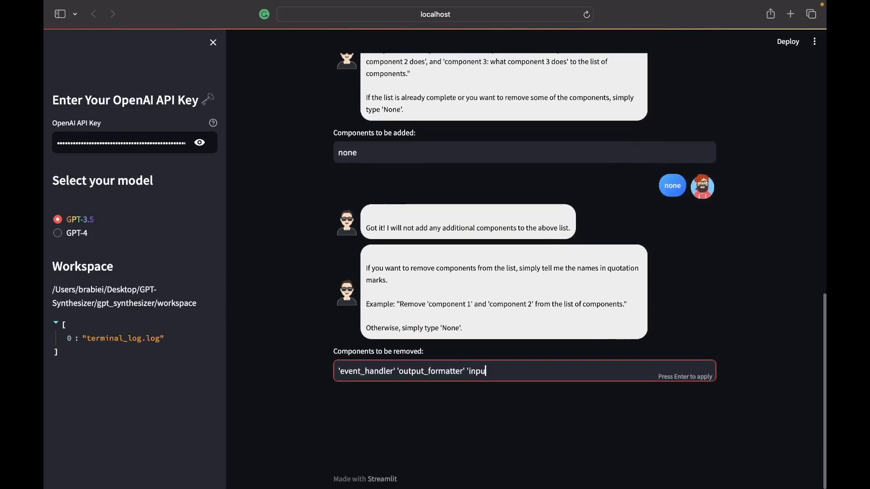
type("t_par")
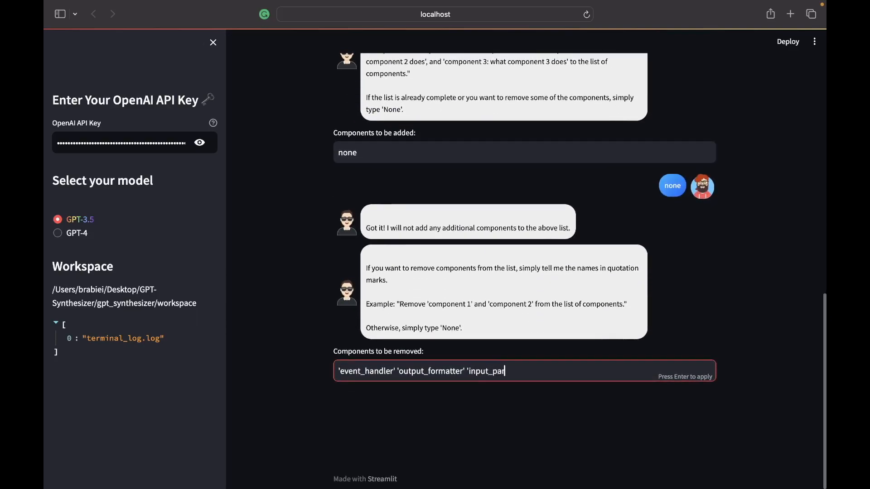
type("ser'")
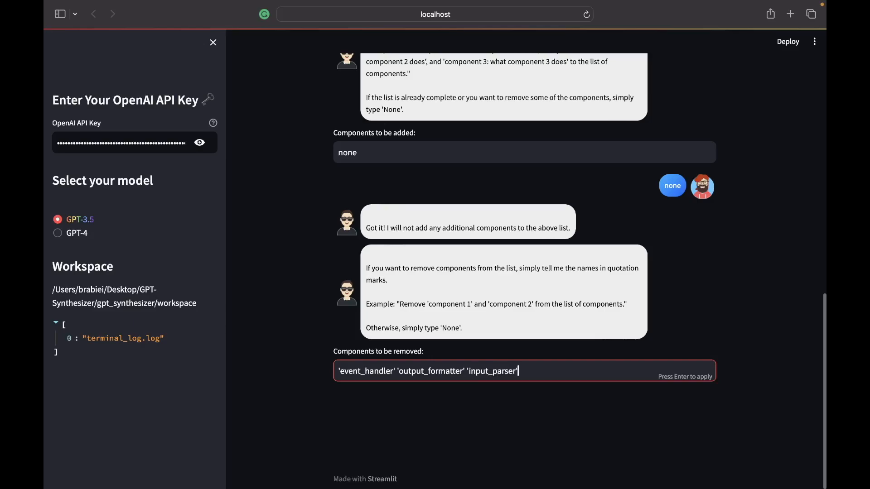
key("Return")
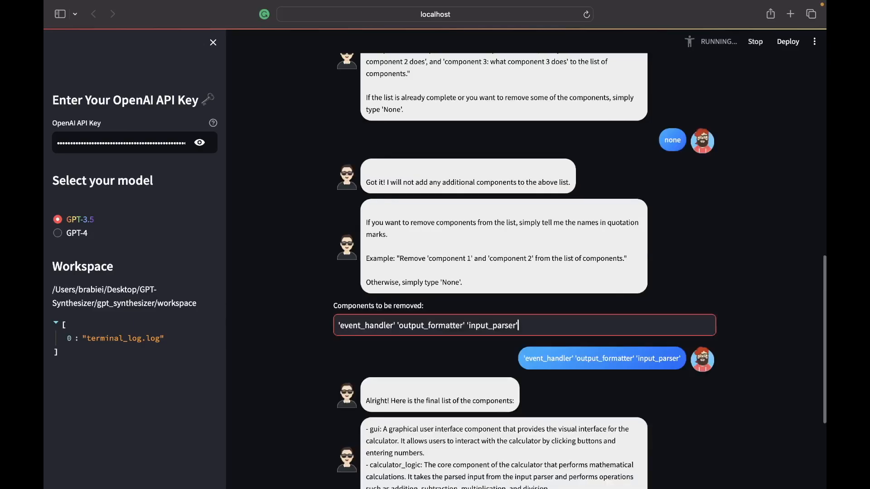
Step: Describe the gui as a user interface that mimics a calculator
scroll("down", 3)
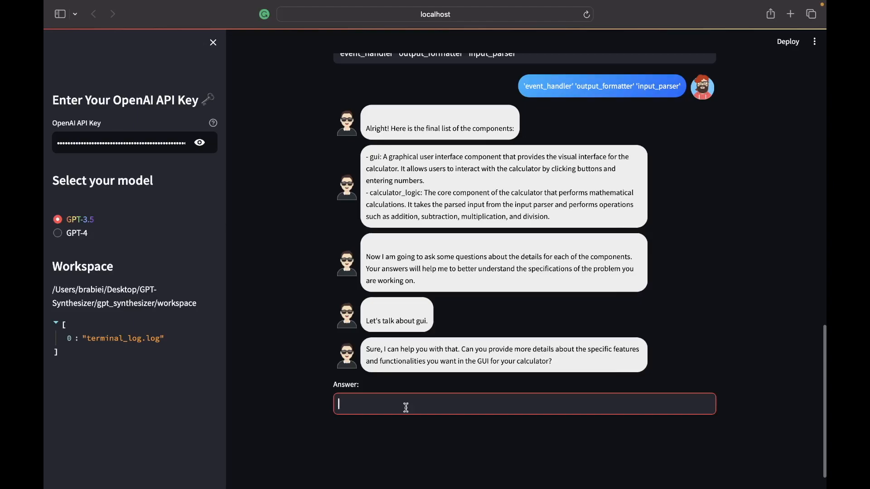
type("The gui")
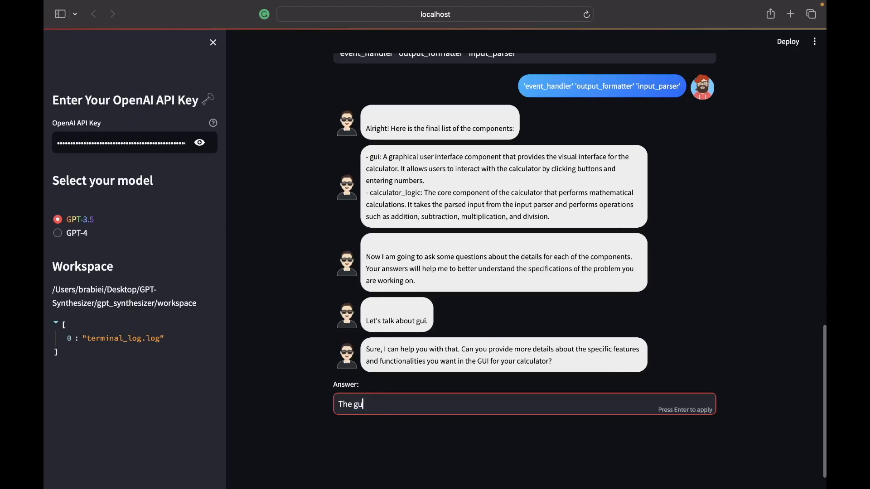
type("should di")
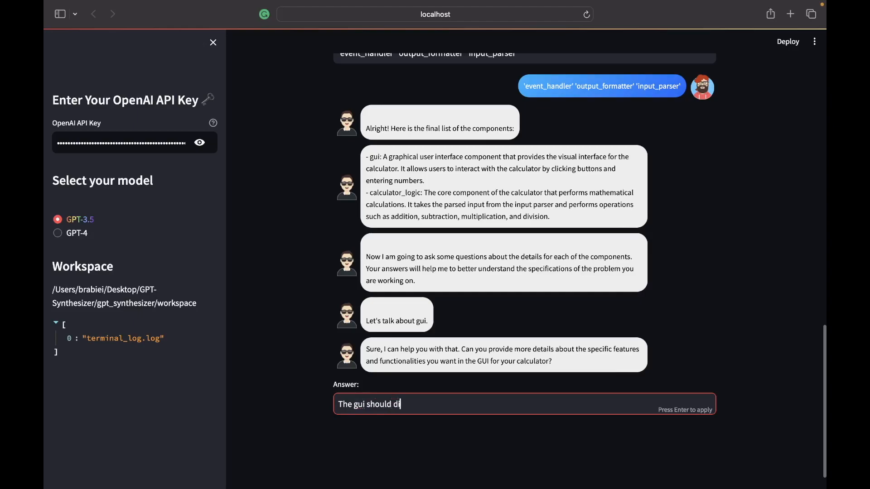
type("splay a")
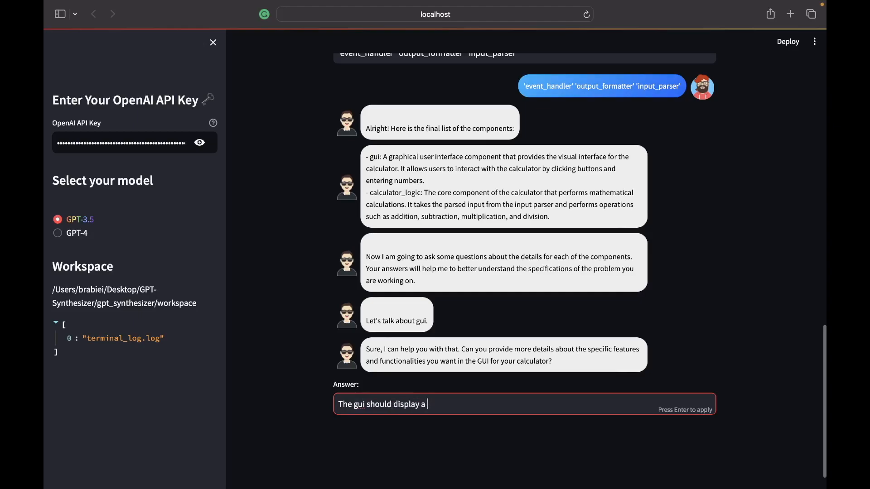
type("user")
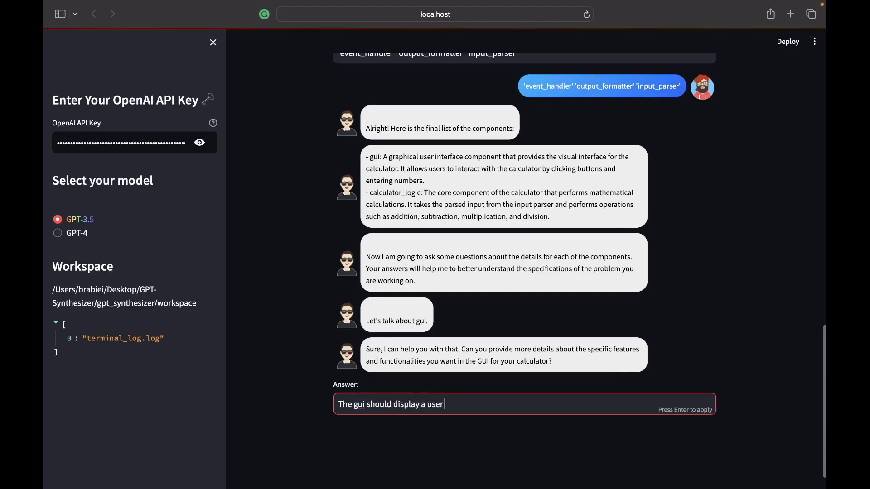
type("face that")
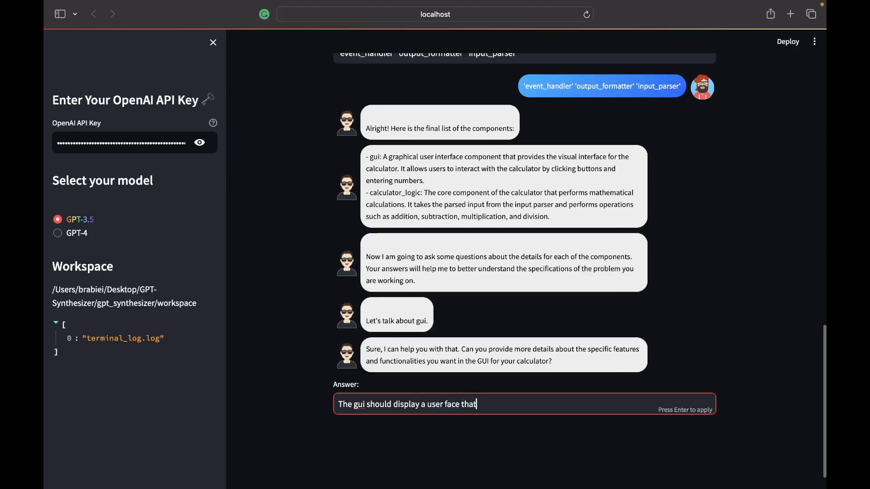
type("mimics")
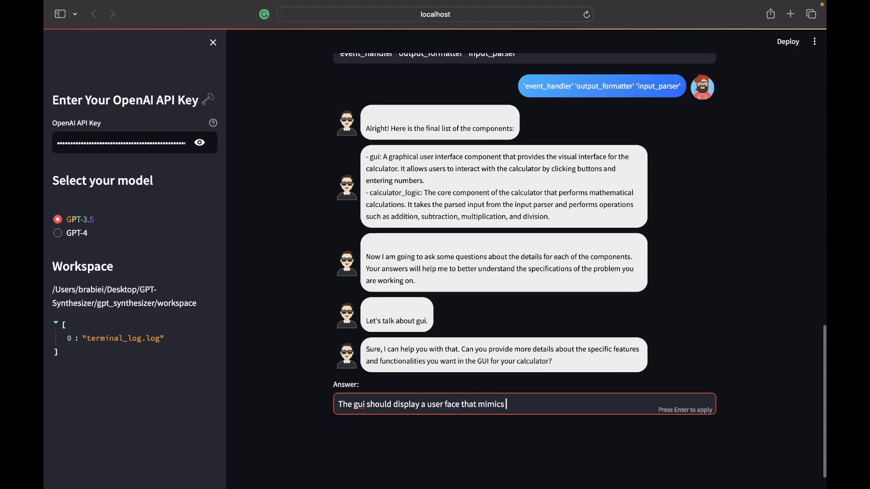
type("a cal")
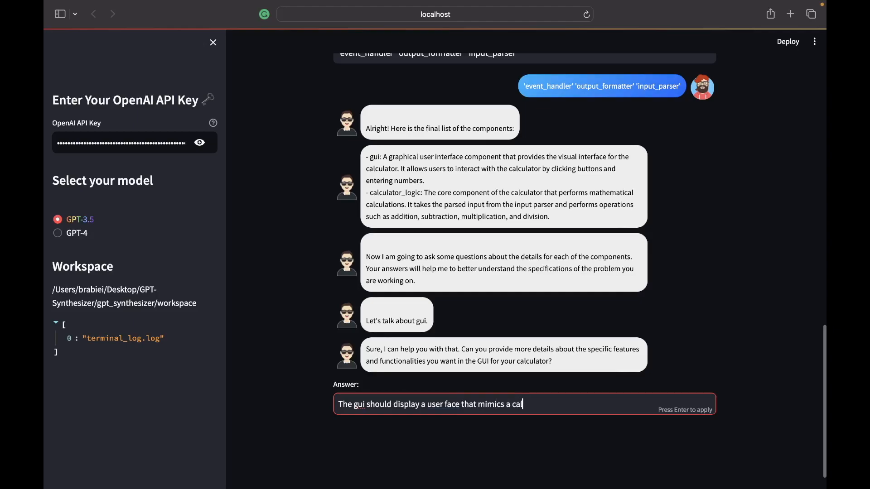
type("culator. The")
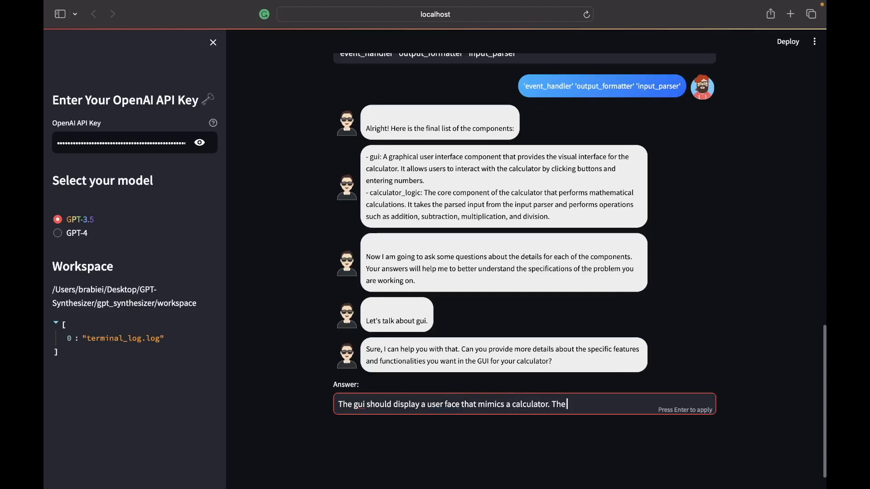
Step: Add that there should be buttons for numbers, operations, clear and enter, and submit the answer
type("re")
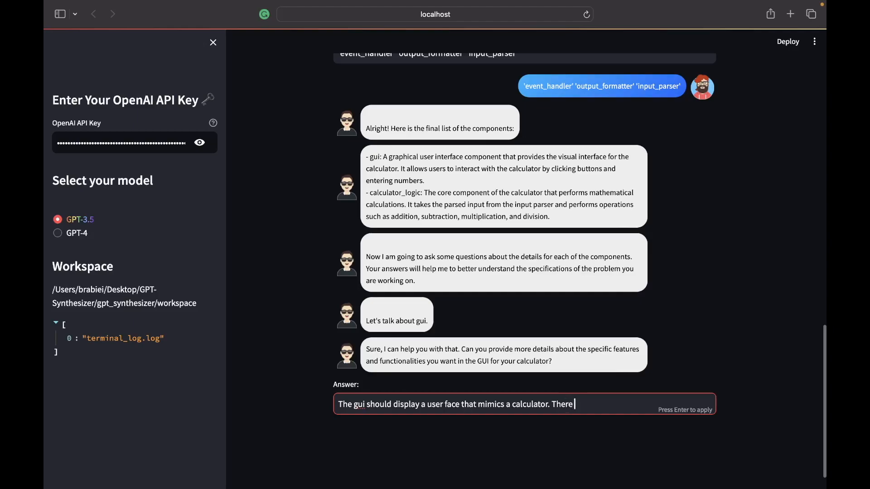
type("should be b")
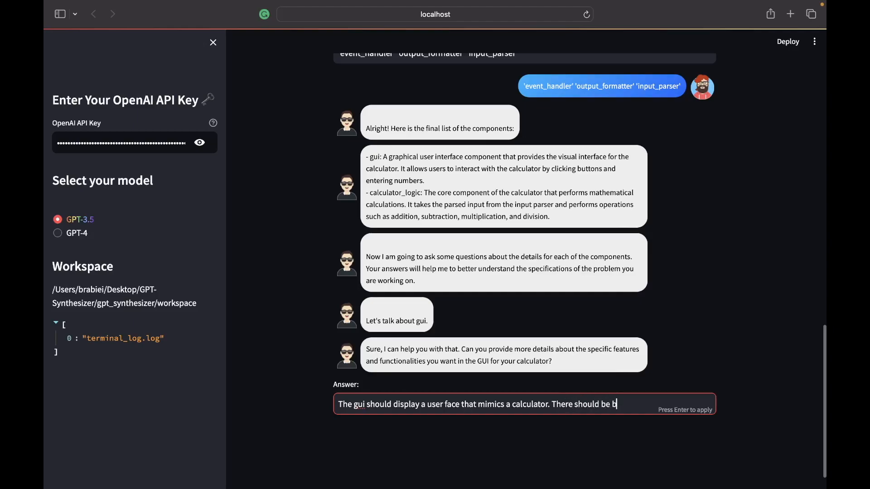
type("uttons f")
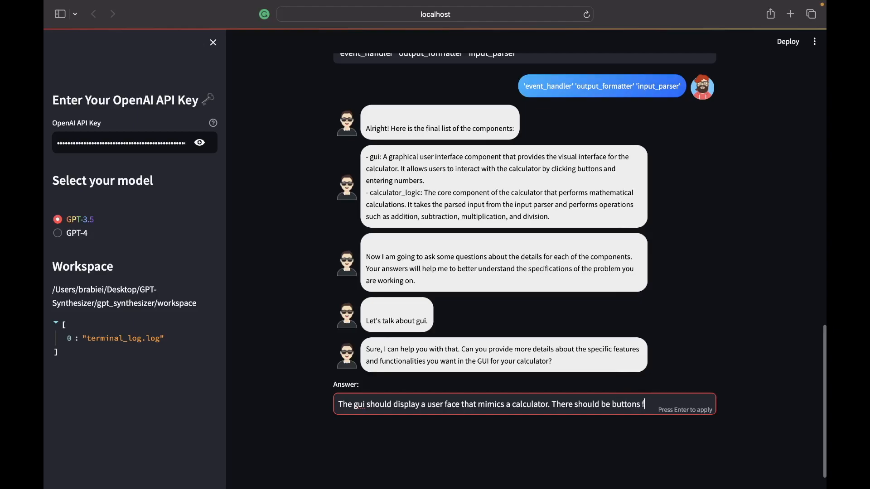
type("or nu")
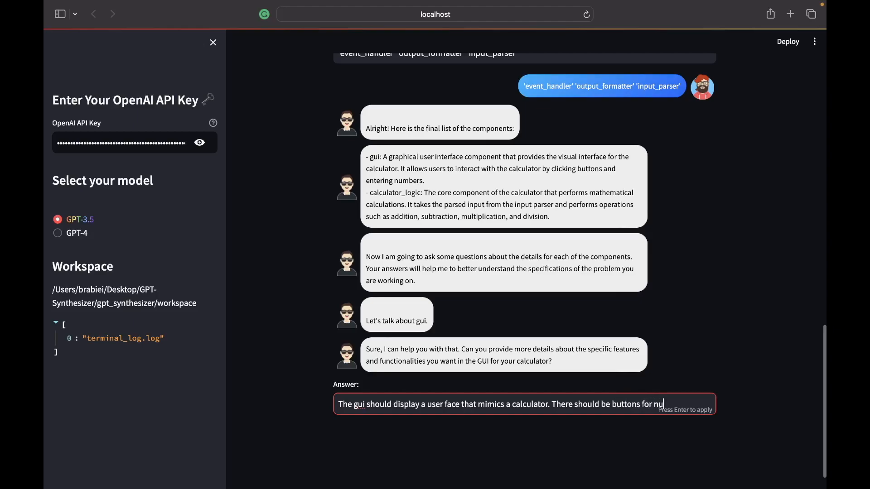
type("mb")
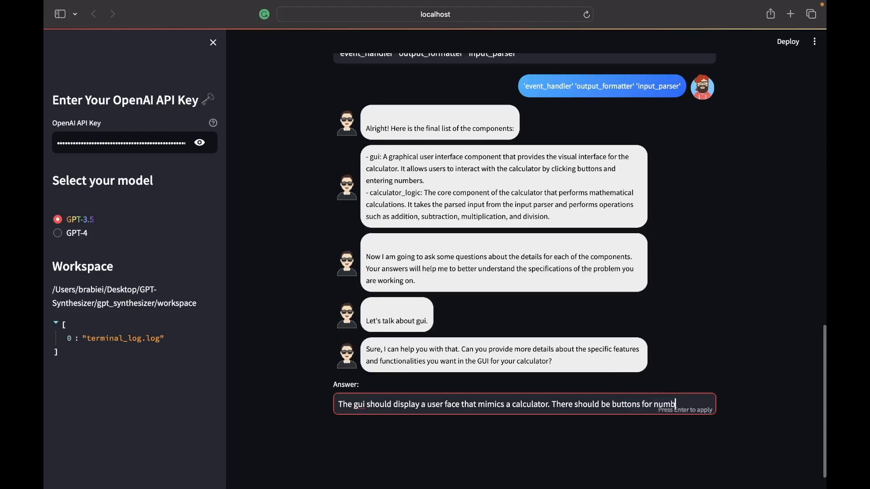
type("ers,")
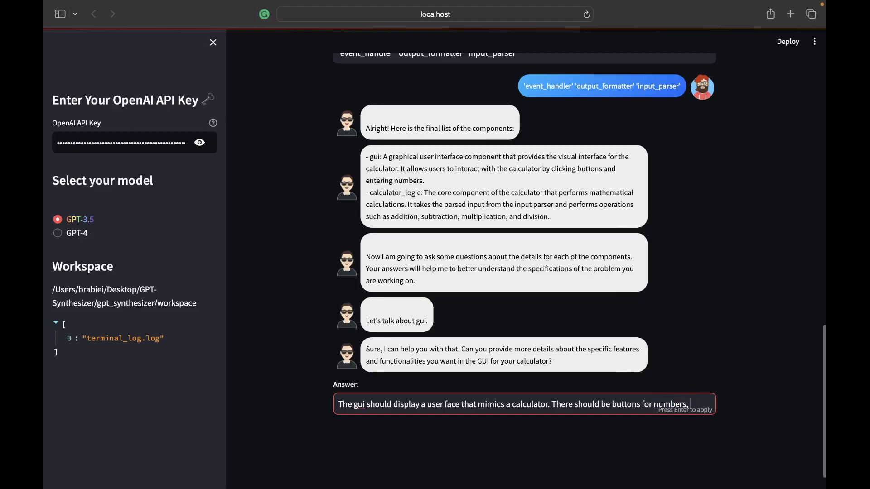
type("operations,")
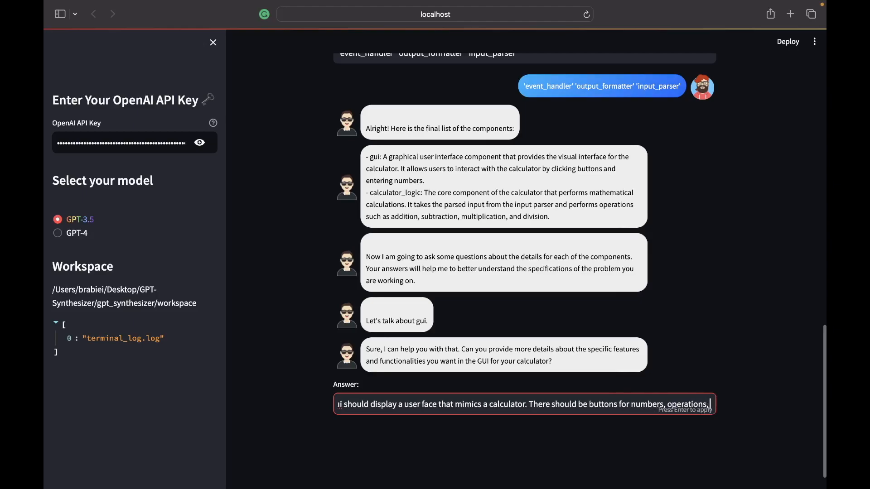
type("clean")
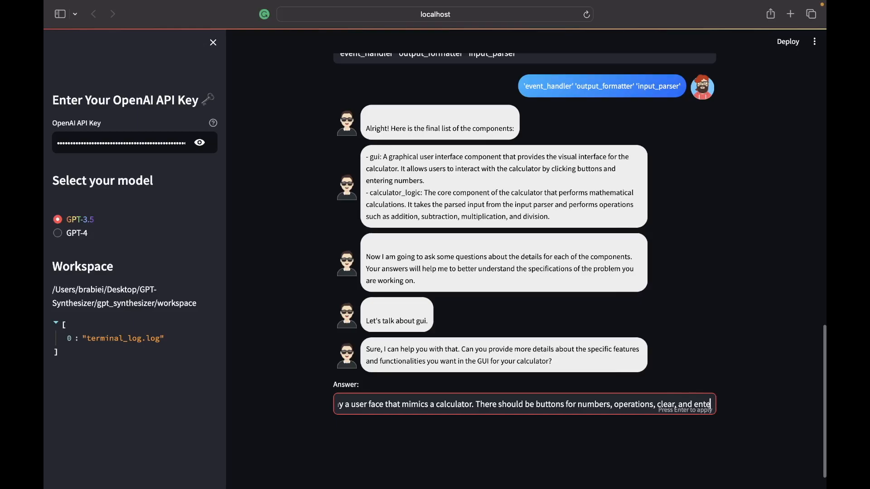
key("Return")
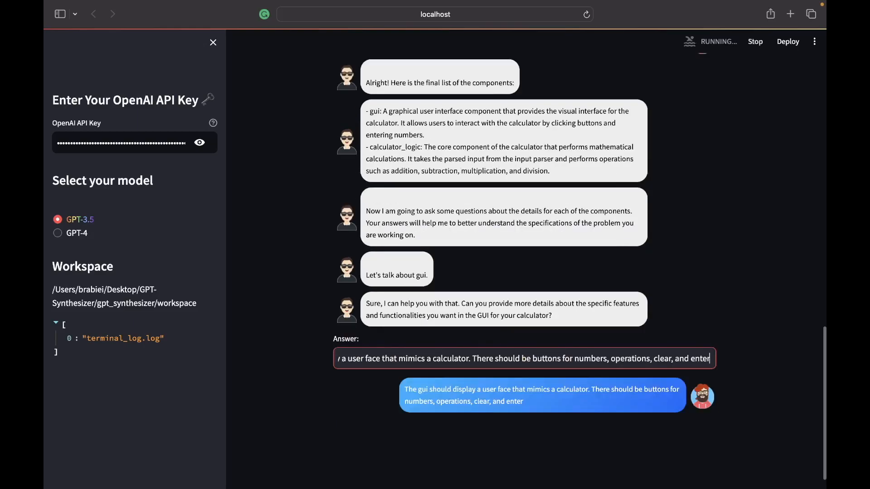
mouse_move(303, 371)
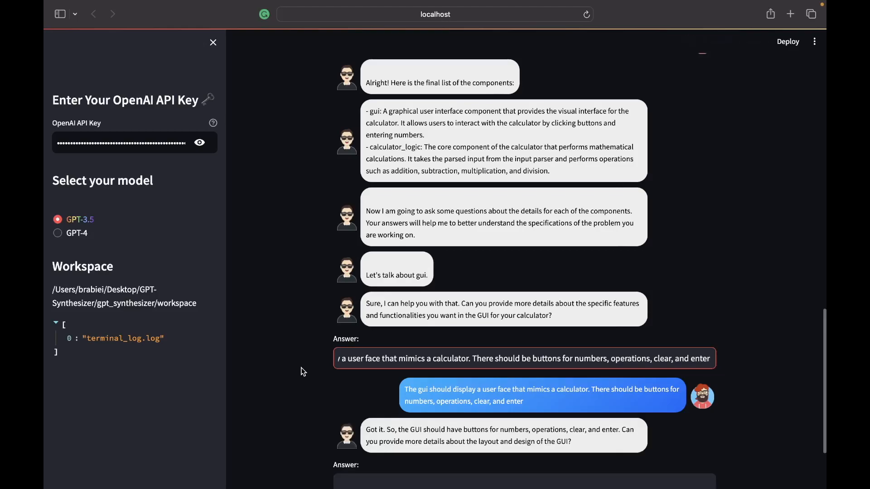
Step: Answer that "the layout should be grid-like" and submit it
scroll("down", 3)
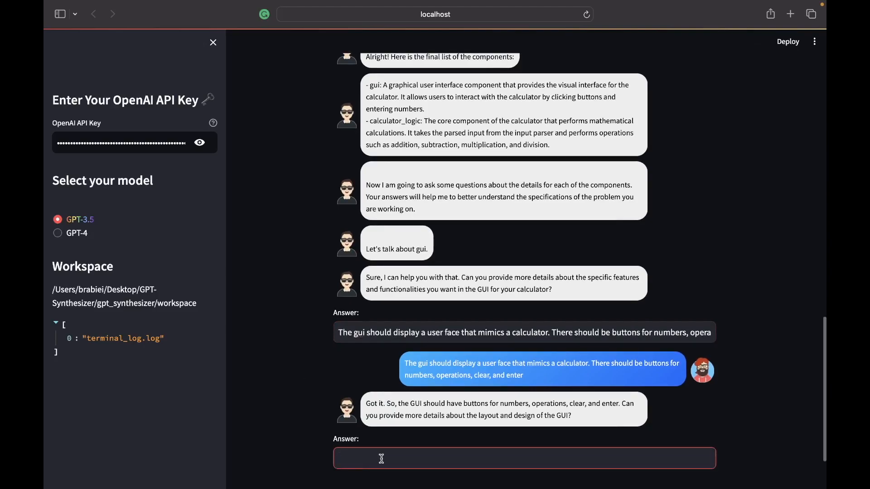
type("th")
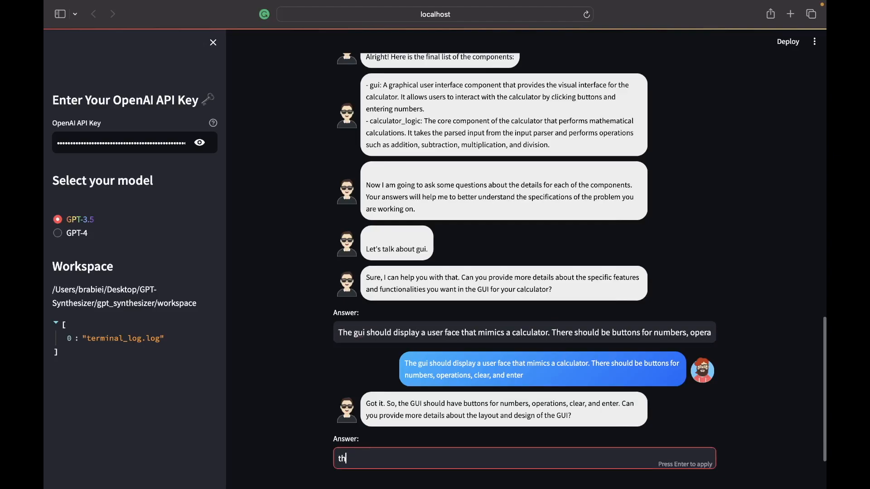
key("Backspace")
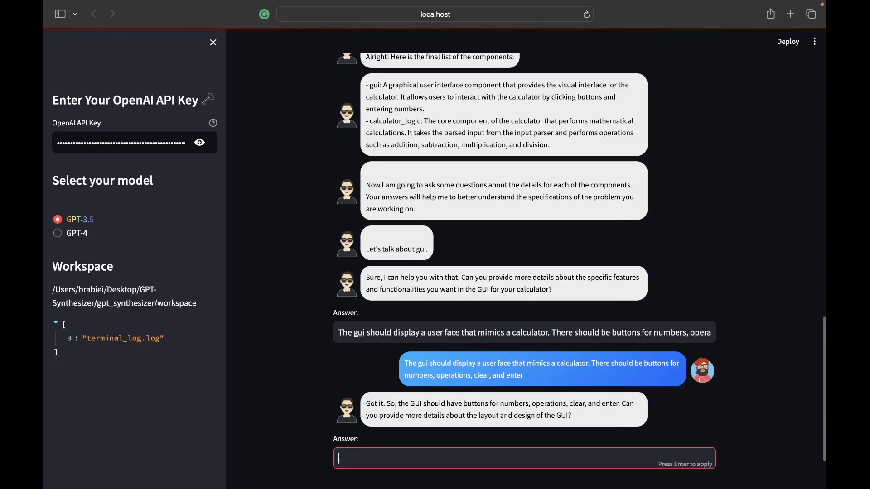
type("the lay")
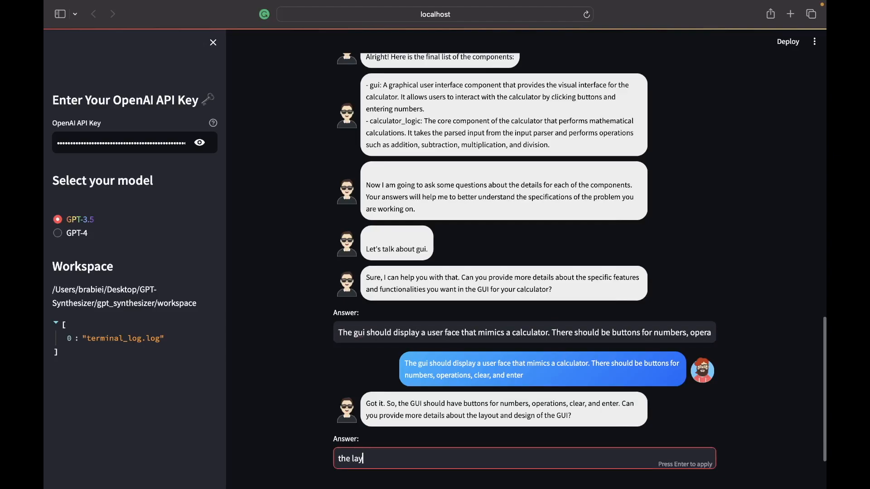
type("out should")
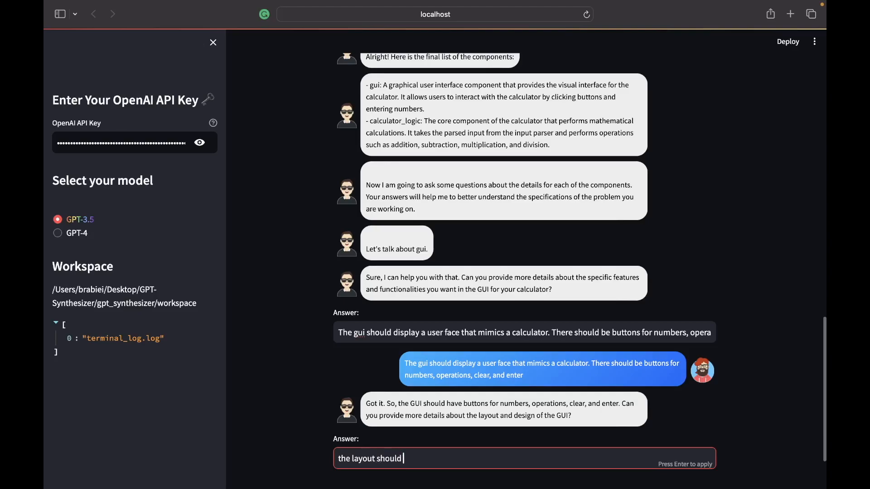
type("be grid")
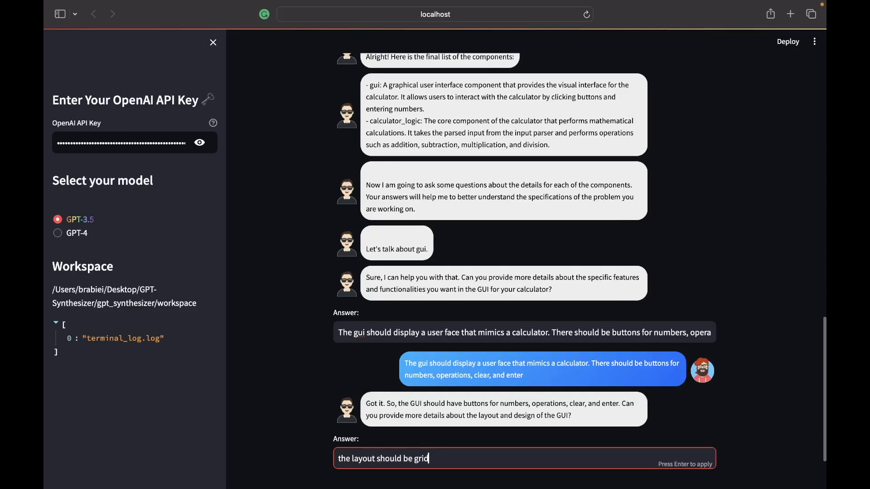
type("-like")
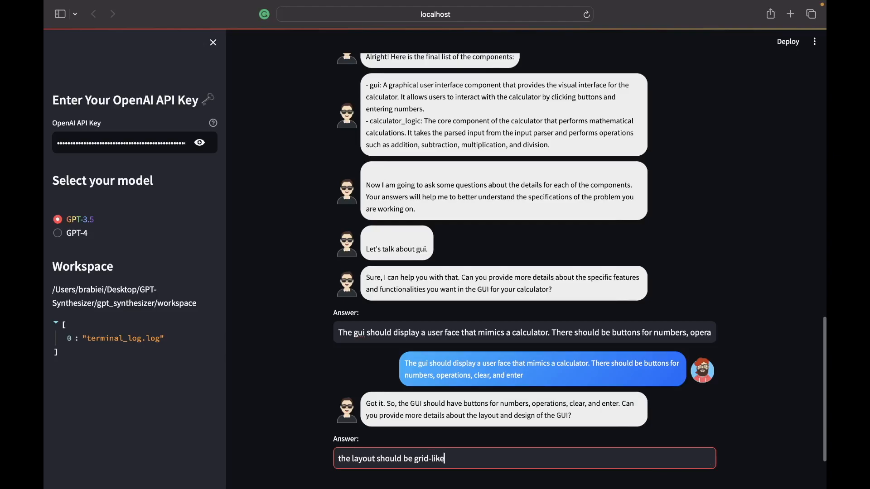
key("Return")
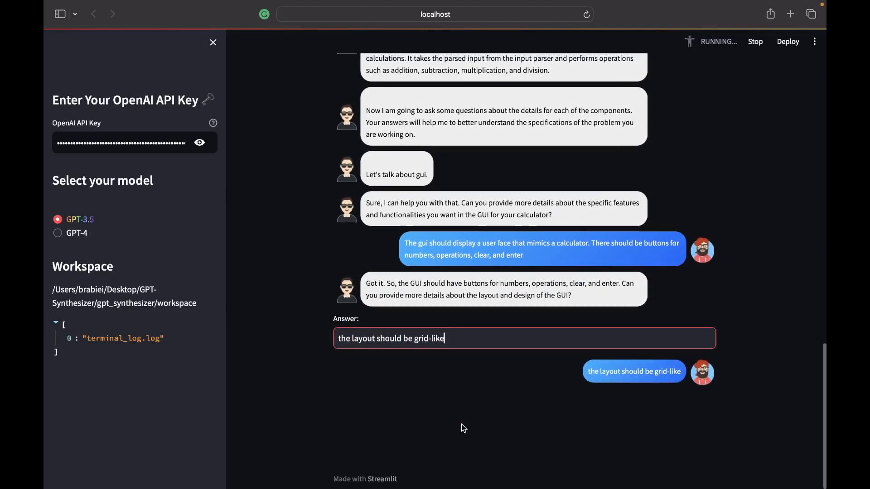
Step: Answer the button size and arrangement question with "use your best judgement"
key("Return")
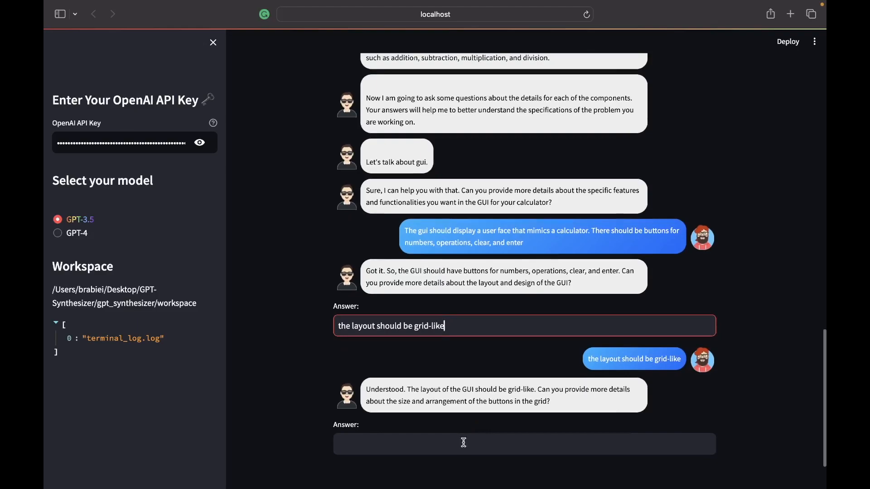
left_click(463, 443)
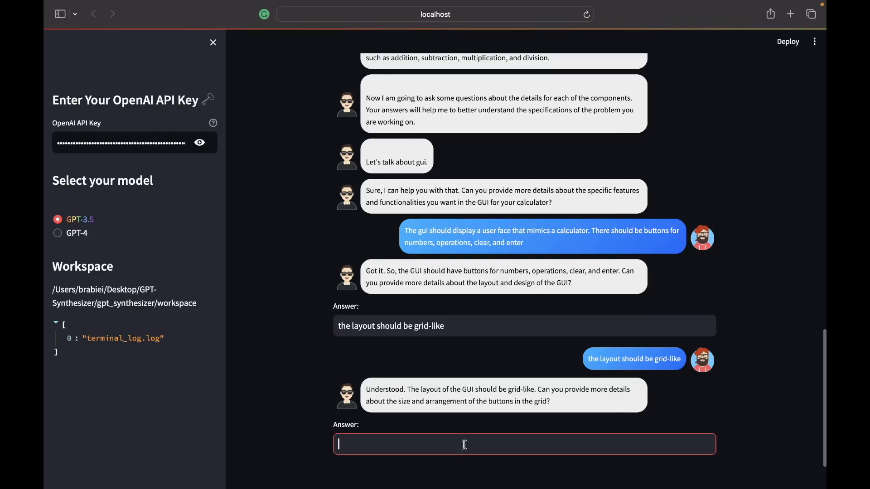
type("use")
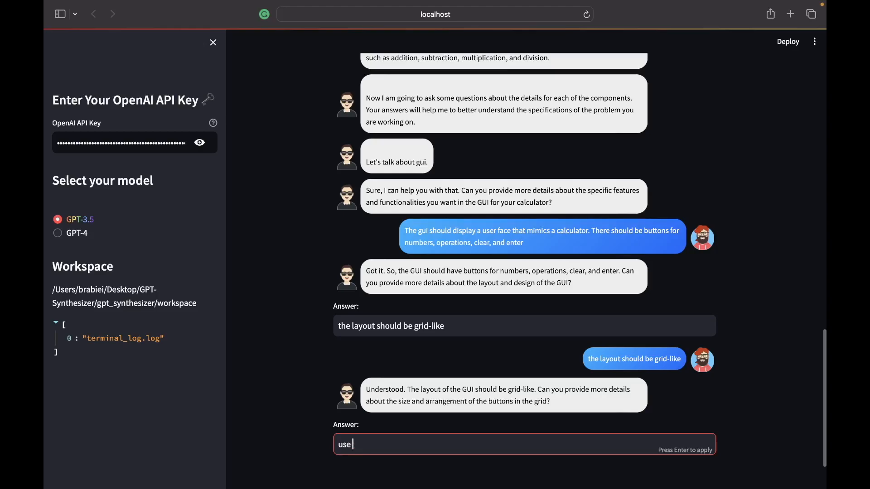
type("your best")
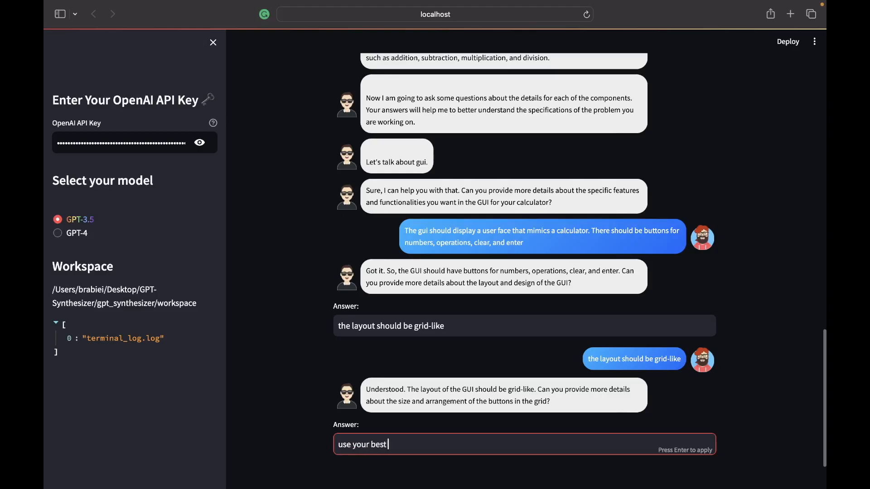
type("judge")
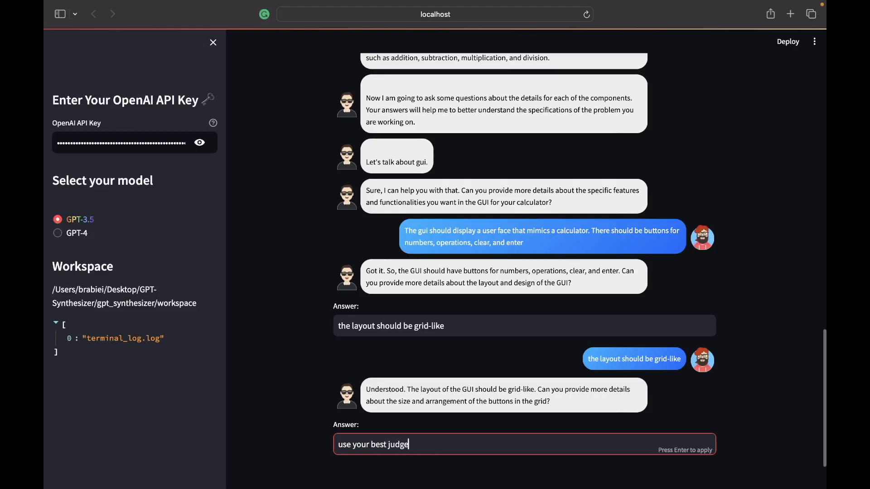
type("ment")
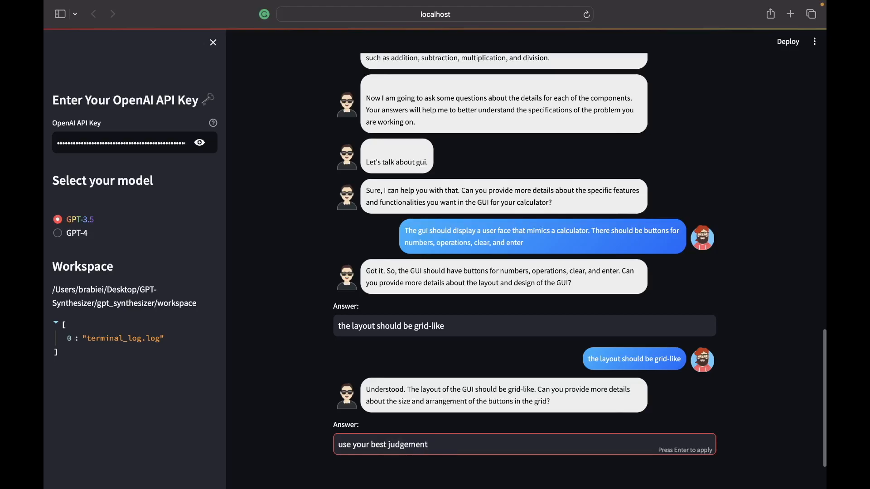
key("Return")
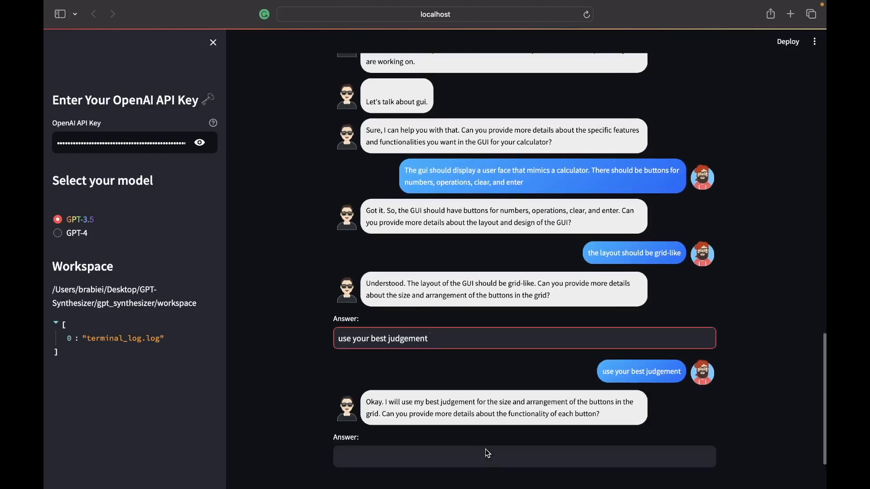
Step: Begin the answer: the functionality of each button depends on the button
left_click(500, 338)
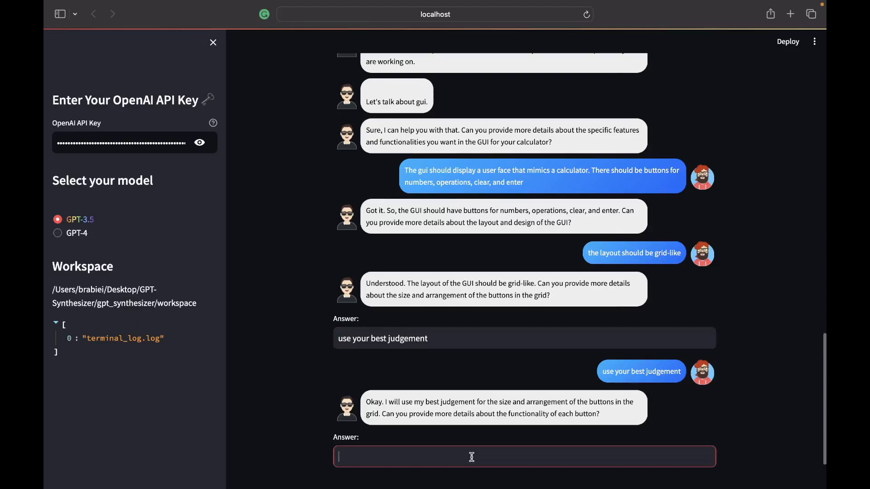
type("The fu")
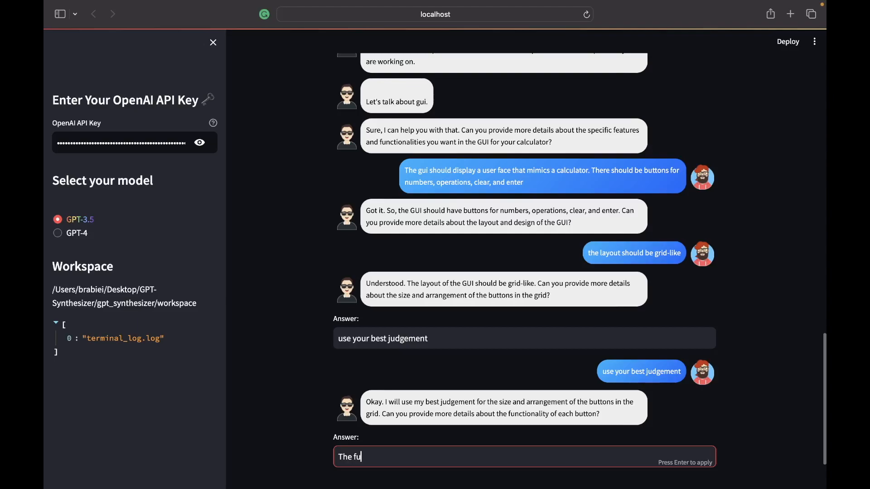
type("nctional")
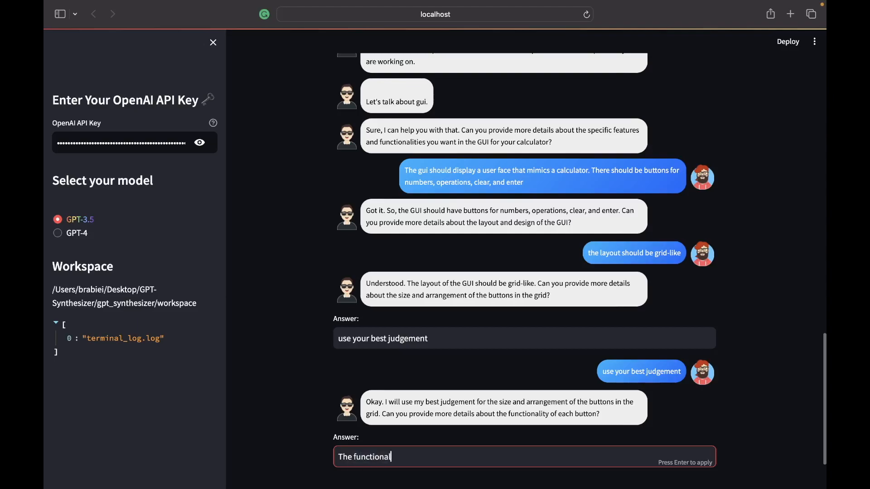
type("ity of ea")
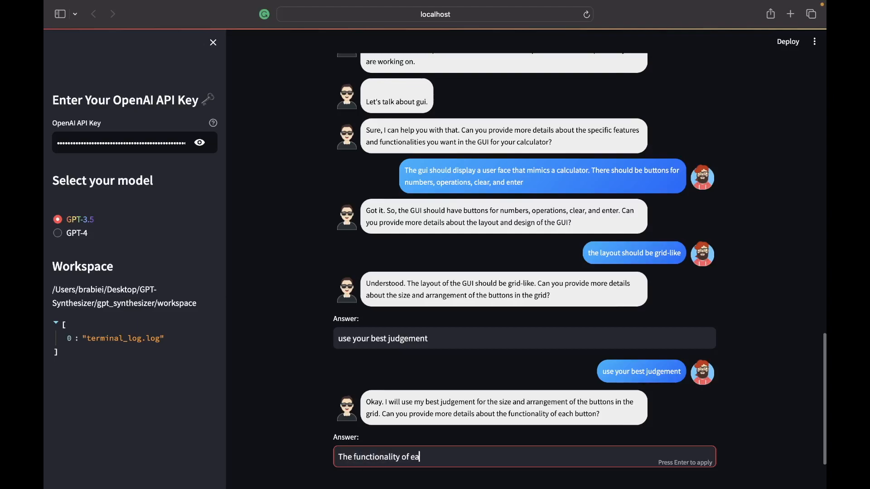
type("ch button de")
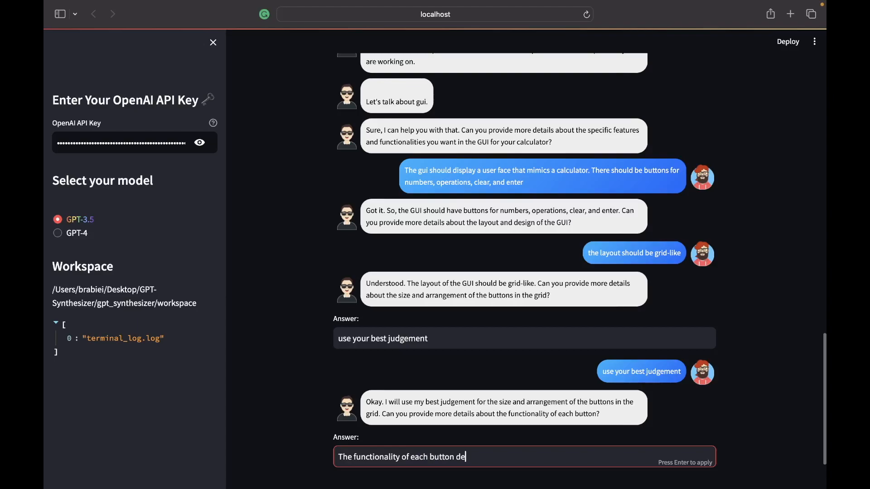
key("Backspace")
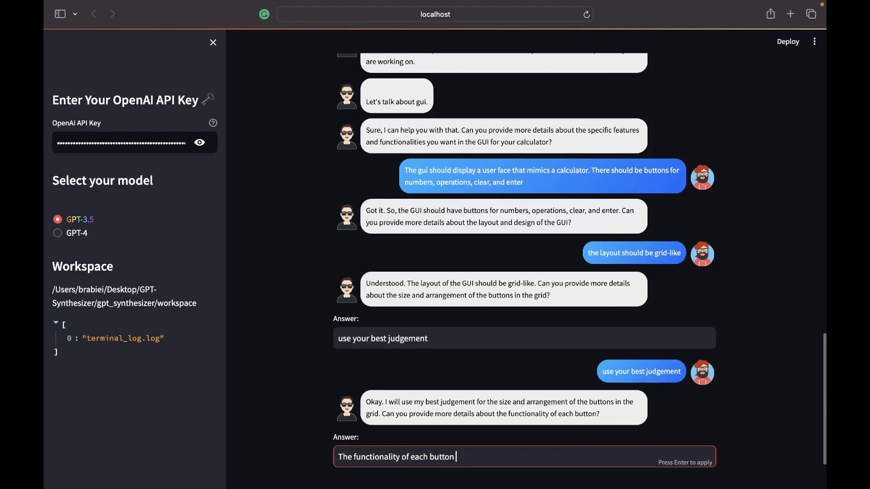
type("depe")
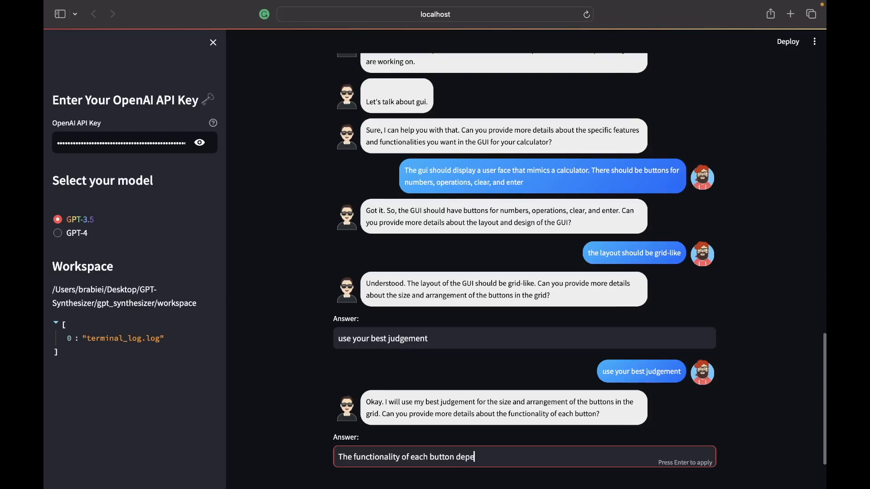
type("nds on the")
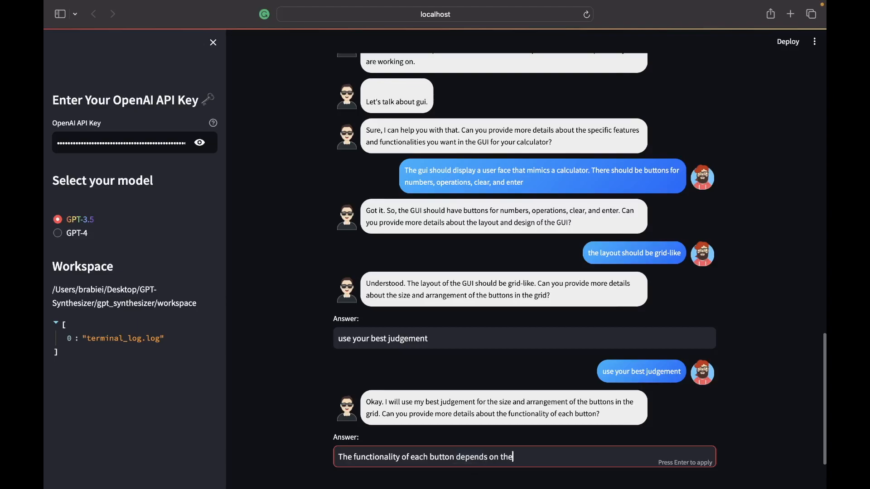
type("button")
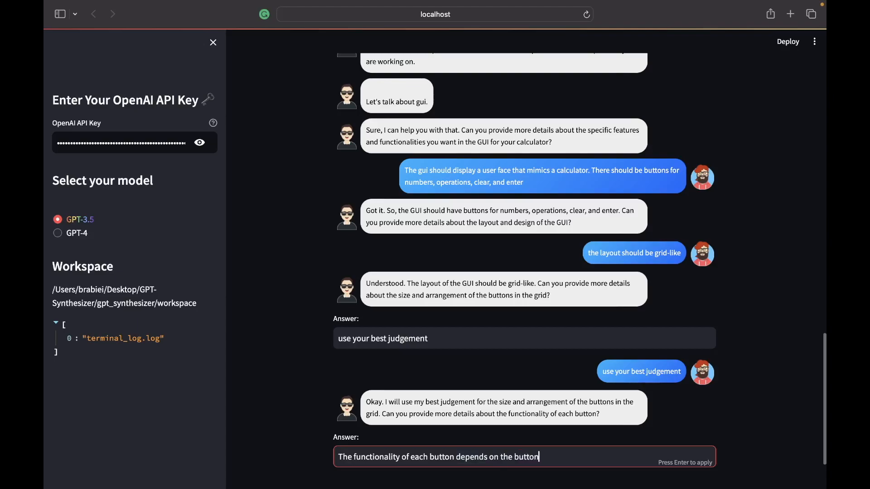
type(". if")
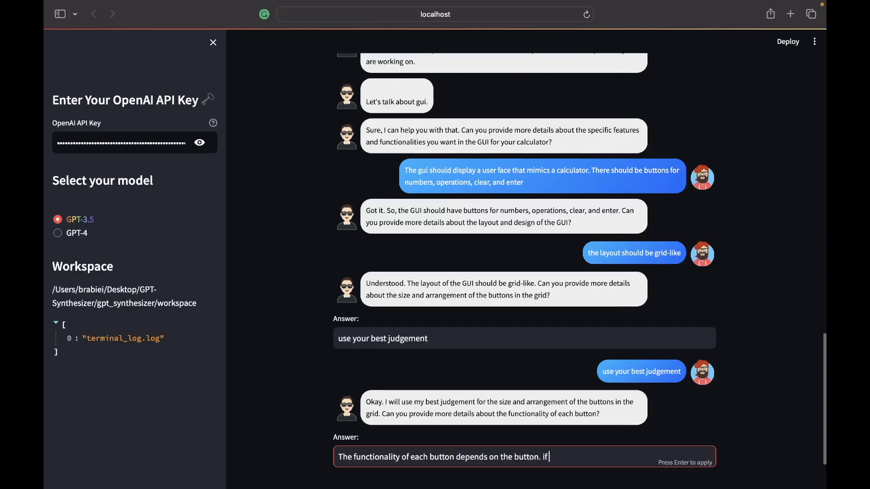
type("it is a")
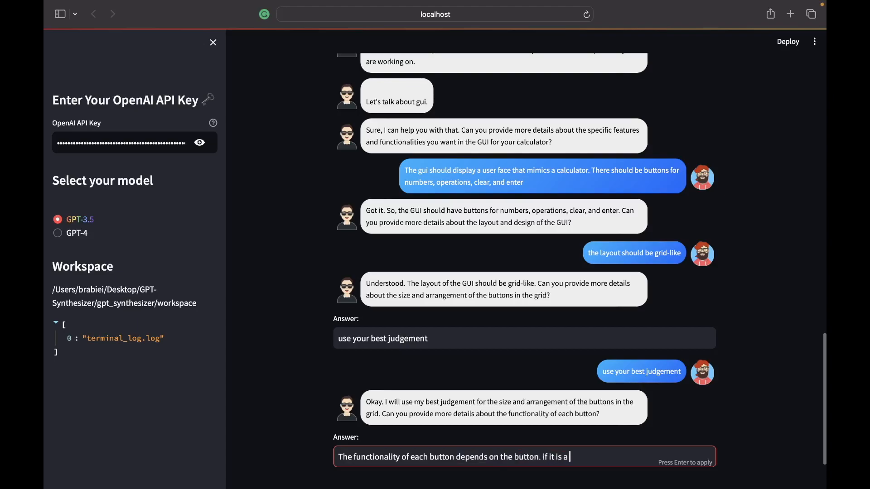
Step: Explain that number buttons give numbers and operation buttons give operations, and send it
type("number th")
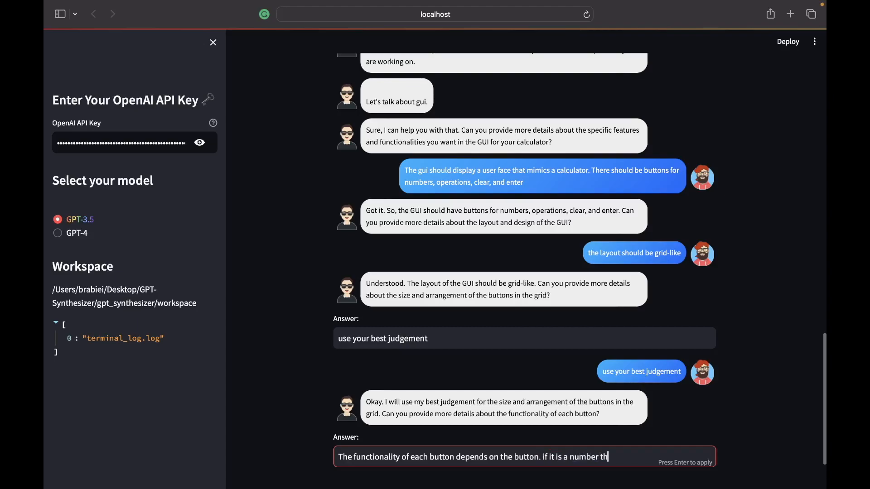
type("en it represents the")
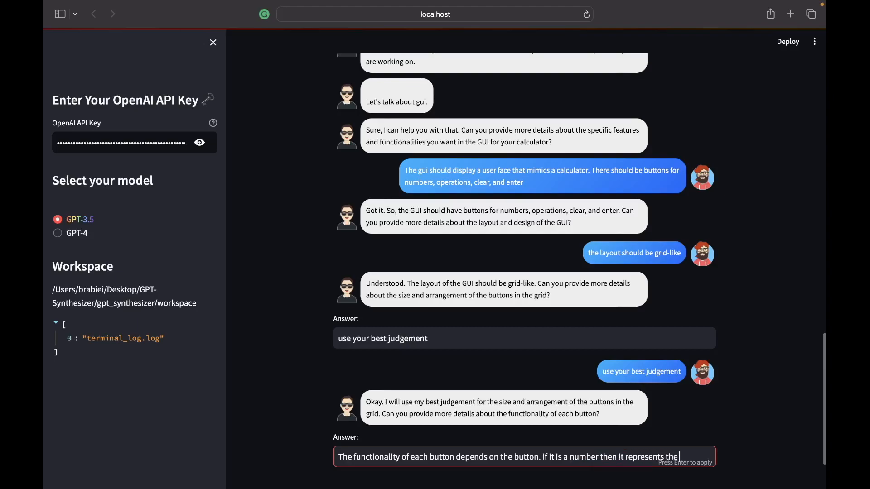
type("number in the operation. if it is an")
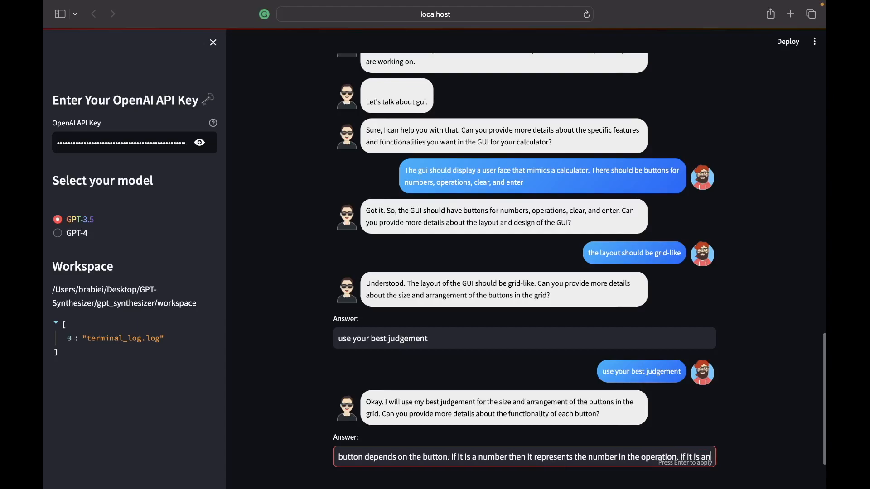
type("operation then that is the op")
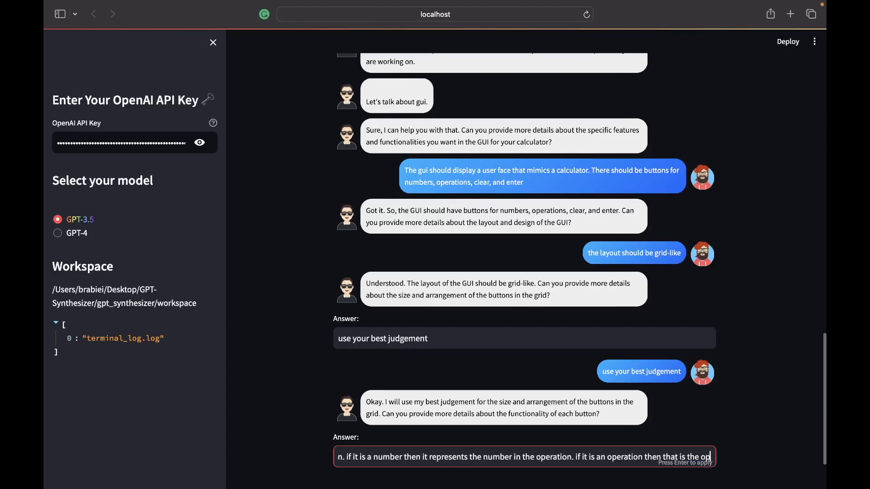
type("w")
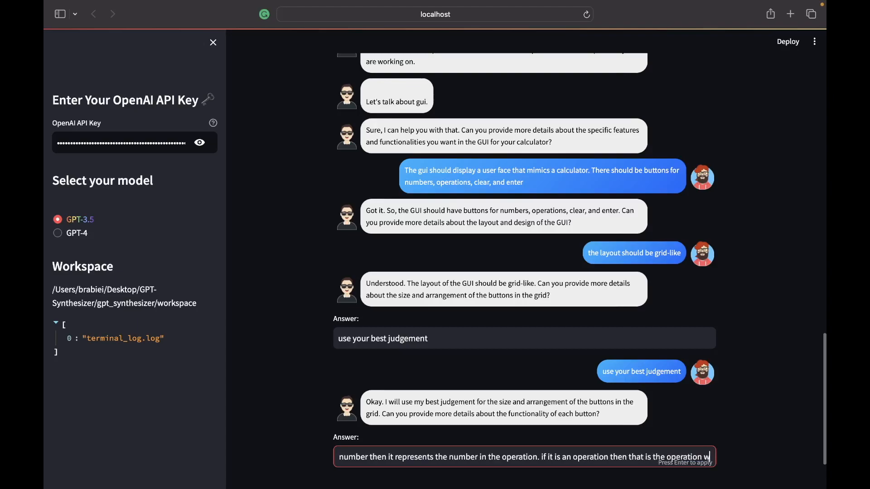
type("we need to perform on the nu")
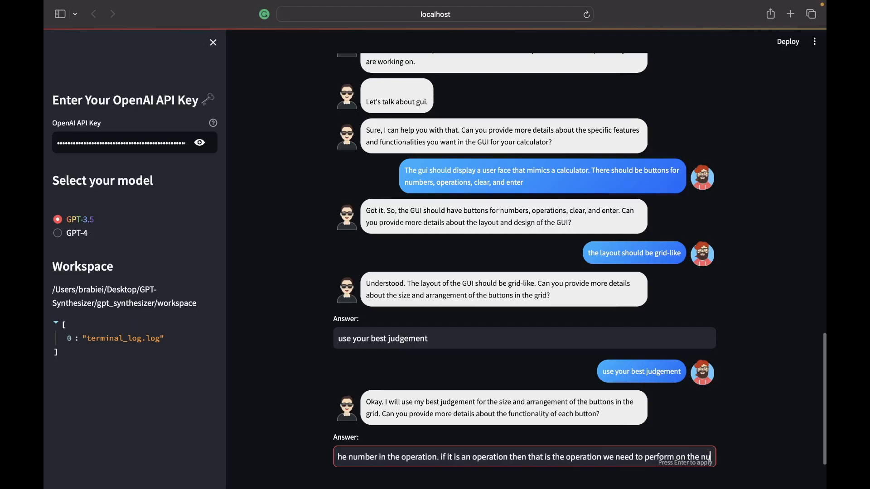
key("Return")
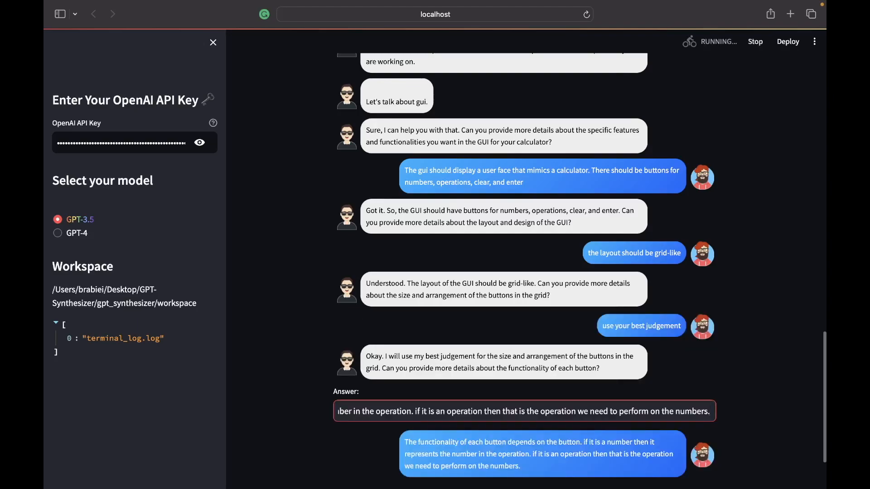
scroll("down", 3)
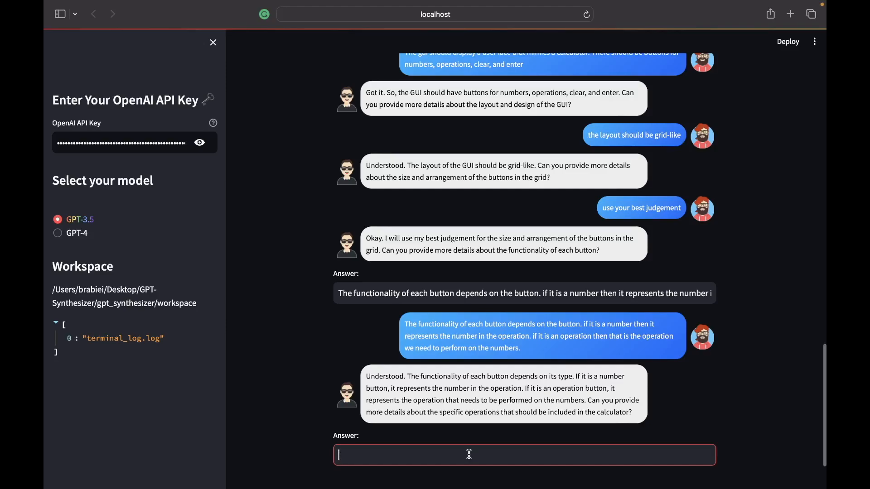
Step: Send that there should be addition, subtraction, division, and multiplication
type("there")
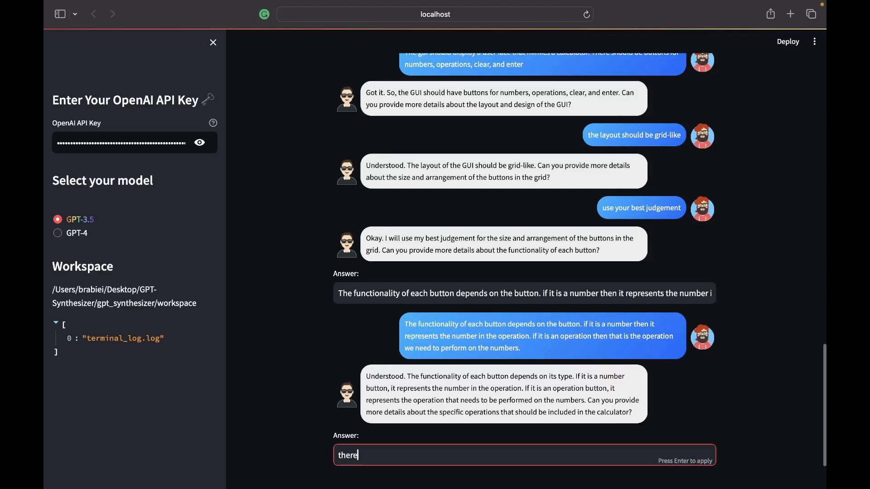
type("should")
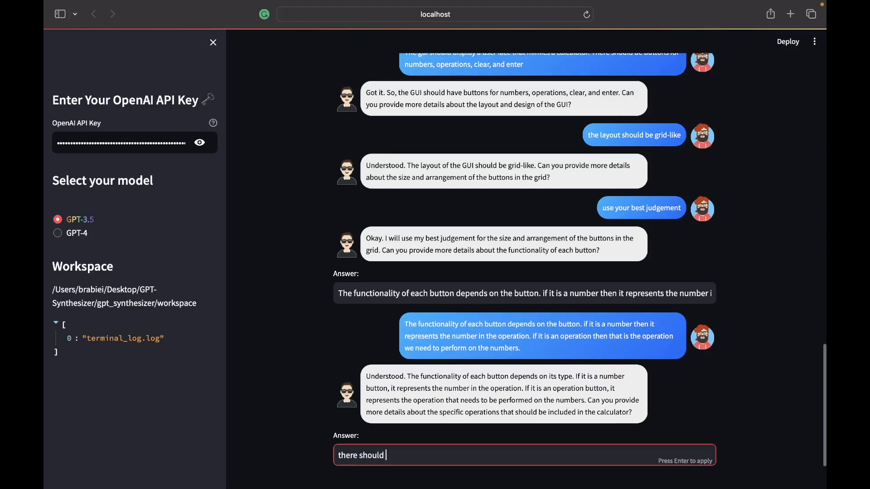
type("be additio")
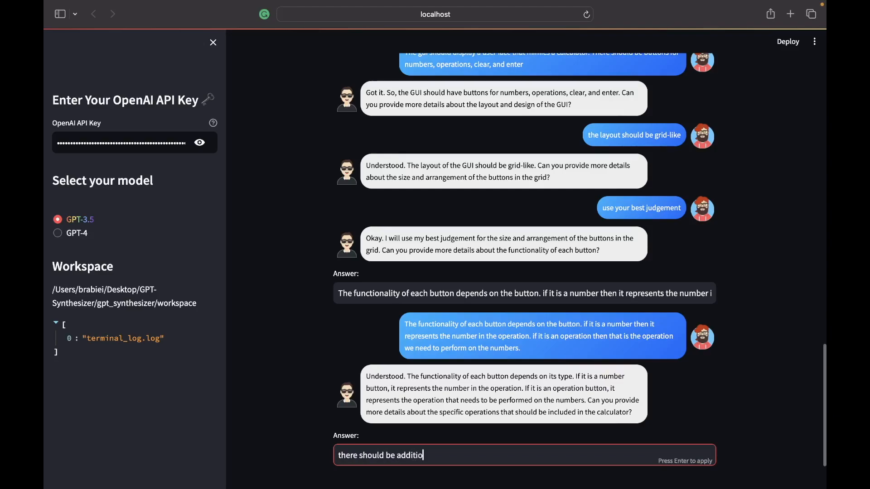
type("n, subtr")
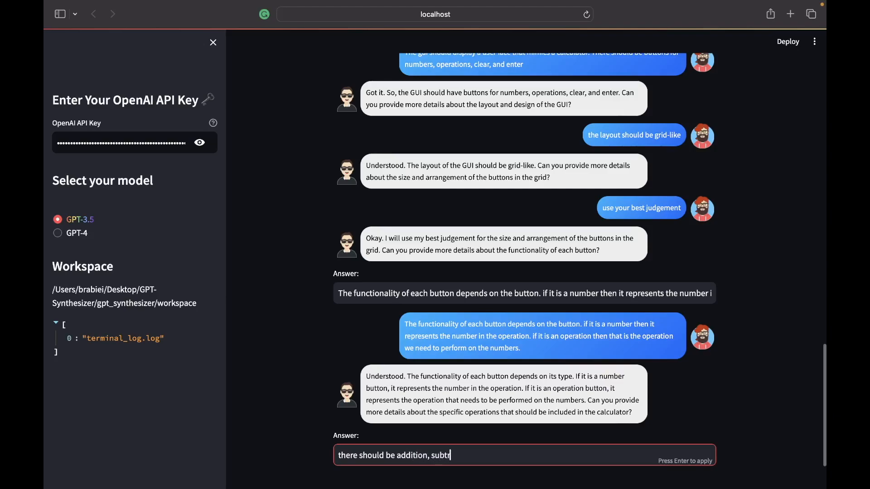
type("action, d")
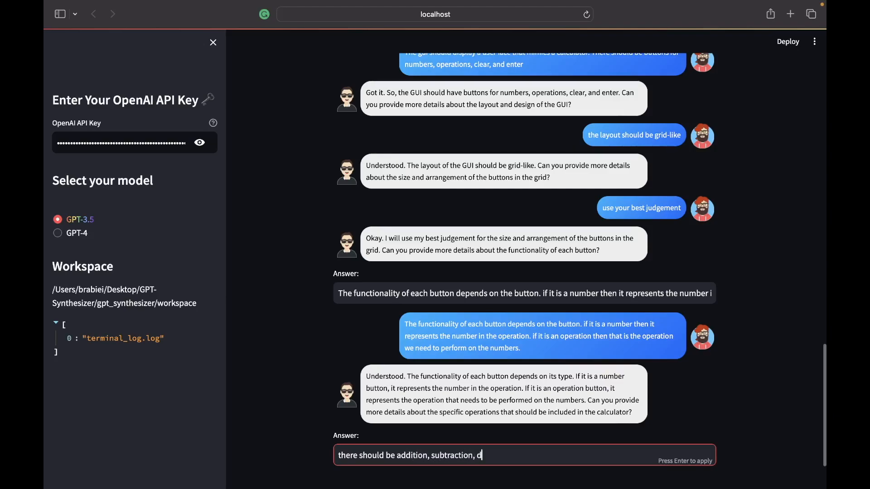
type("ivision,")
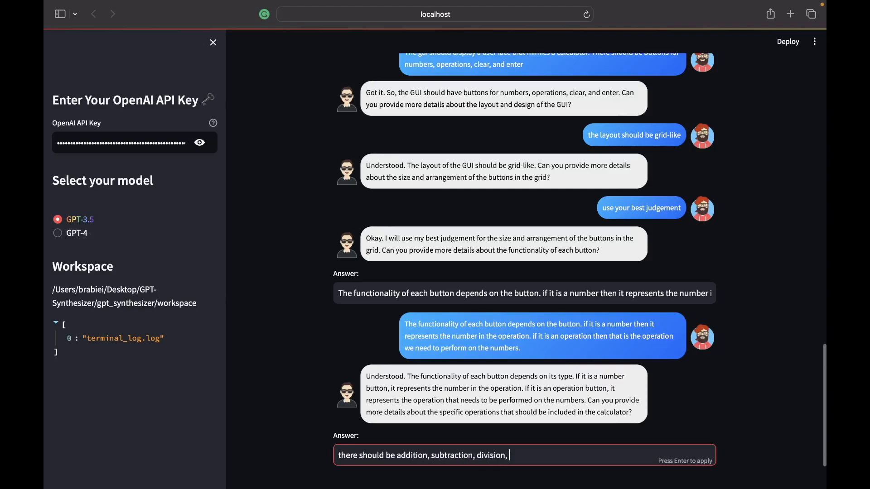
type("and multipli")
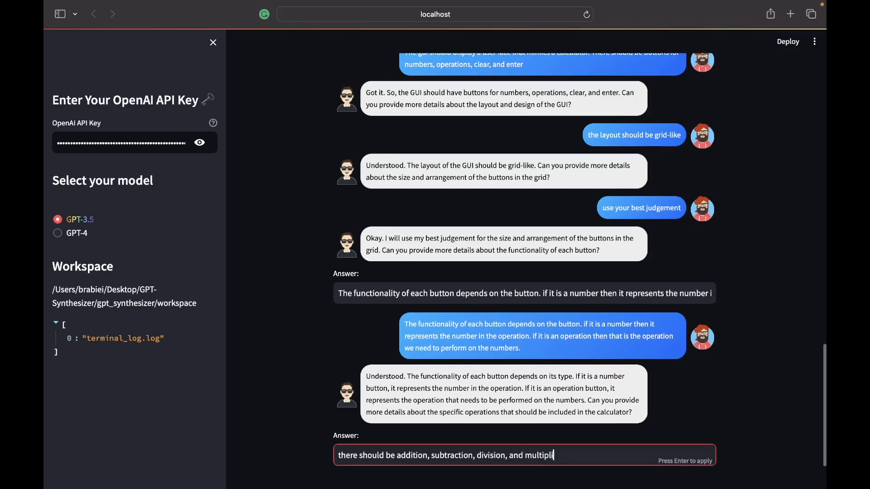
key("Return")
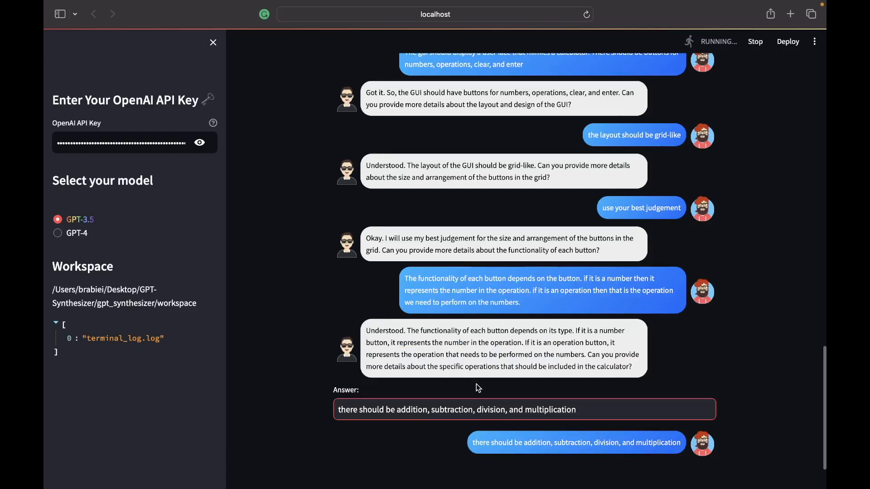
scroll("down", 3)
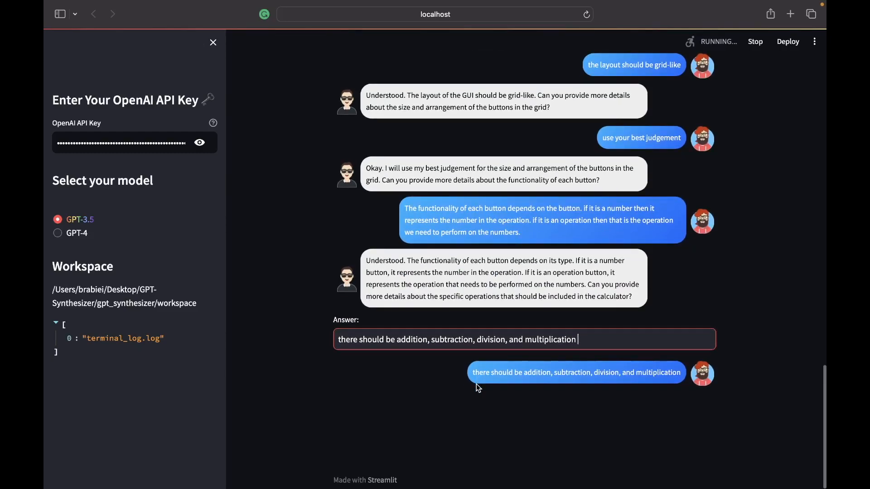
key("Return")
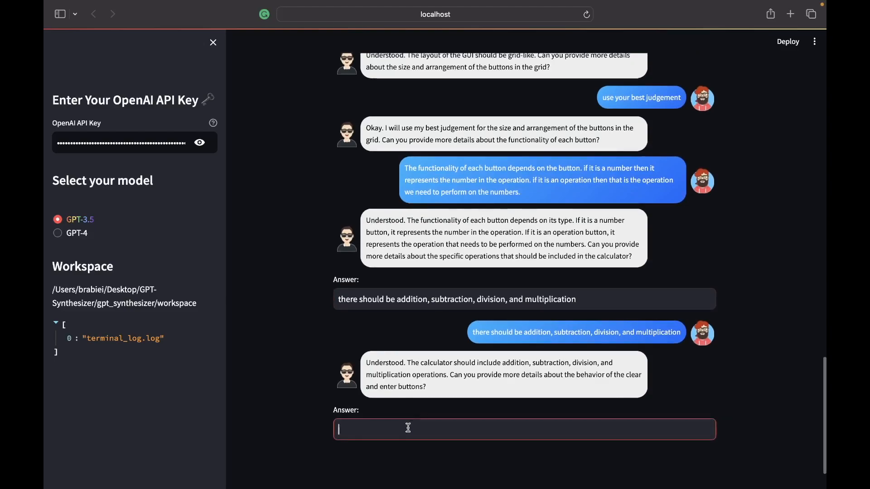
Step: State that the enter button tells the calculator to perform the operation
type("the enter bu")
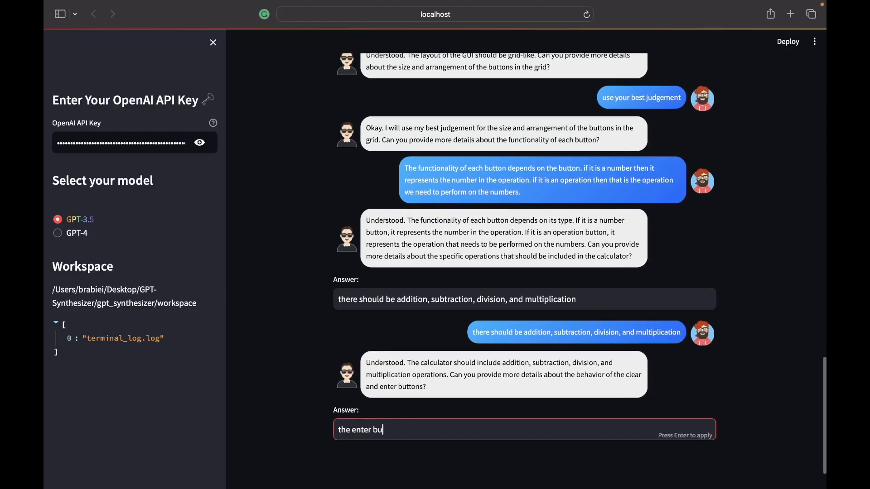
type("tton")
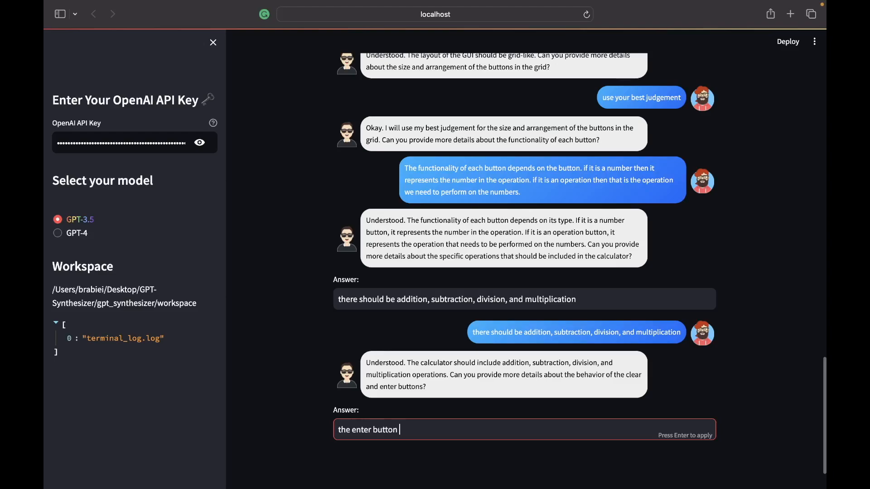
type("tells")
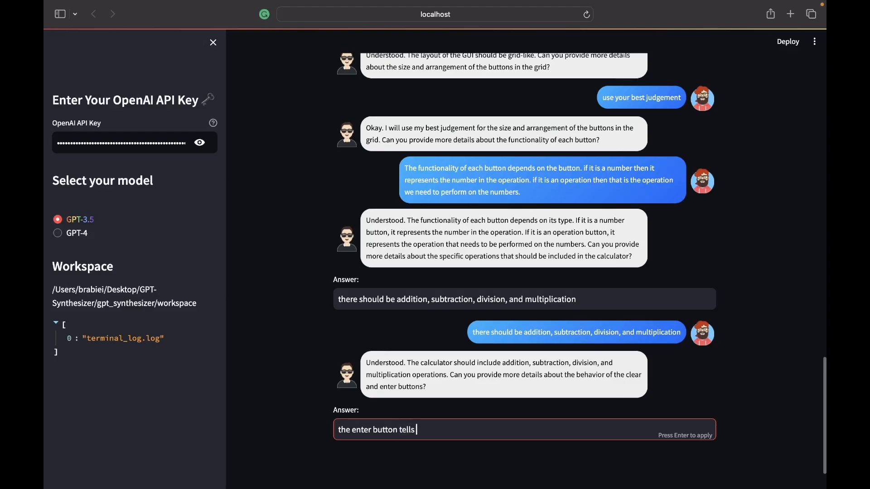
type("the calcu")
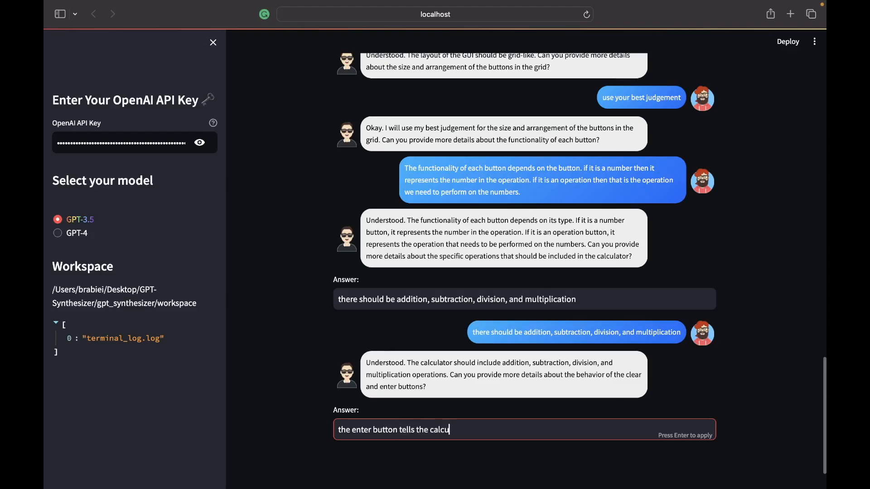
type("lator to per")
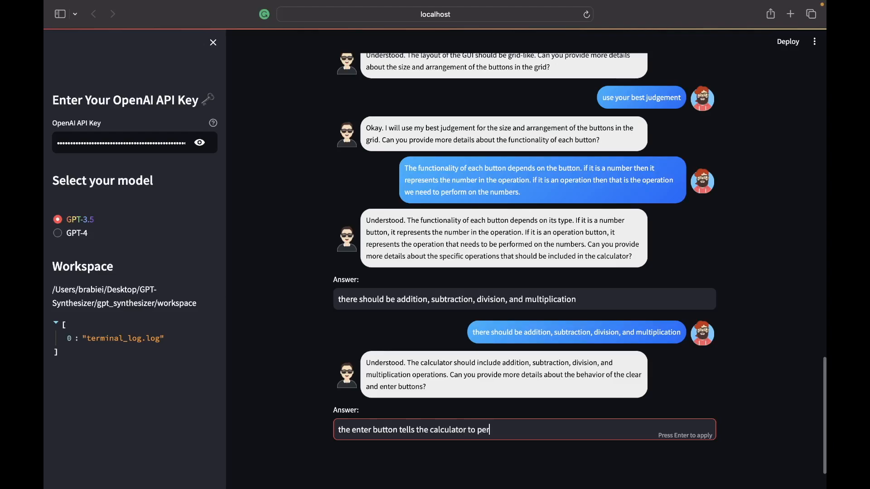
type("form the")
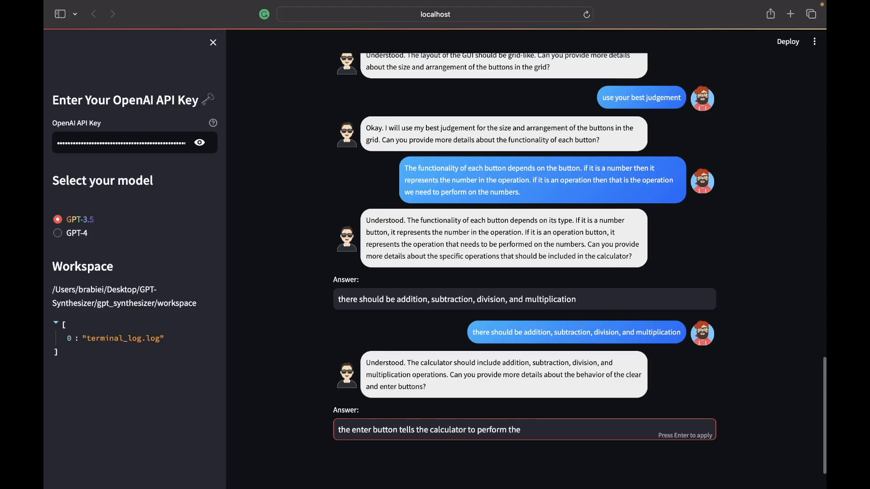
type("operati")
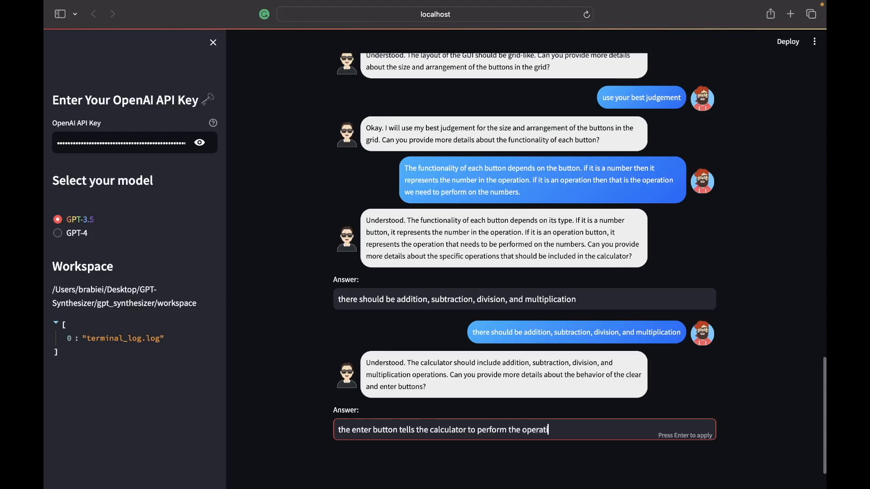
type("ion and")
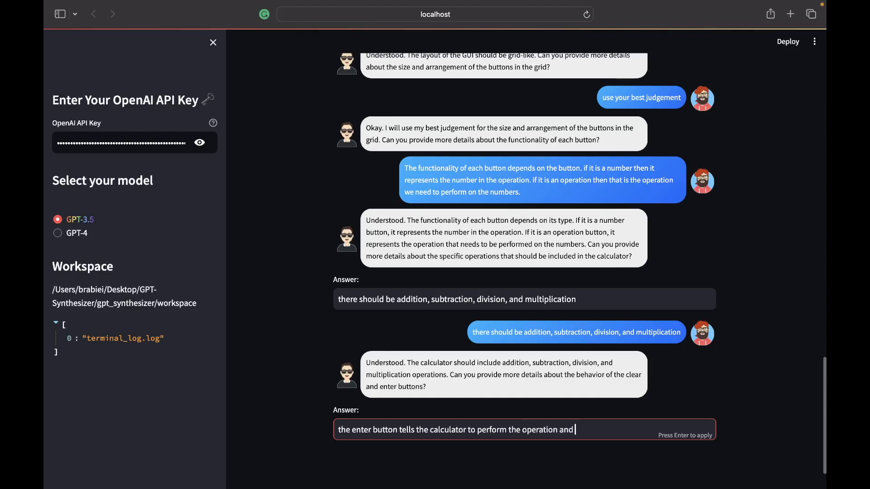
Step: Add that the clear button clears current user inputs, and send the answer
type("the clear bu")
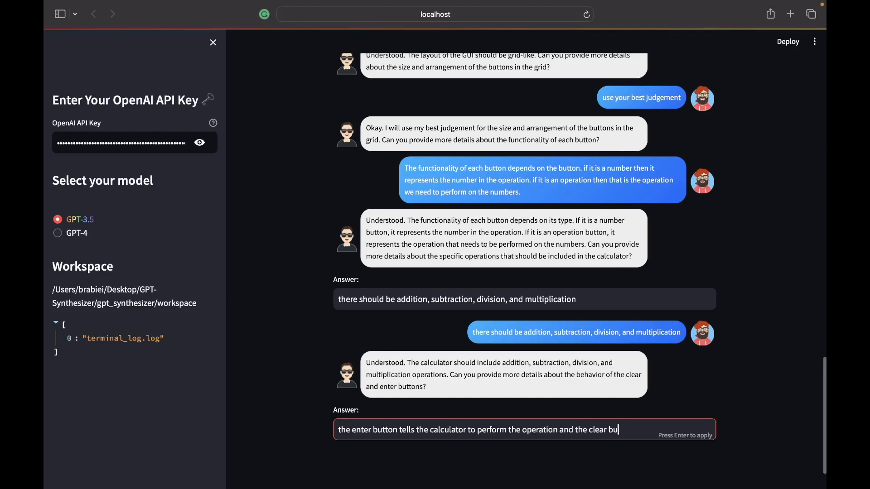
type("tton cle")
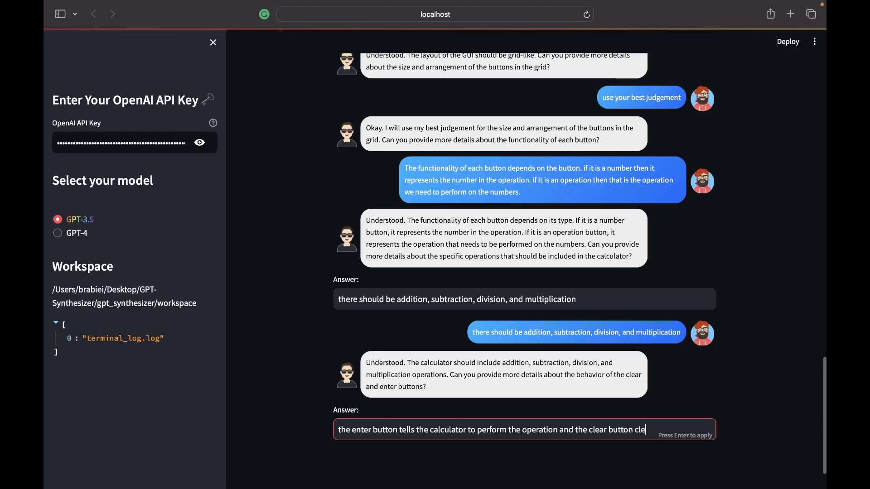
type("ars curr")
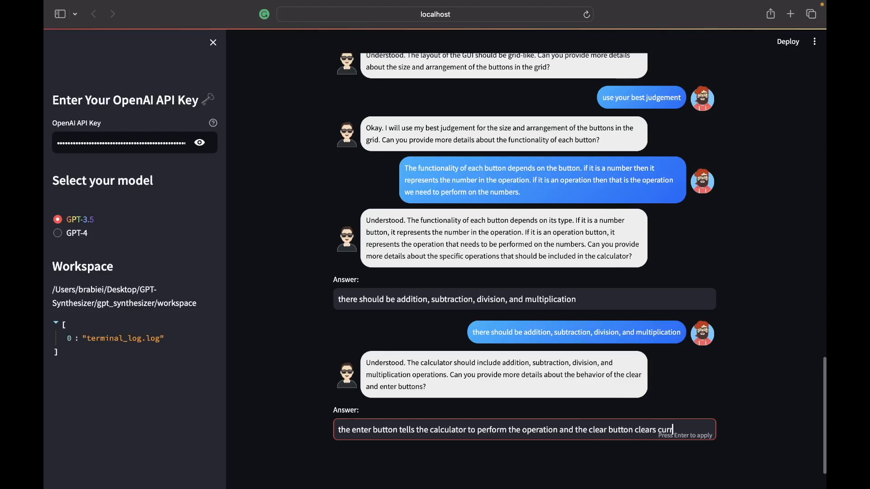
type("ent user")
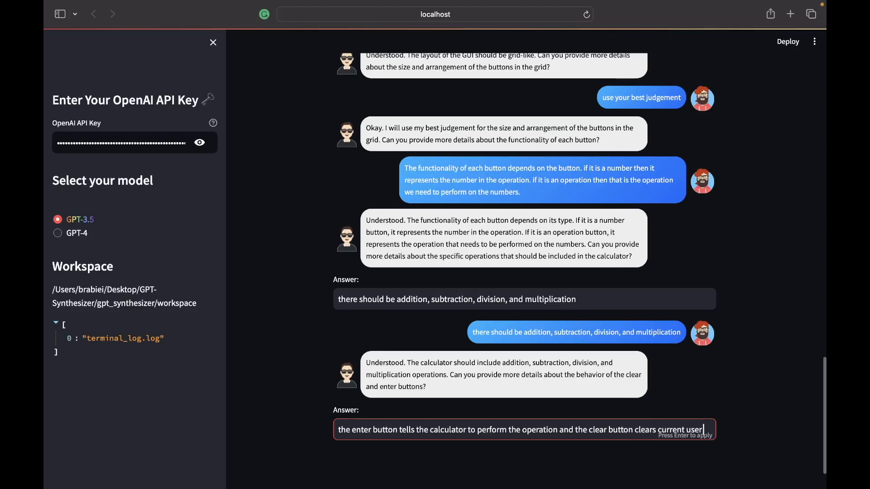
type("inputs")
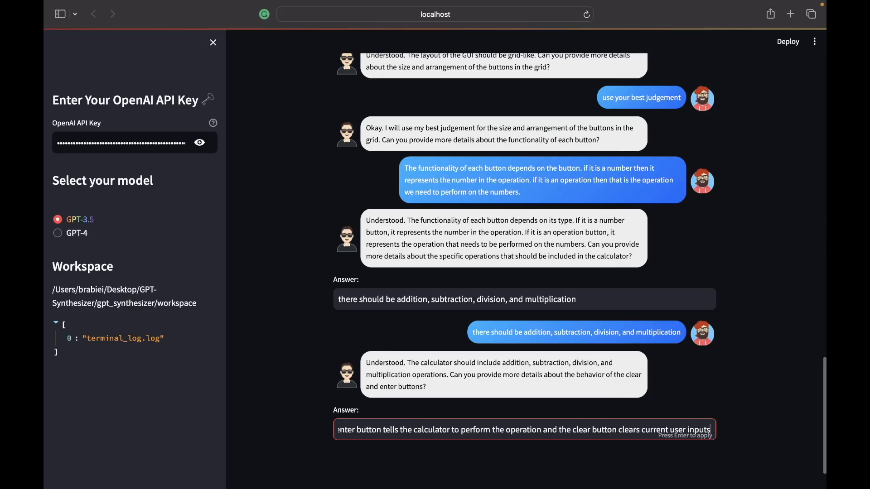
key("Return")
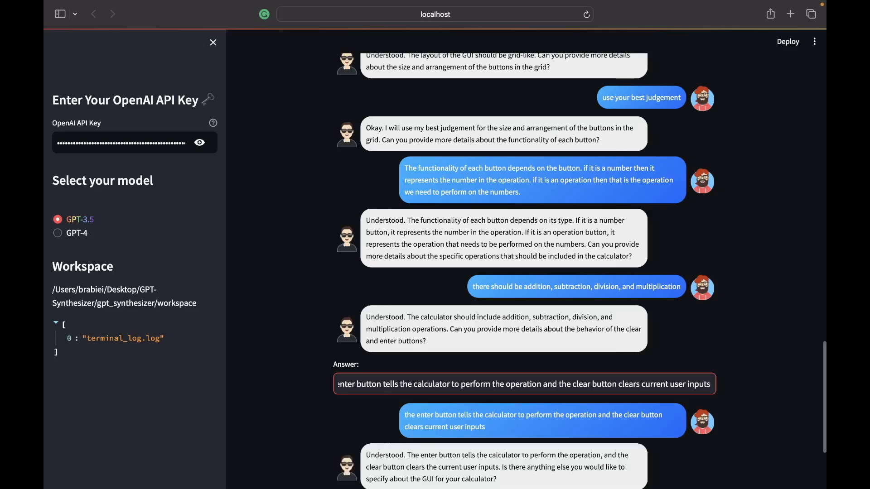
scroll("down", 3)
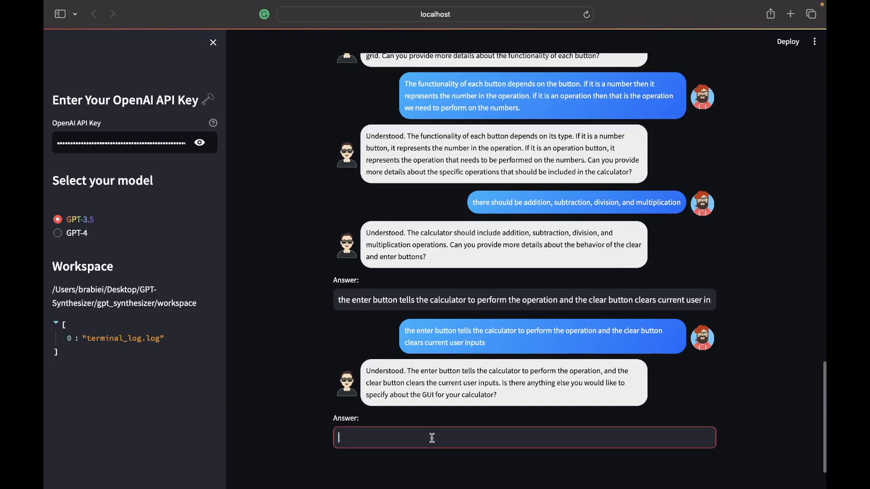
Step: Answer 'no' to further GUI details so the assistant finishes the gui implementation
type("no")
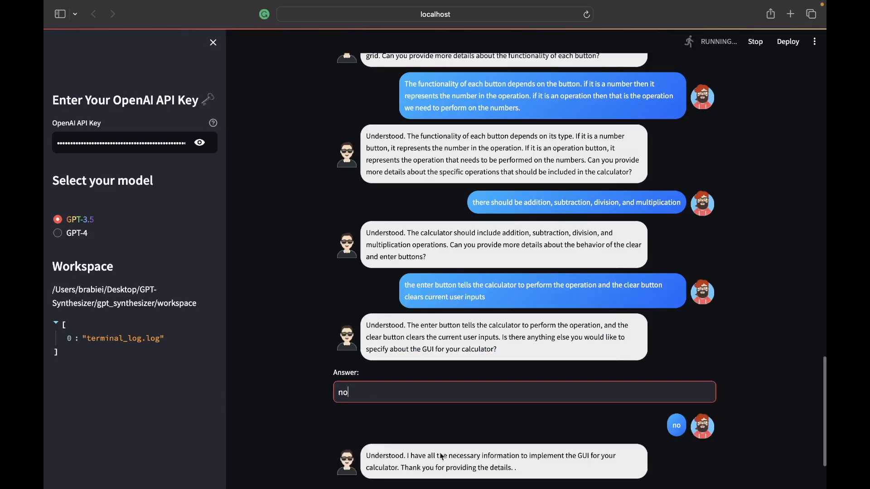
scroll("down", 3)
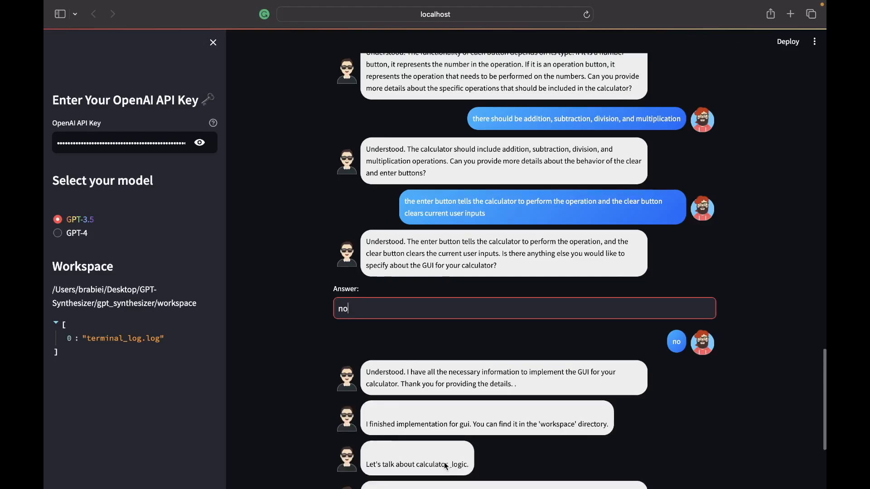
Step: Answer that the operations needed are addition, subtraction, division and multiplication
scroll("down", 3)
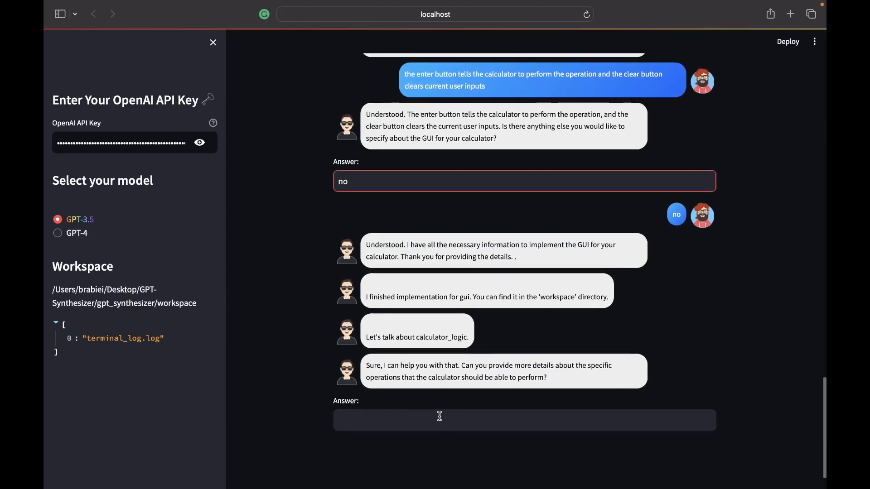
mouse_move(440, 425)
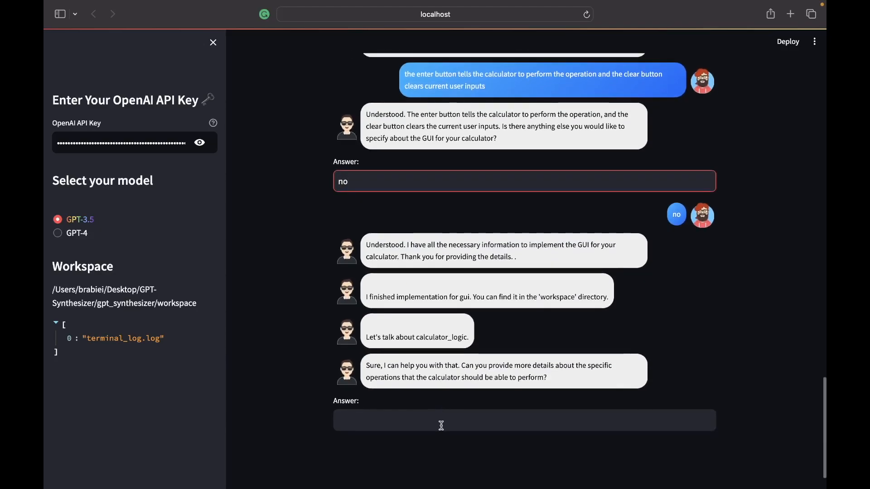
left_click(440, 419)
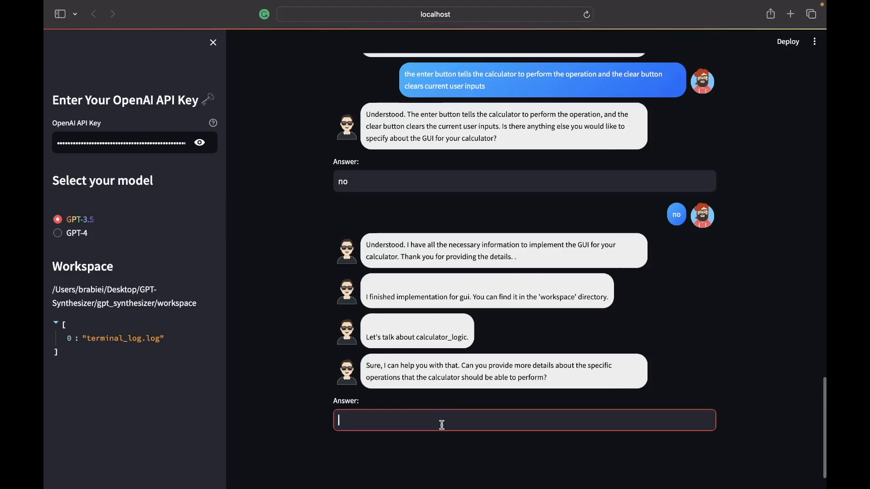
type("the oper")
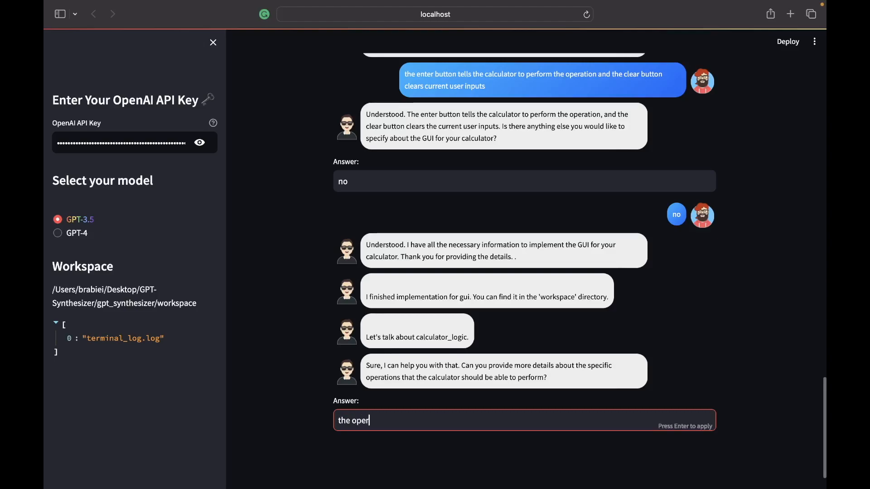
type("ations")
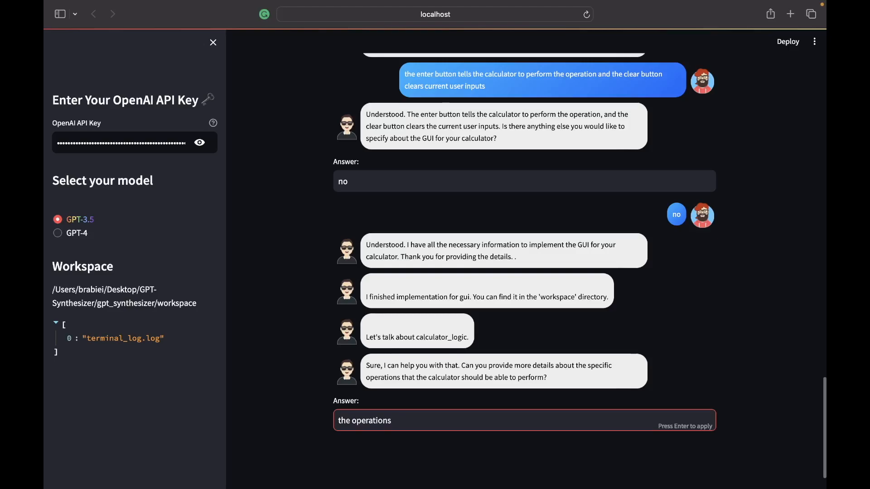
type("we wish t")
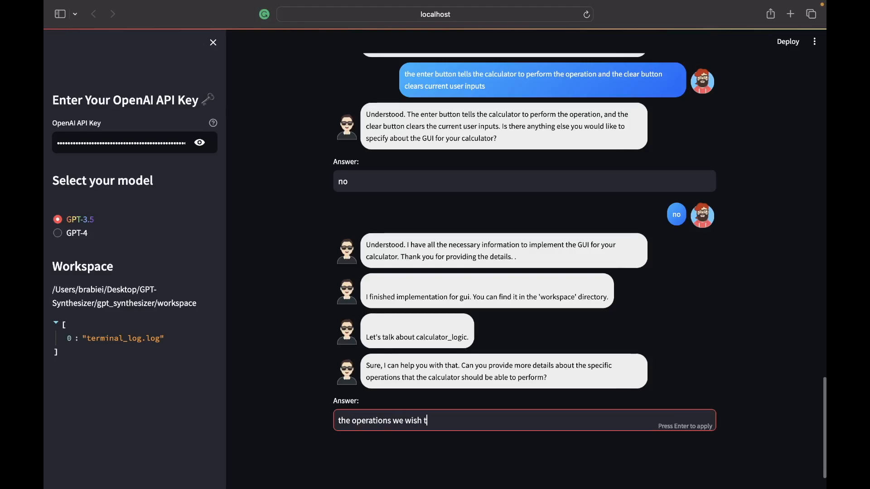
type("o perform are")
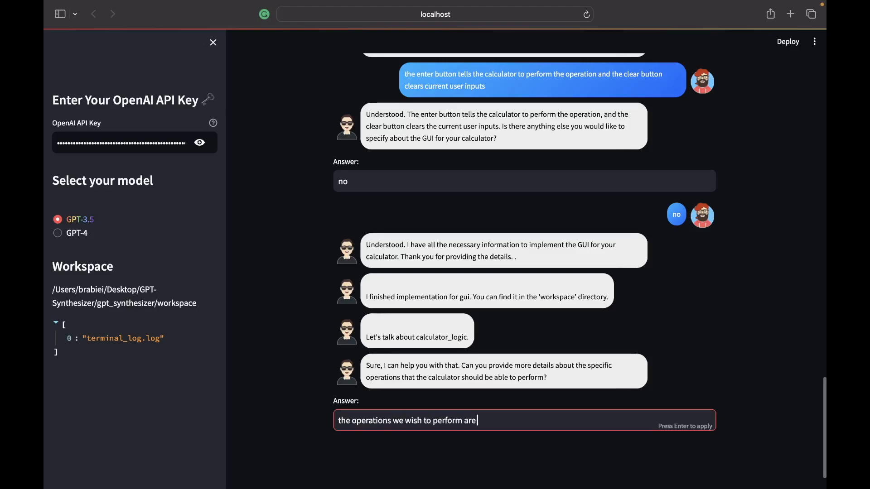
type("addition")
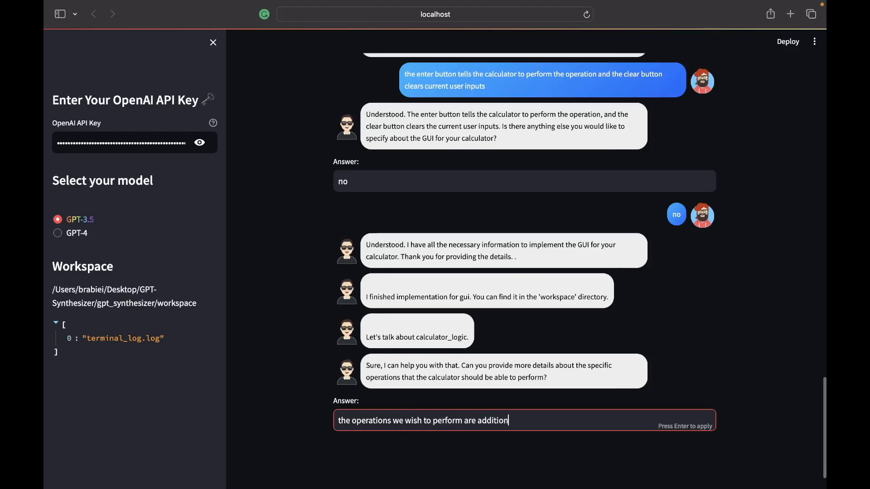
type(", subt")
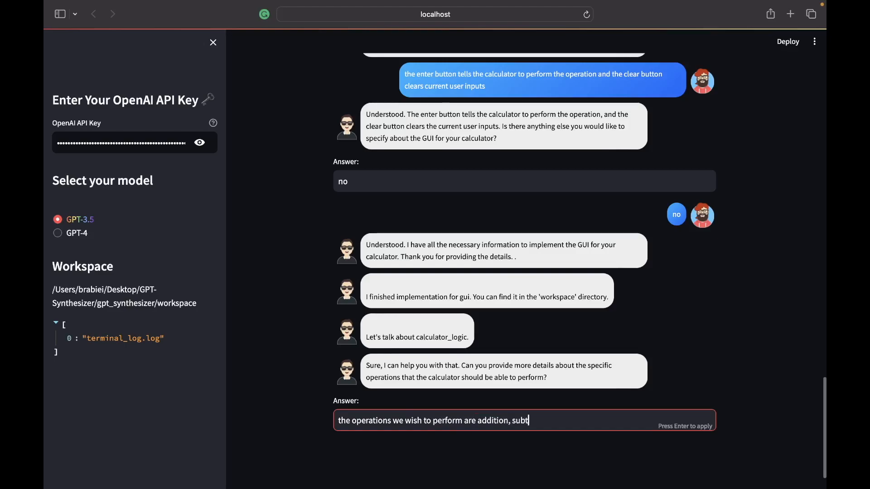
type("raction,")
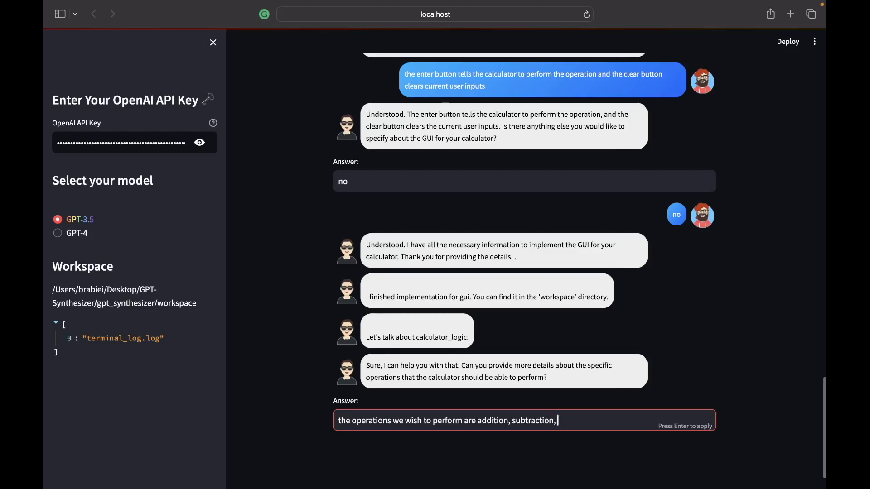
type("diviso")
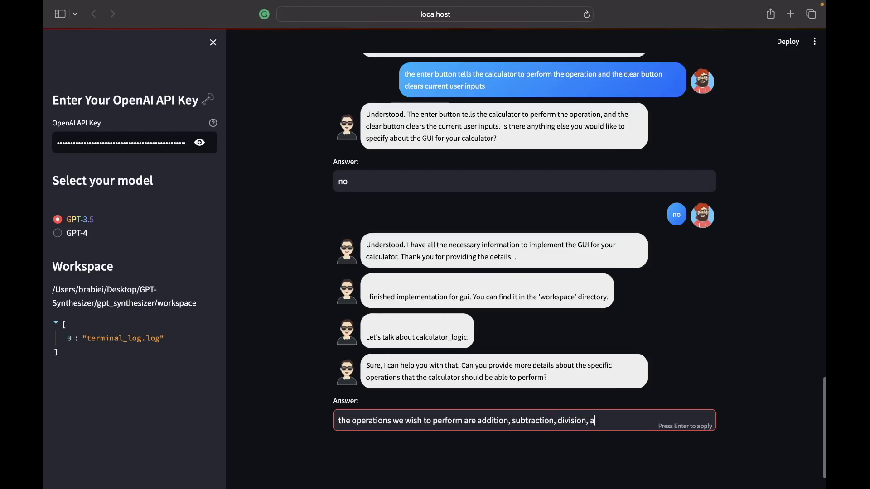
type("nd p")
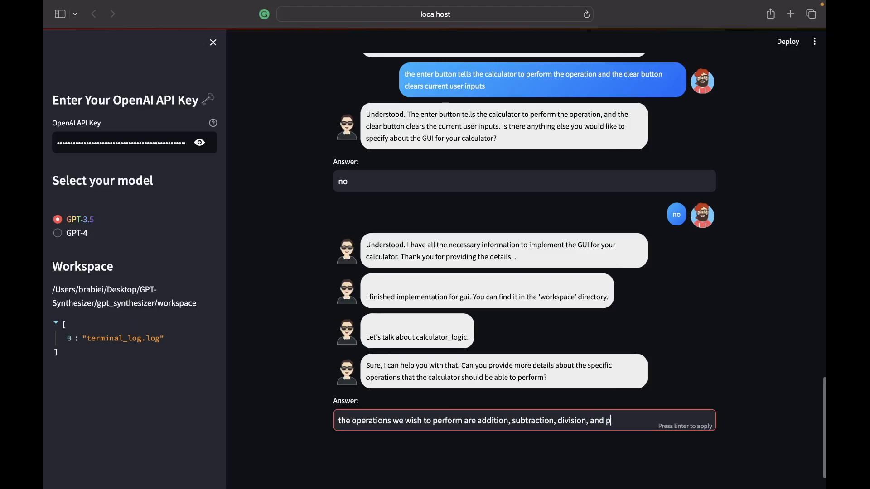
type("mu")
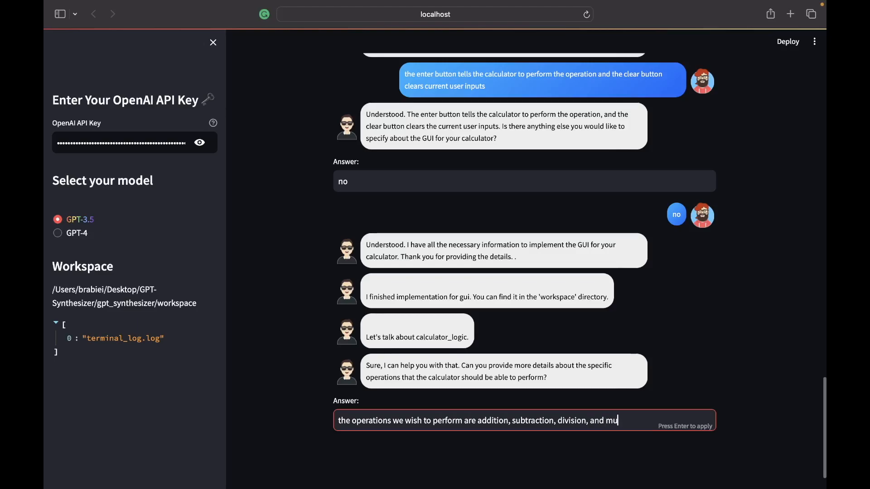
type("ltip")
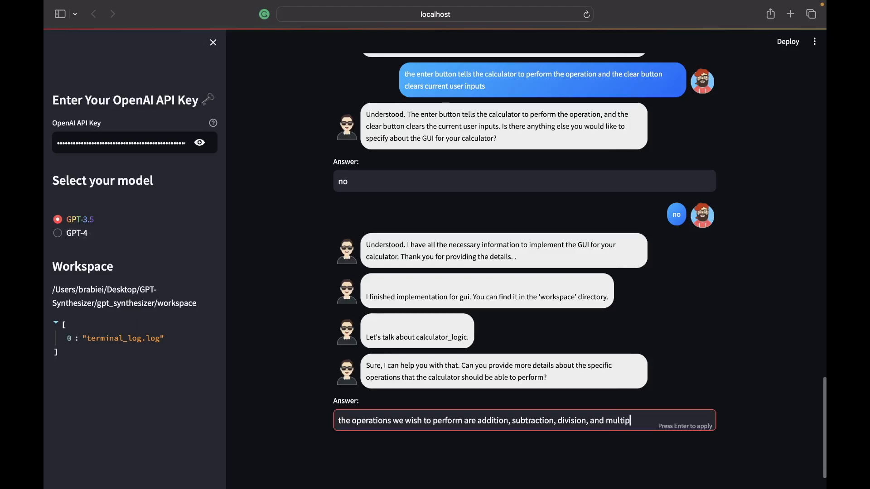
type("lication")
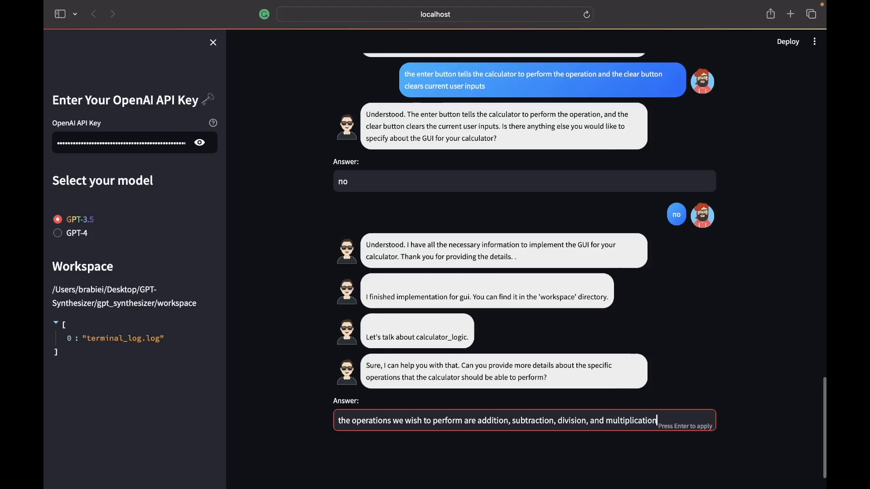
key("Return")
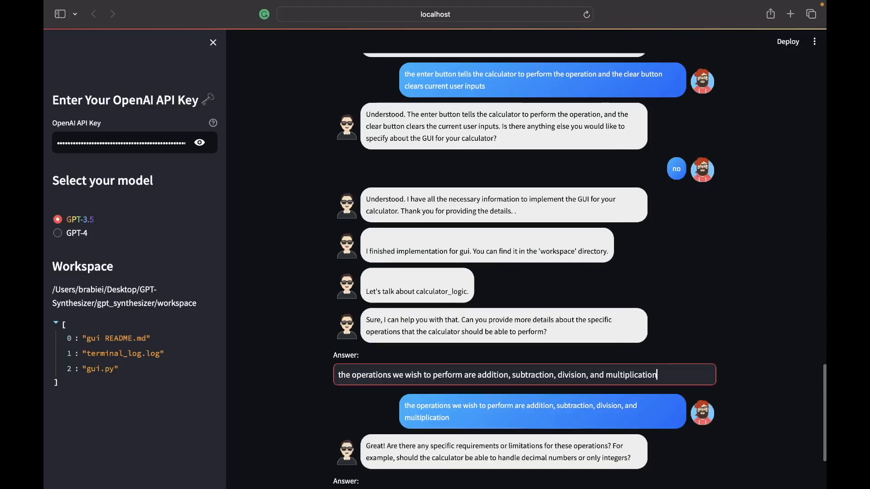
Step: Answer 'both' to the decimals-or-integers question
scroll("down", 3)
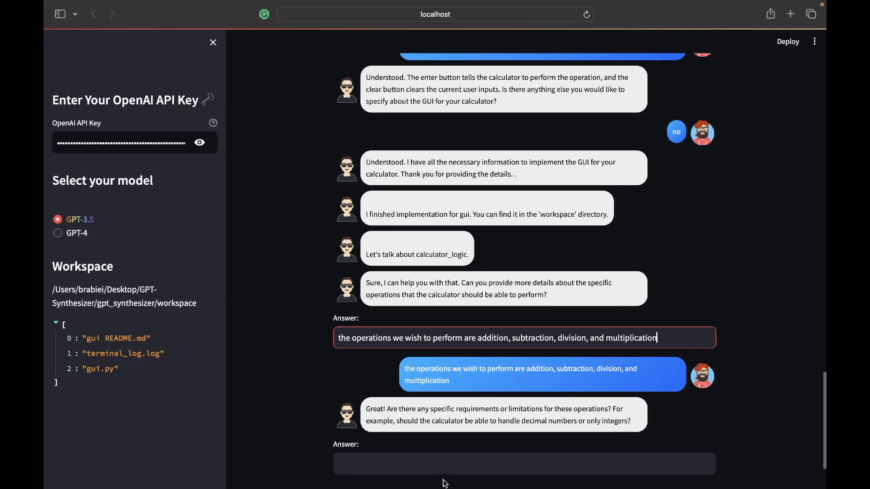
left_click(440, 463)
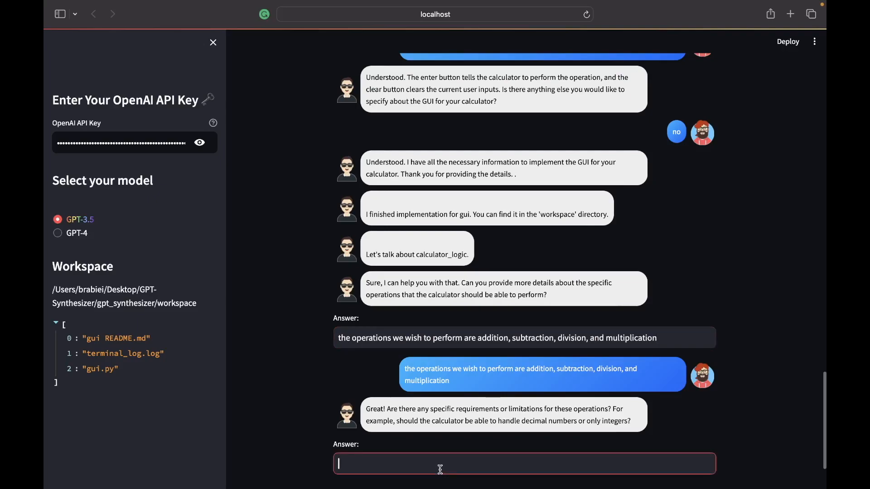
type("both")
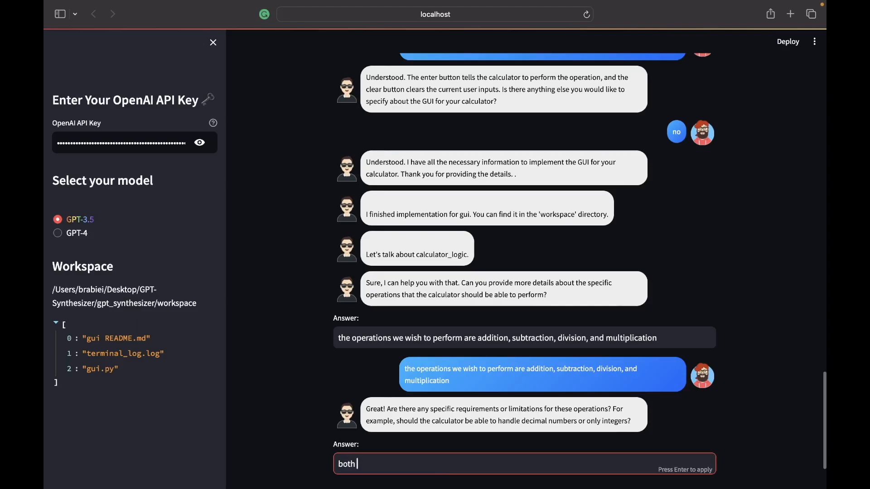
key("Return")
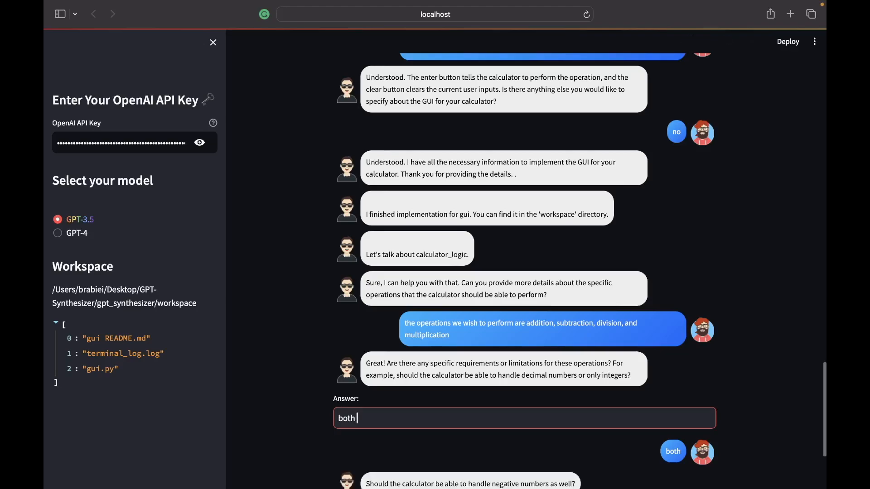
Step: Answer 'there is no limit' to the number-size question
scroll("down", 3)
type("yes")
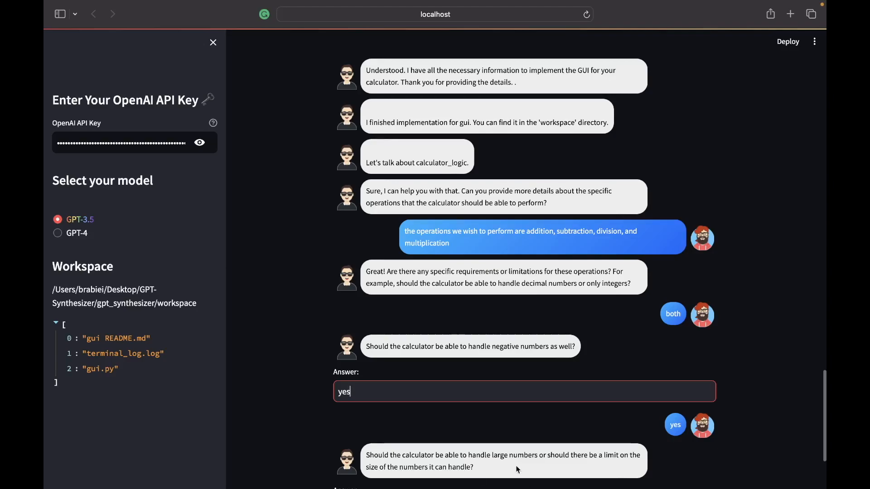
scroll("down", 3)
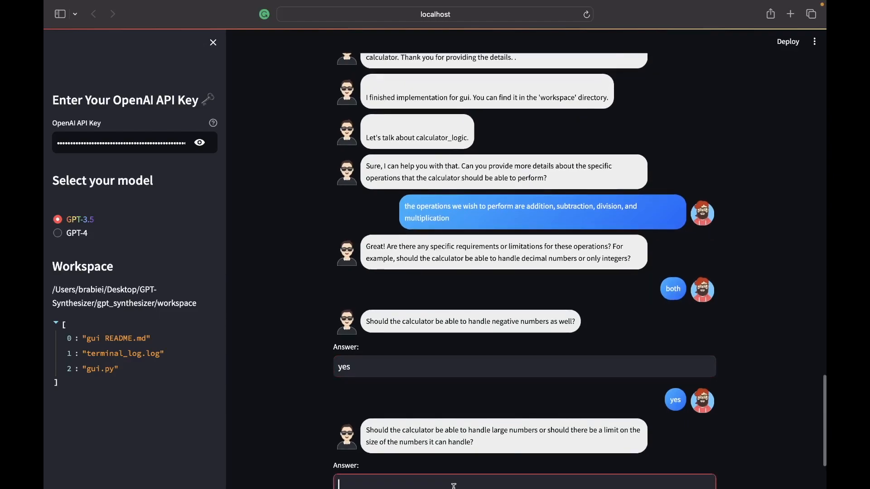
type("there is no")
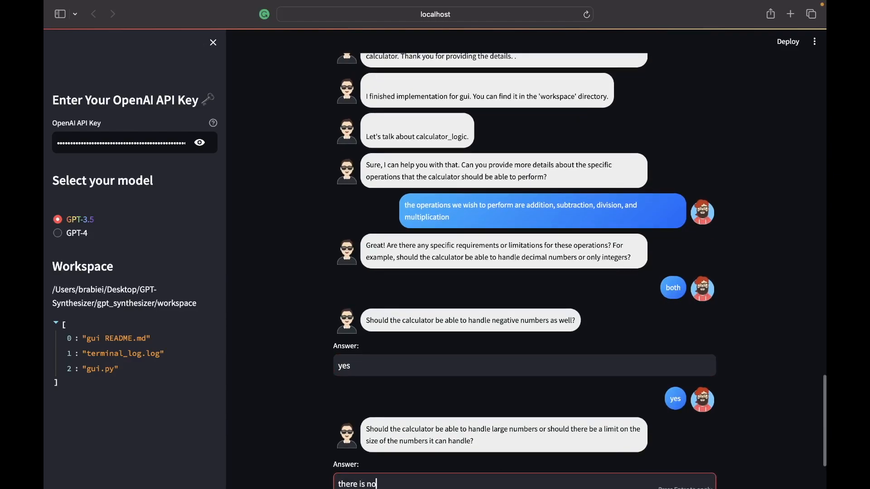
type("limit")
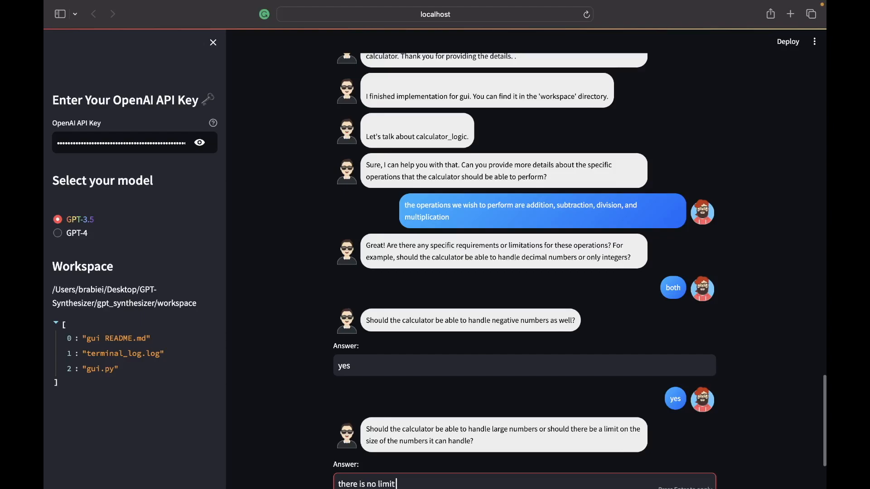
key("Return")
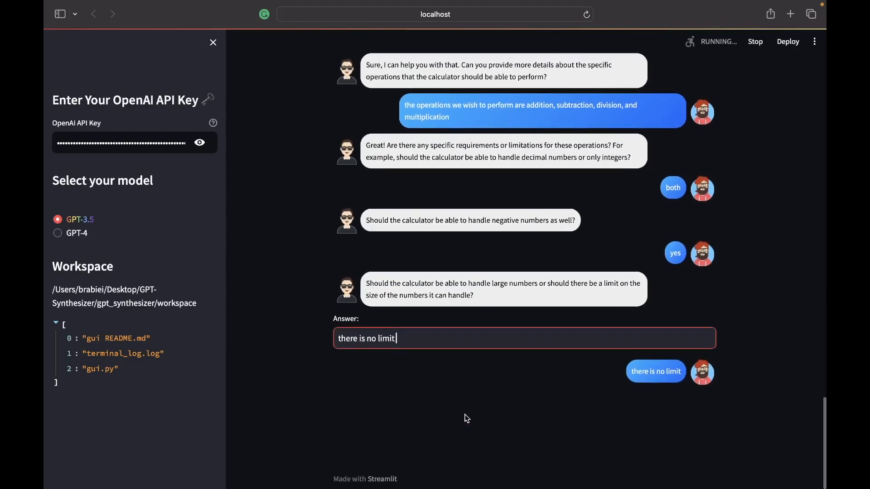
Step: Answer that the calculator should handle both number types, correcting a mistyped start
key("Return")
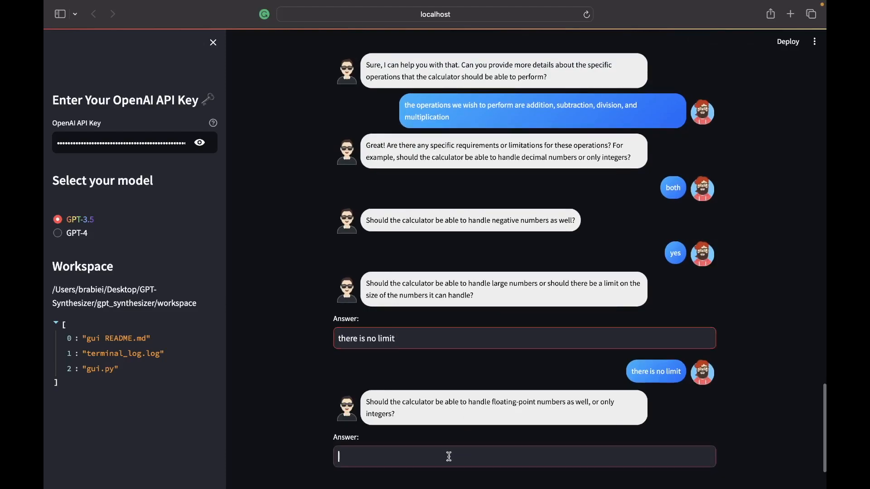
type("as")
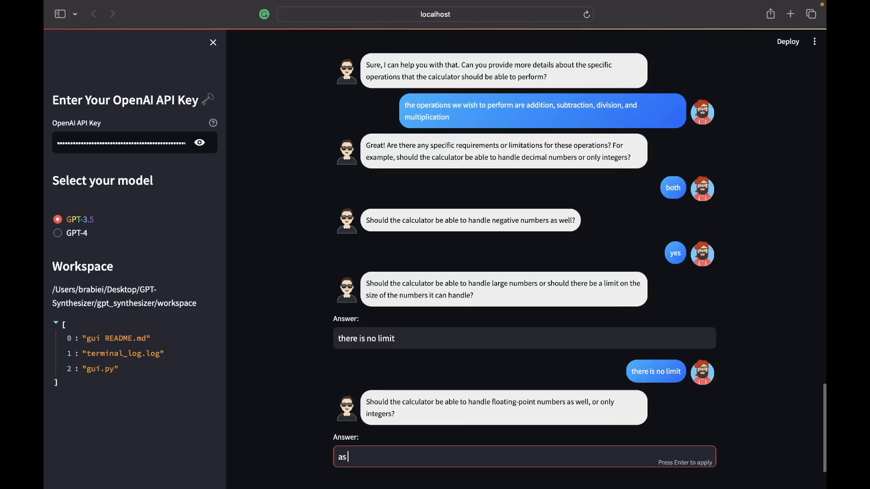
key("Backspace")
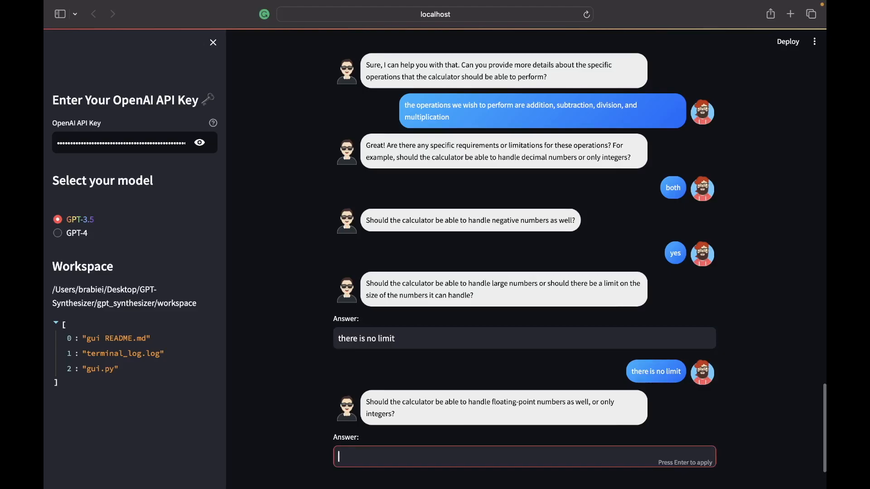
type("should")
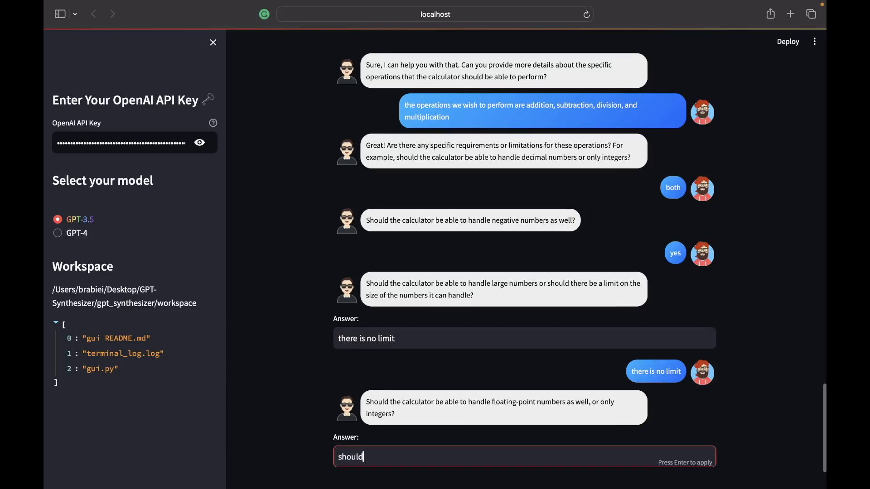
type("handle bot")
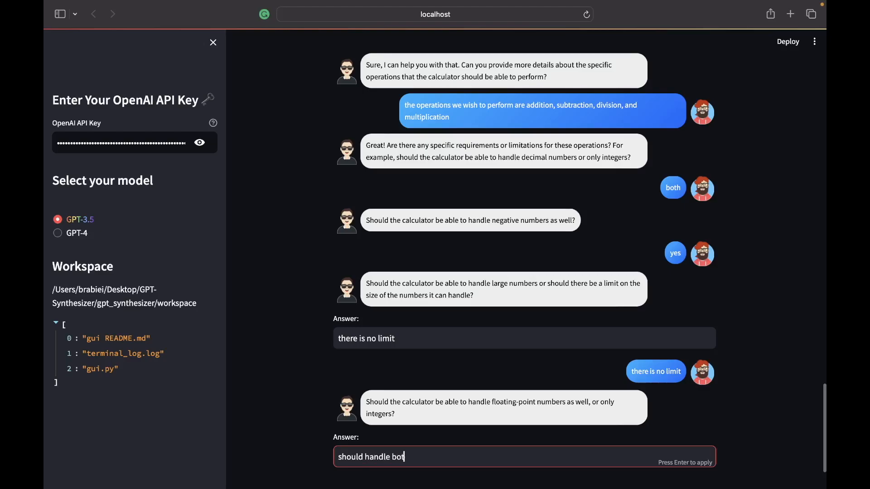
key("Return")
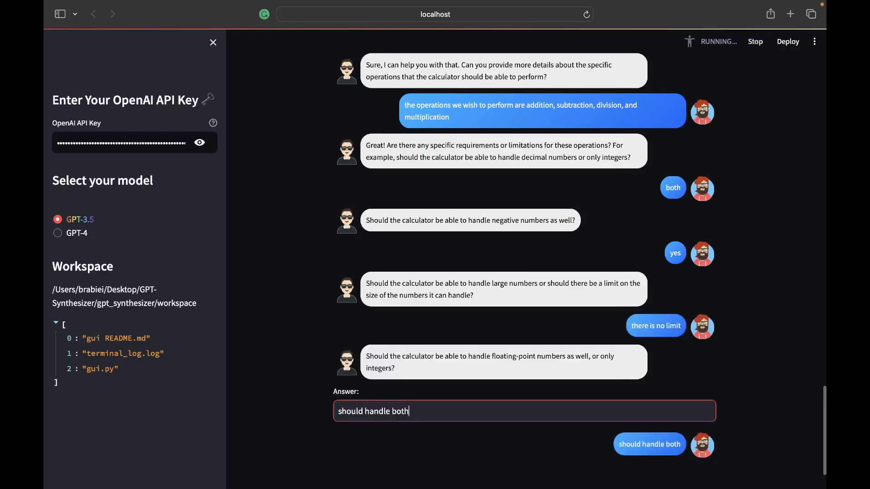
mouse_move(446, 413)
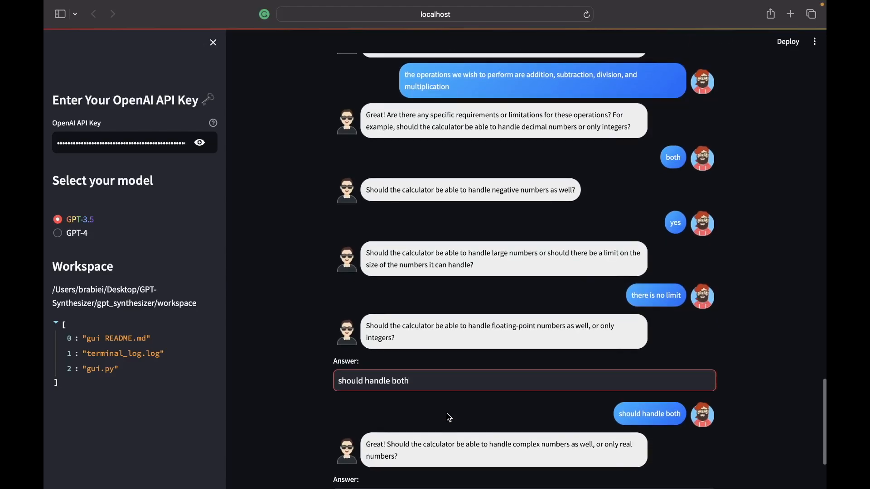
Step: Answer 'only real numbers' to the number-domain question
scroll("down", 3)
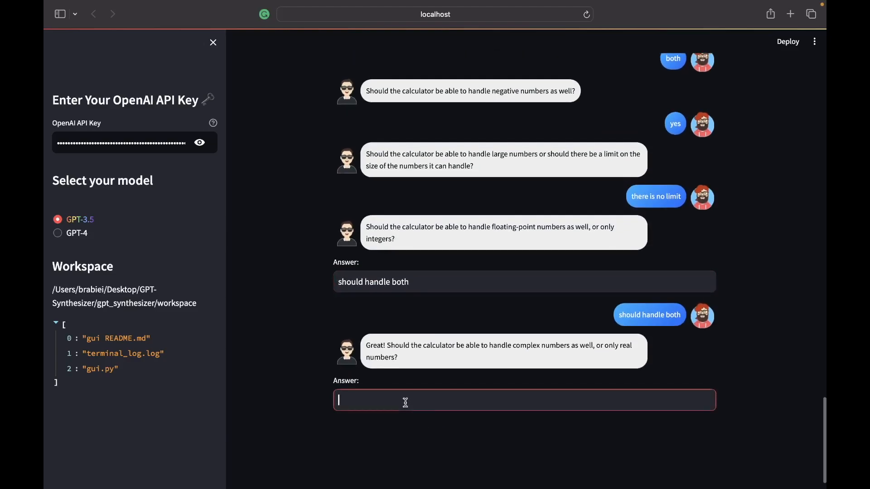
type("onl")
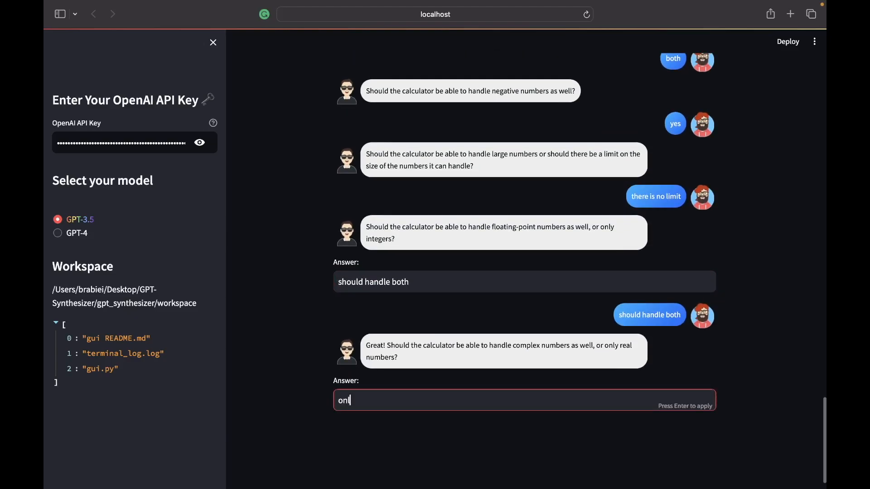
type("only real numbers")
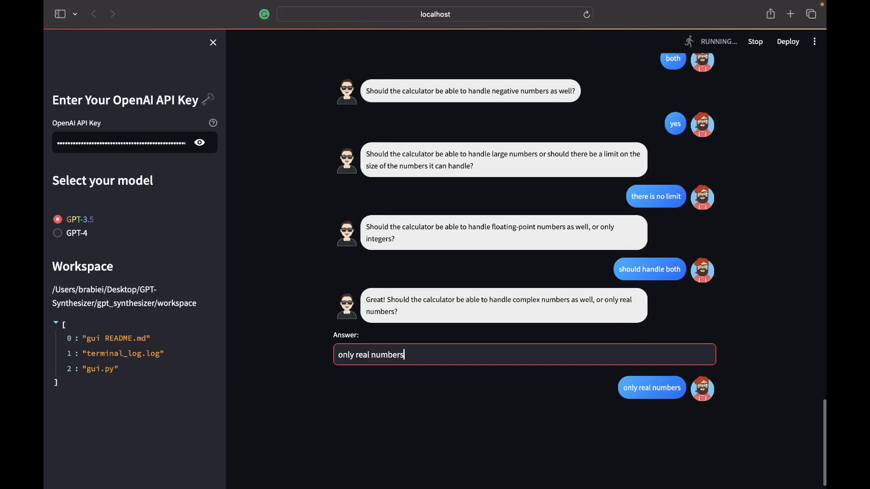
key("Return")
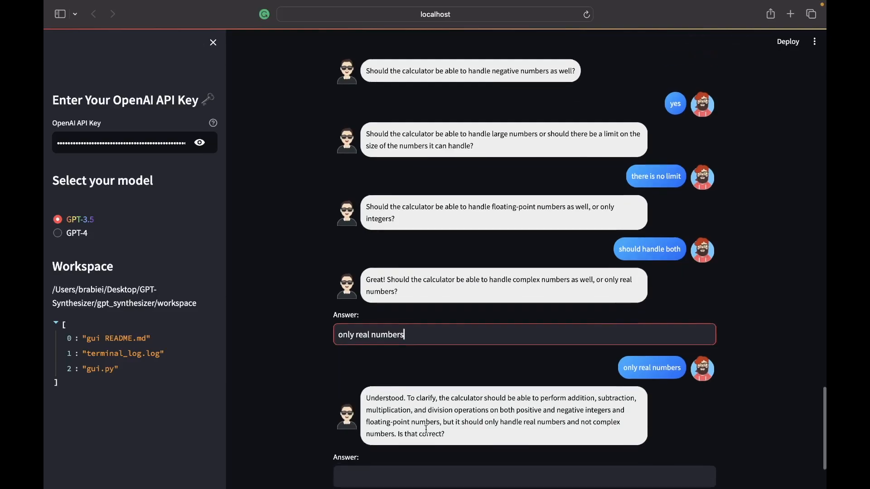
Step: Confirm the calculator_logic requirements summary with 'yes'
scroll("down", 3)
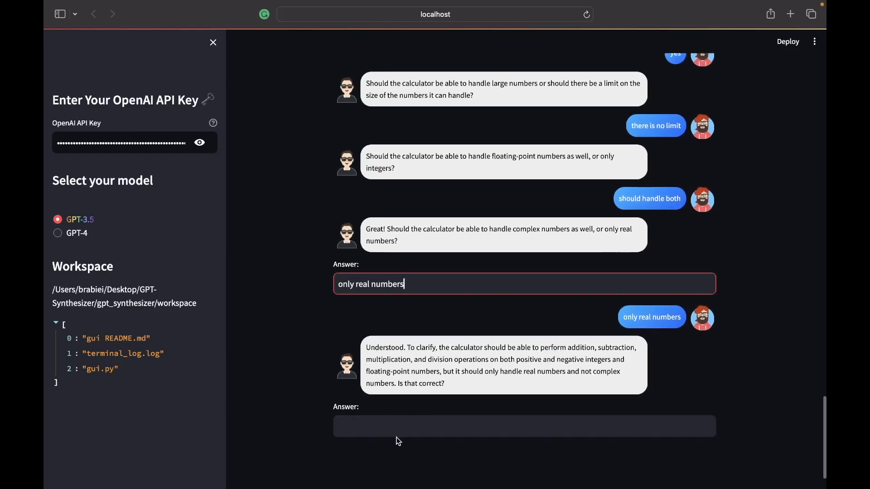
type("y")
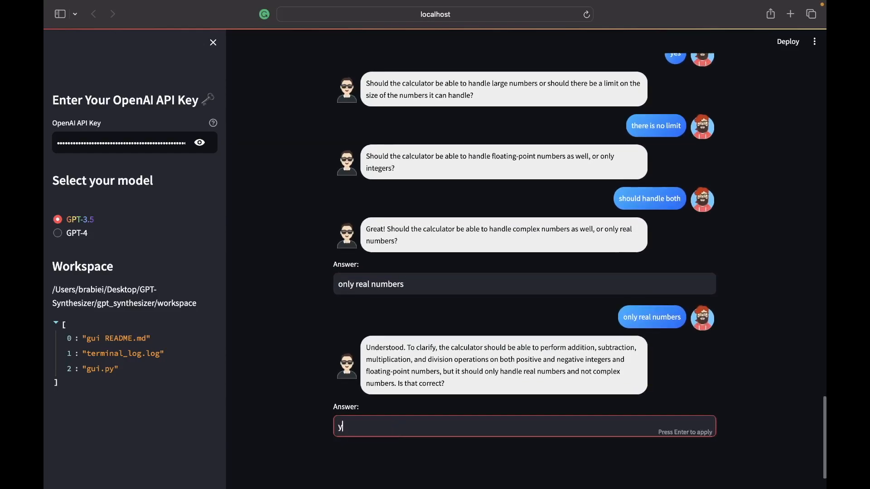
type("es")
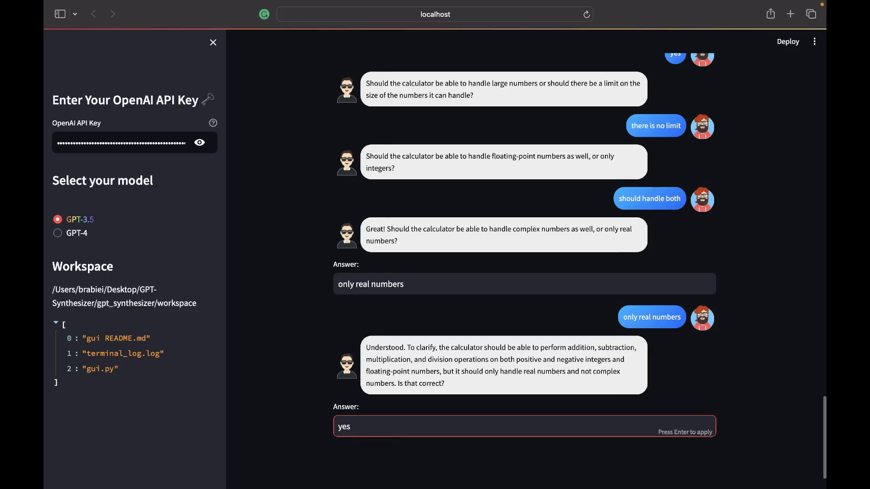
key("Return")
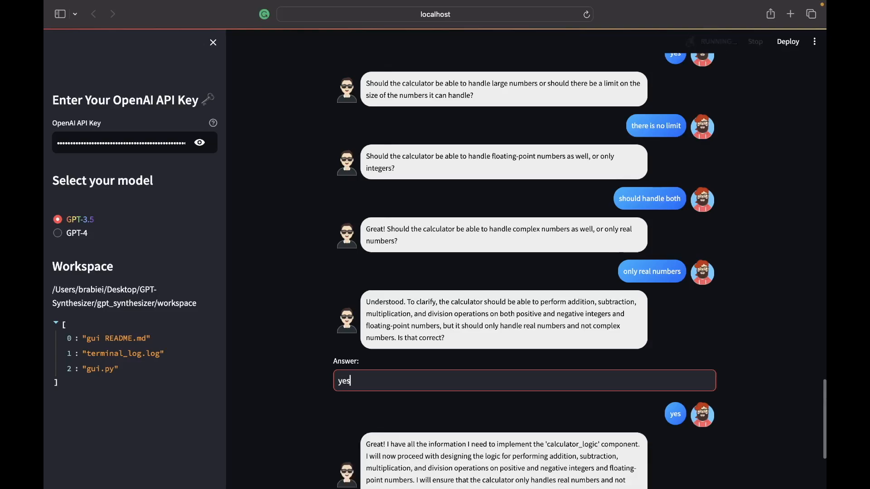
scroll("down", 3)
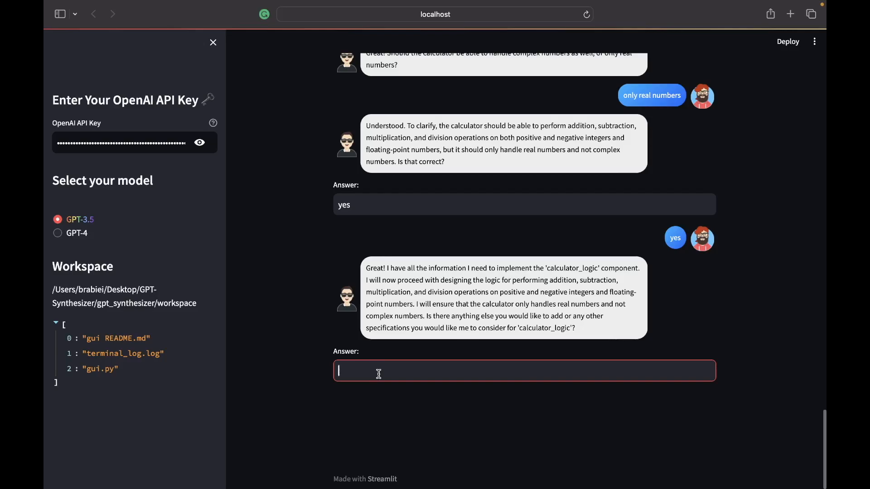
Step: Answer 'no' to extra specifications and let the synthesizer implement calculator_logic and main
type("no")
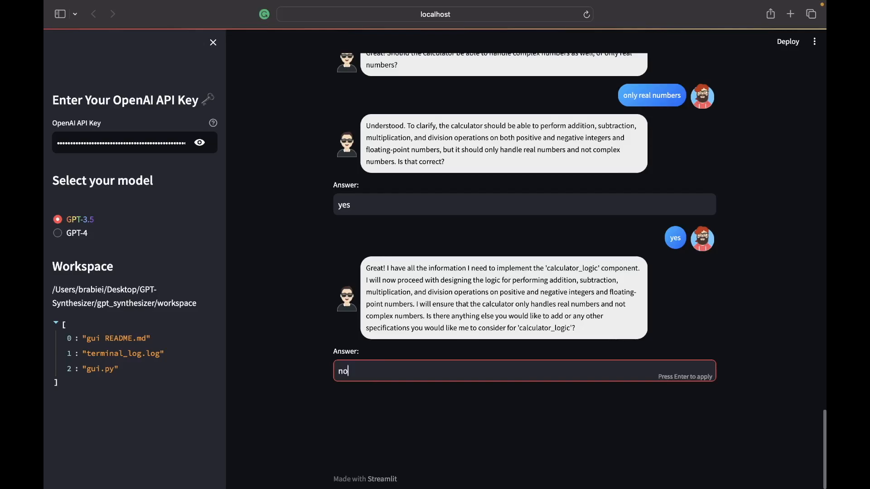
key("Return")
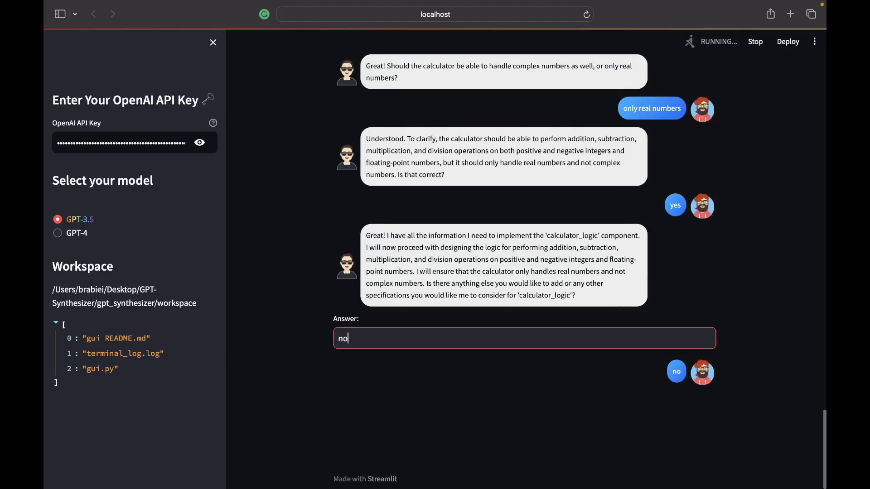
key("Return")
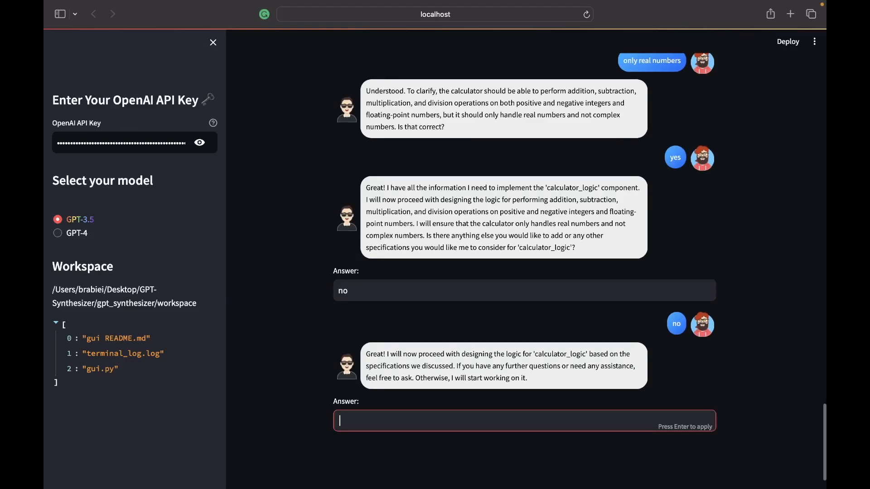
key("Return")
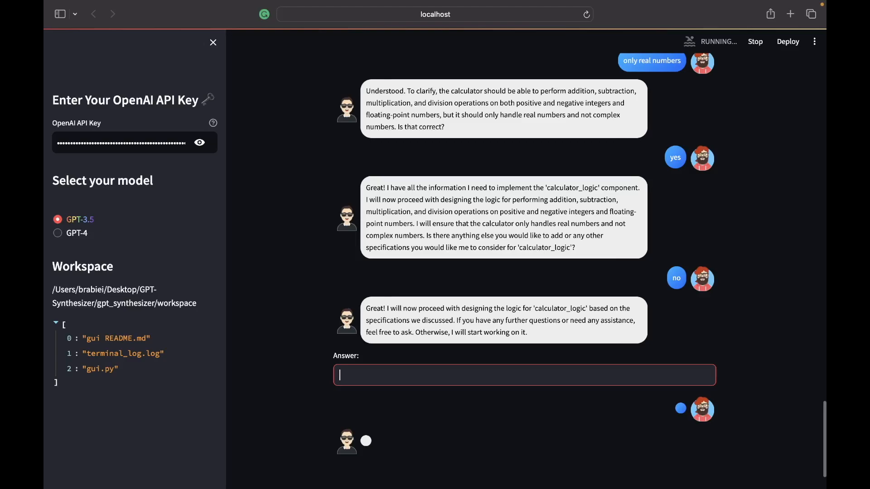
scroll("down", 3)
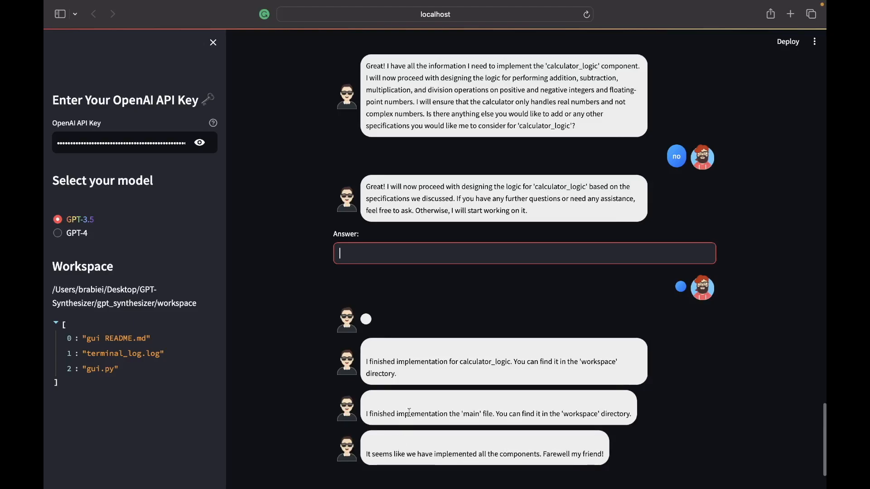
scroll("down", 3)
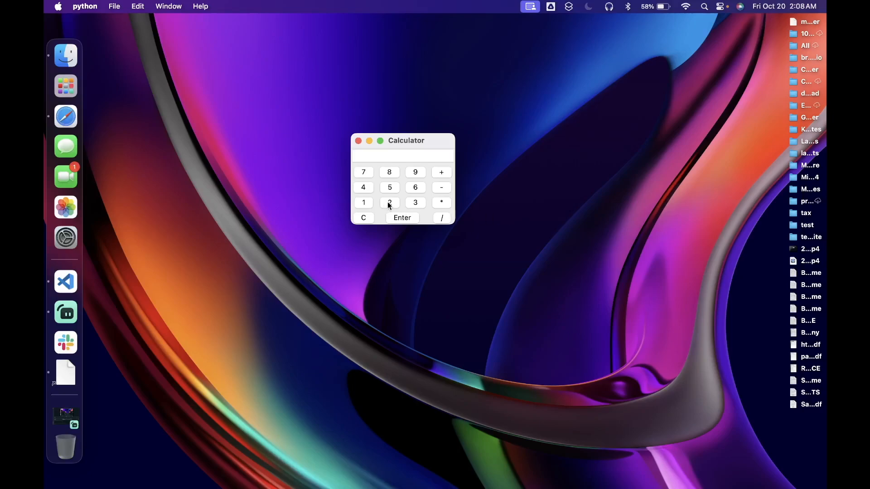
Step: Test 2+3 giving 5, clear it, then compute 9/3 in the Calculator
left_click(389, 202)
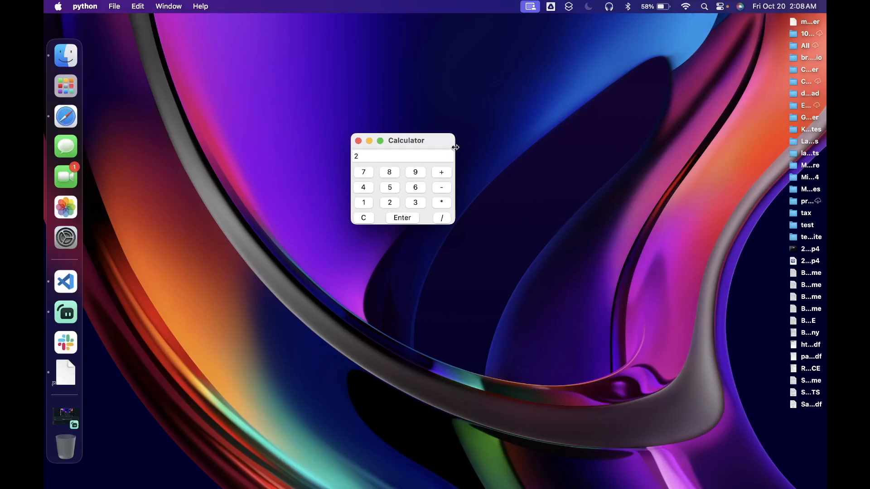
left_click(441, 172)
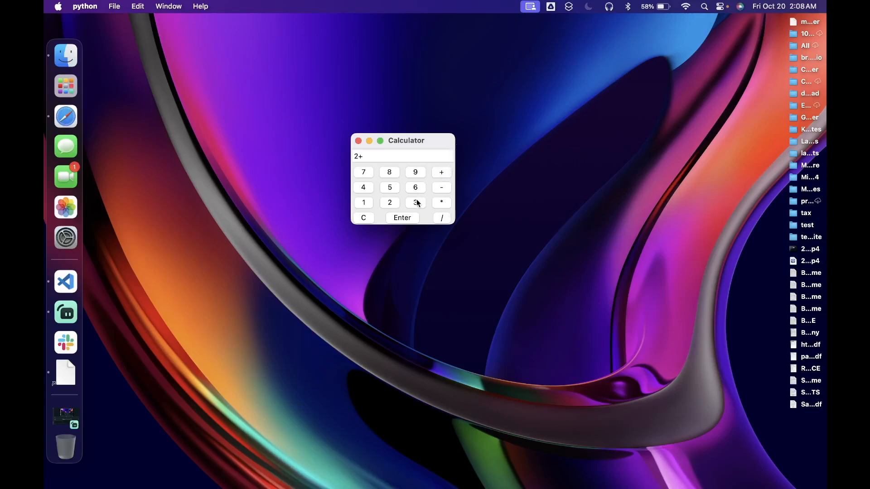
left_click(401, 218)
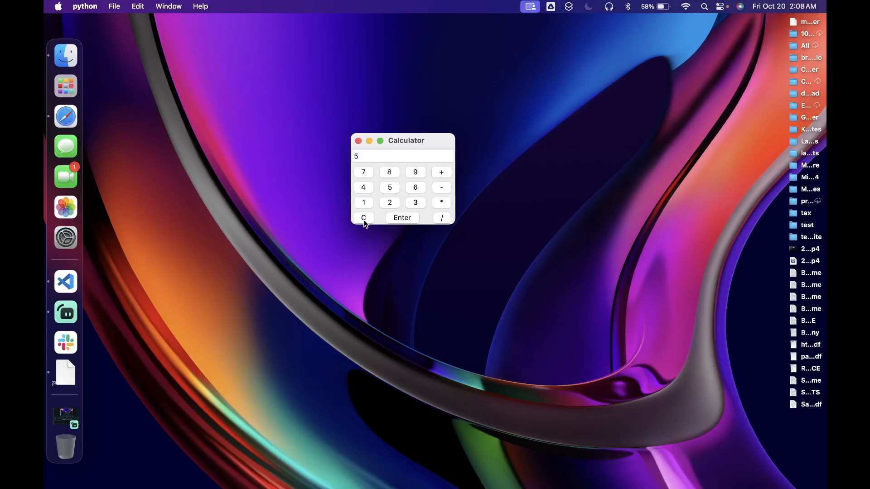
left_click(363, 217)
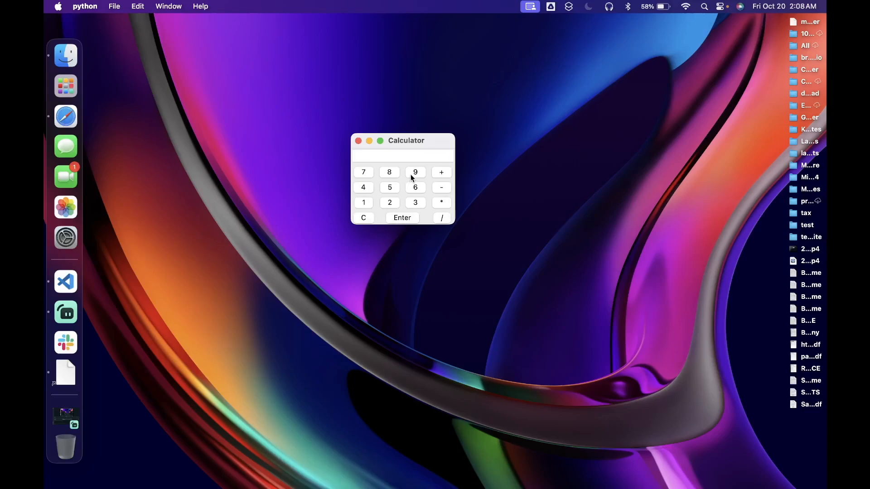
left_click(441, 217)
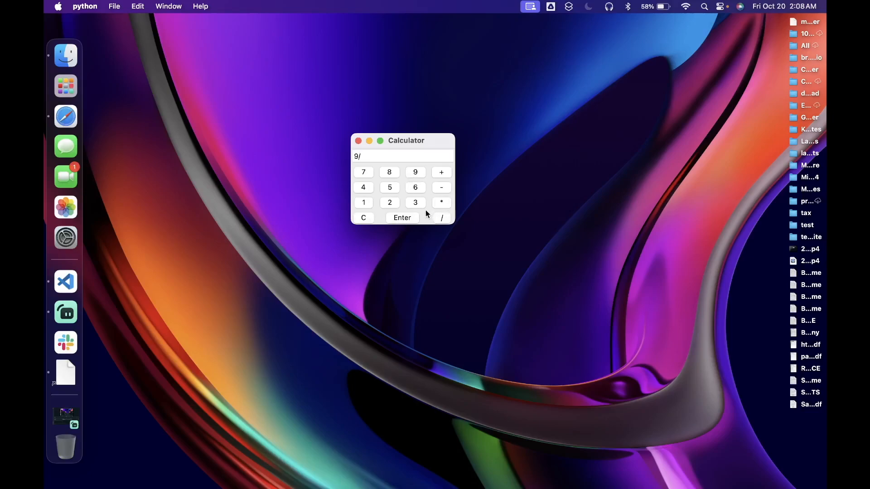
left_click(415, 202)
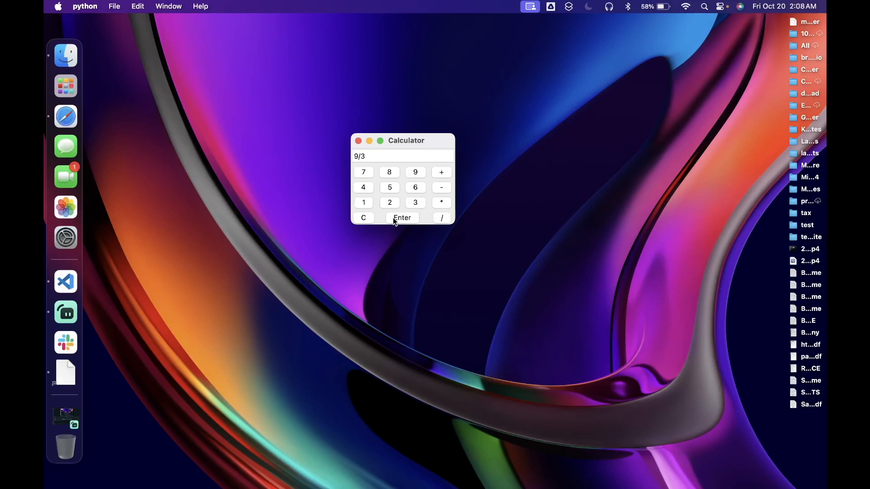
left_click(363, 218)
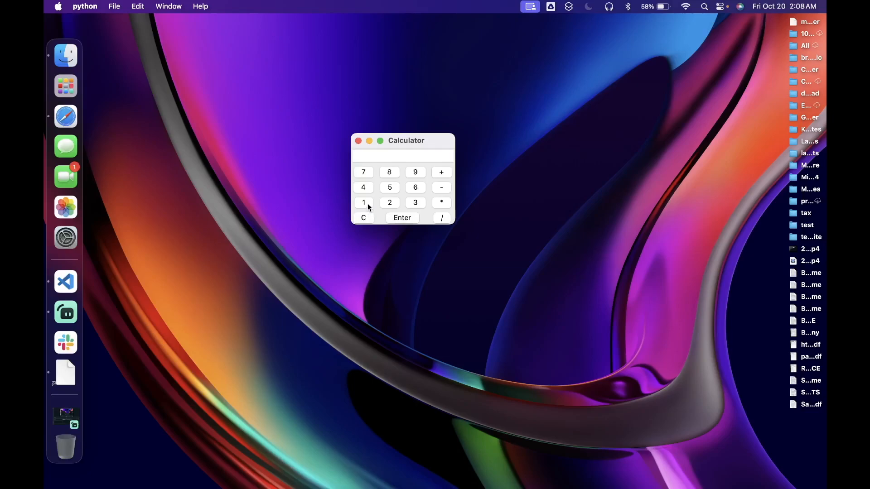
Step: Test 1*8 giving 8, clear it, then compute 4-9 to show -5
left_click(442, 202)
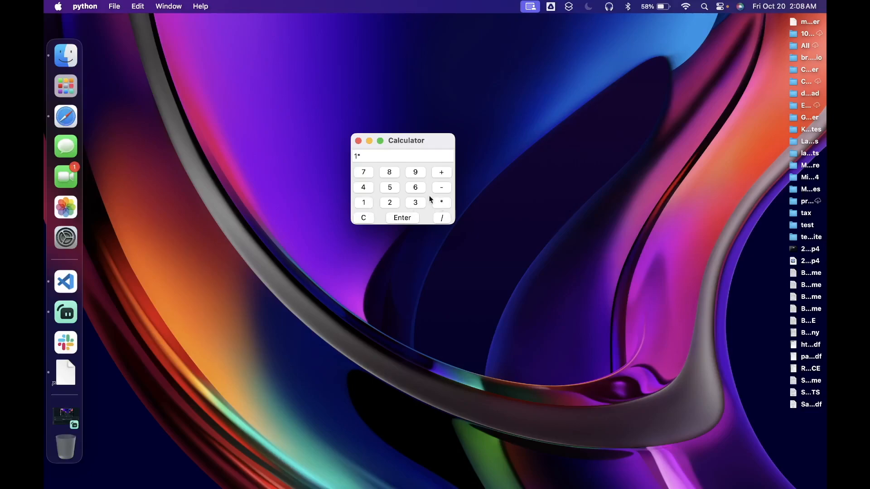
left_click(388, 172)
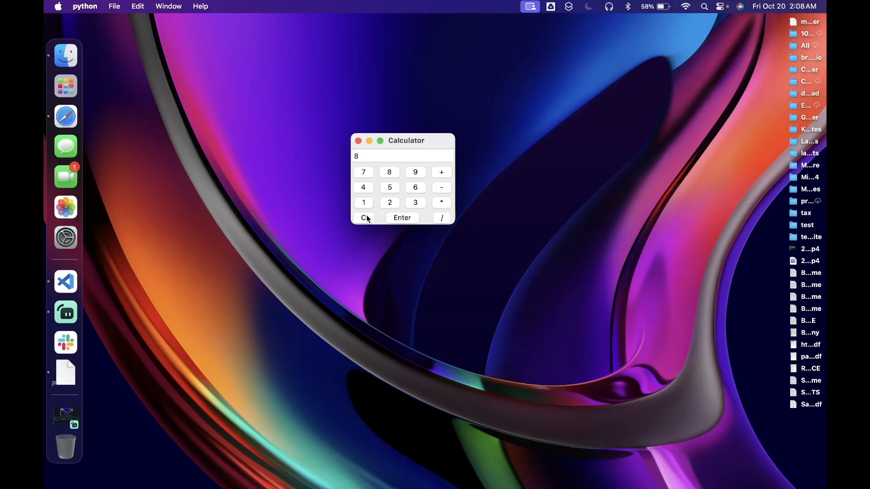
left_click(363, 217)
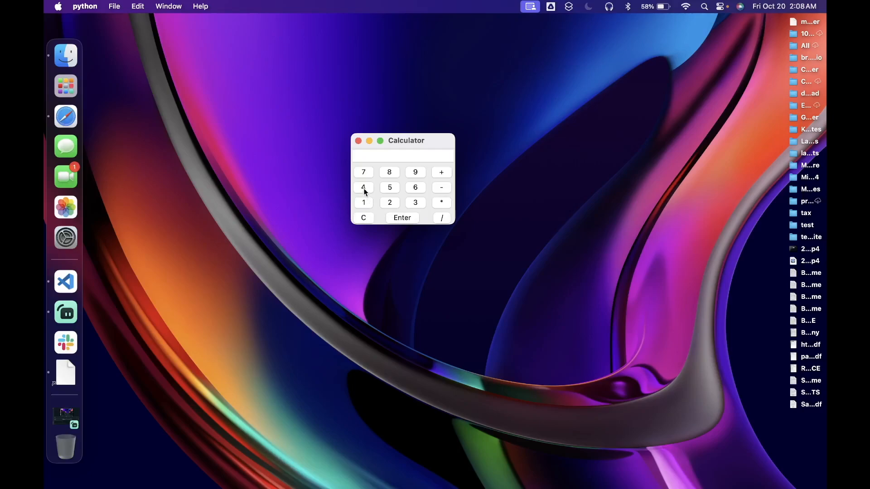
left_click(441, 187)
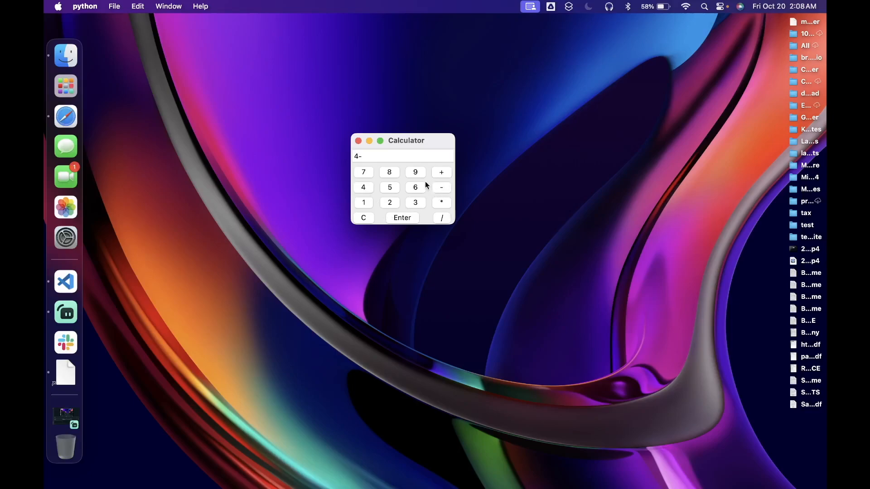
left_click(388, 186)
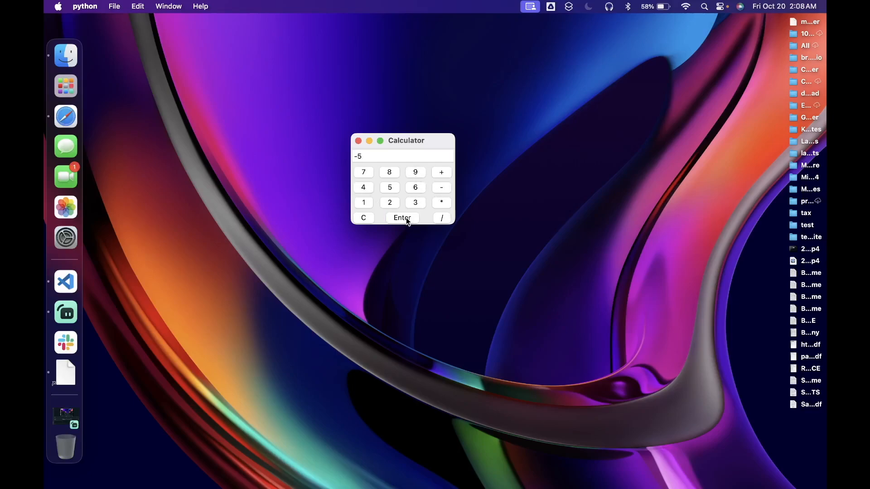
mouse_move(410, 230)
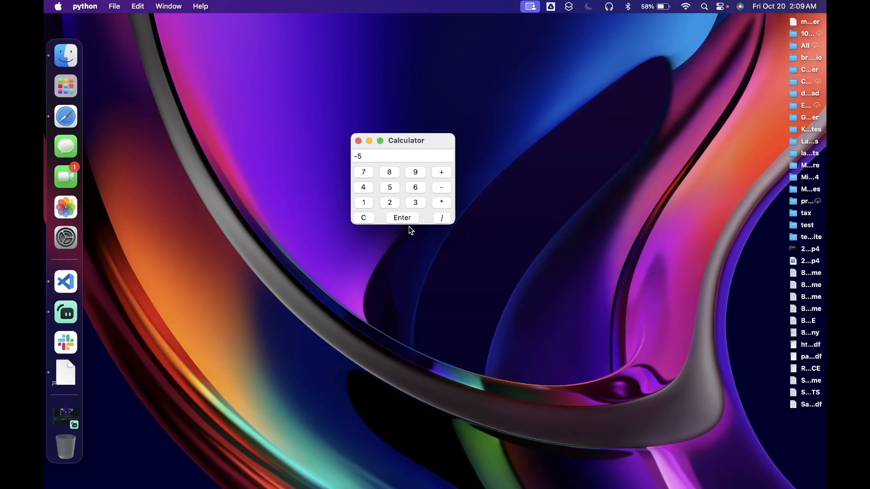
mouse_move(348, 147)
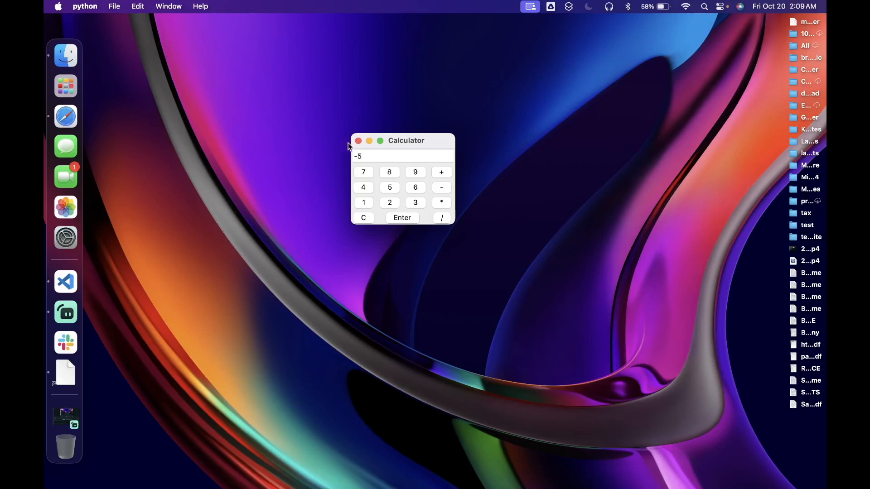